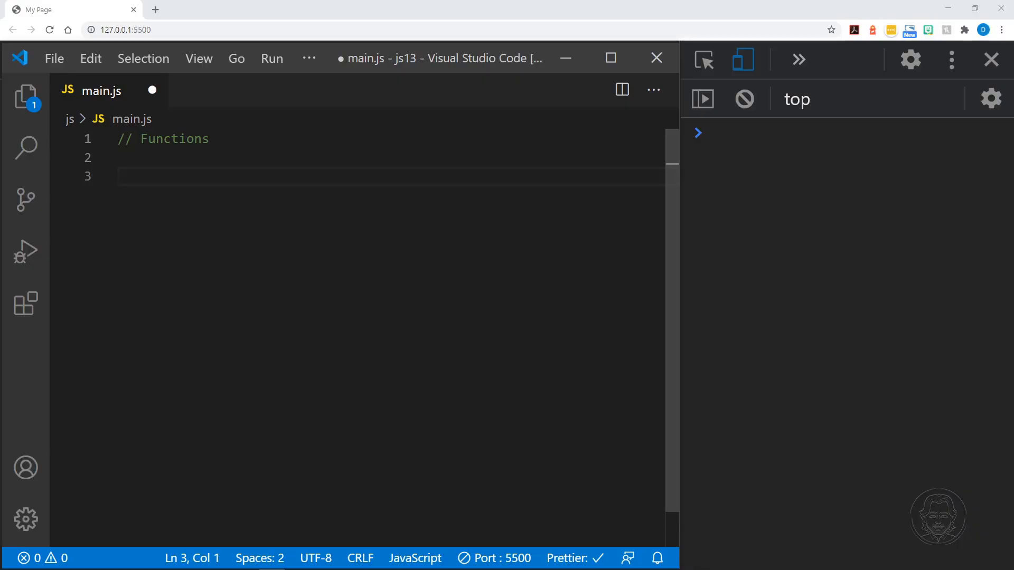
Step: Type the comment '// Methods = Built-in Functions!'
{"action": "type", "text": "//"}
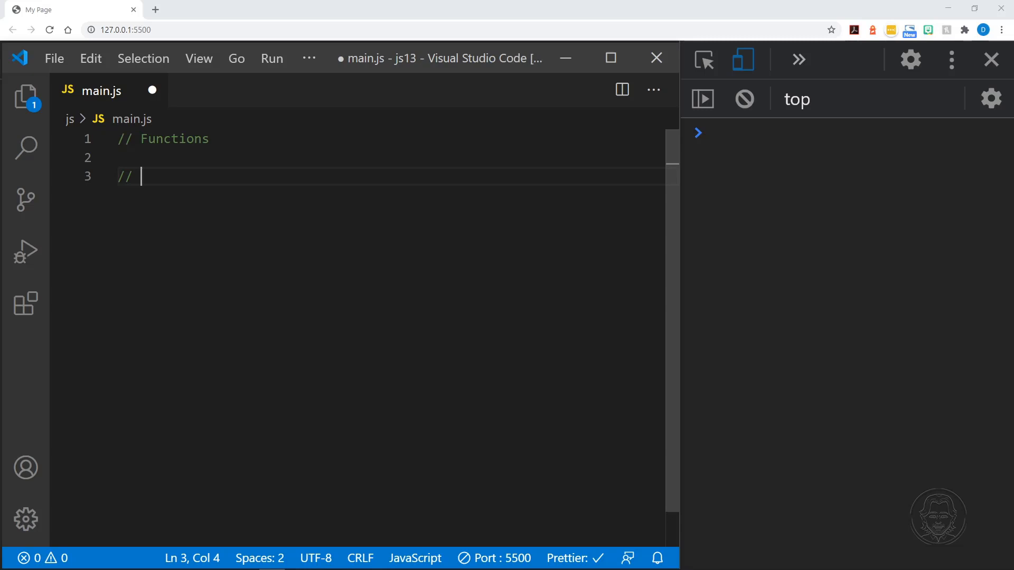
{"action": "type", "text": "Method"}
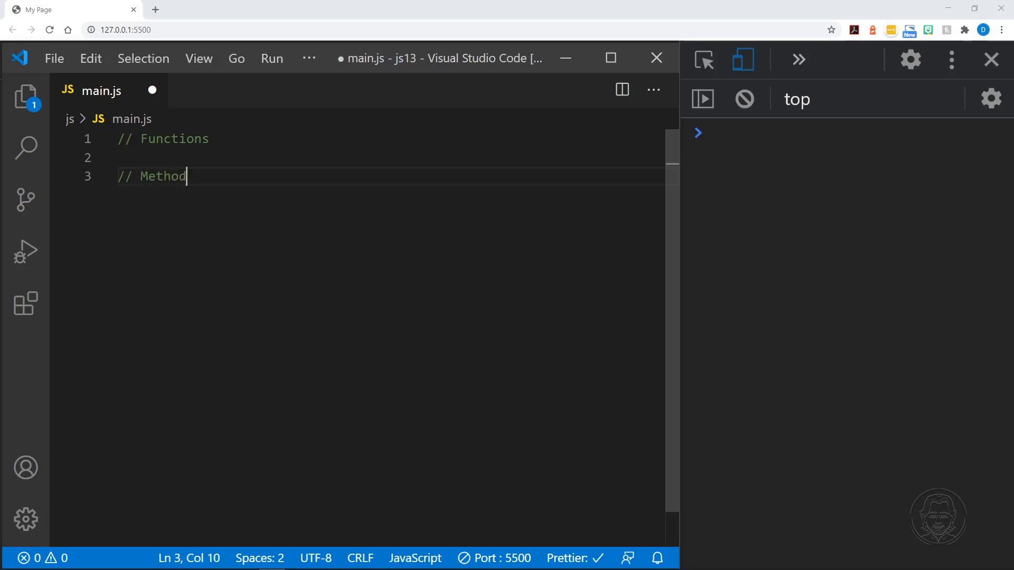
{"action": "type", "text": "s = Built-in Functions!"}
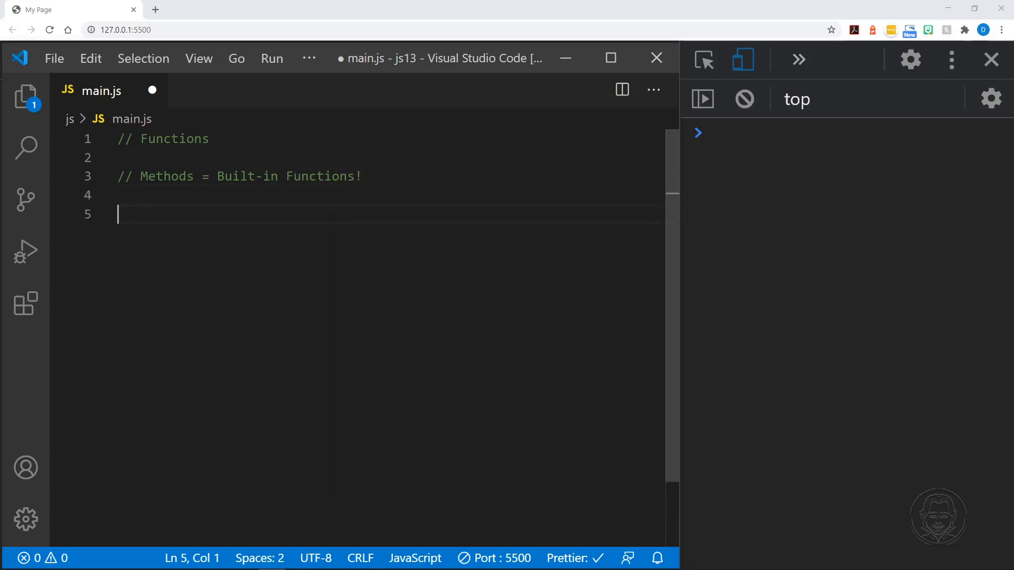
Step: Write the "Dave".toLowerCase(); and Math.random(); examples, then select them for replacement
{"action": "type", "text": "\"Dave\""}
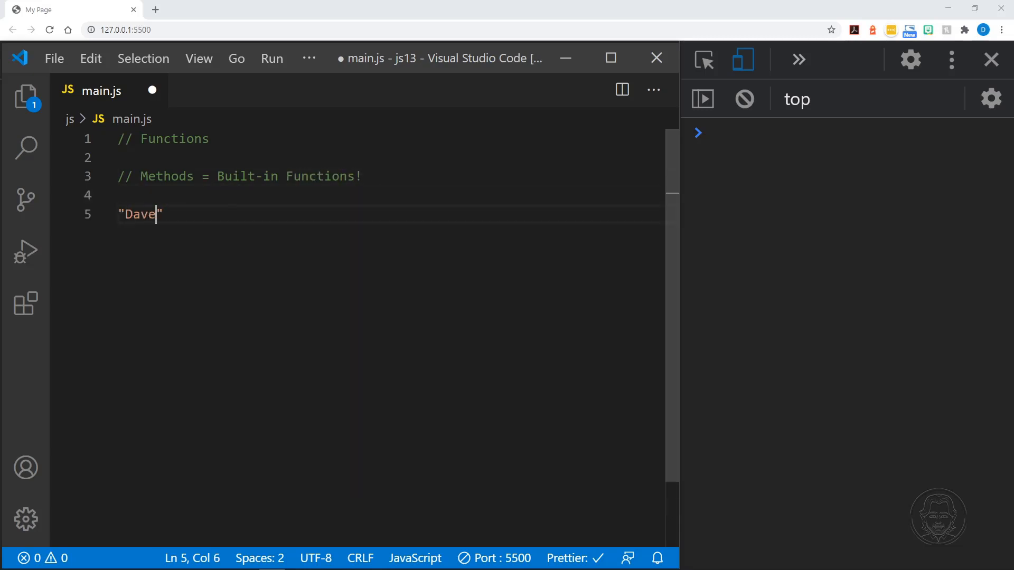
{"action": "type", "text": "."}
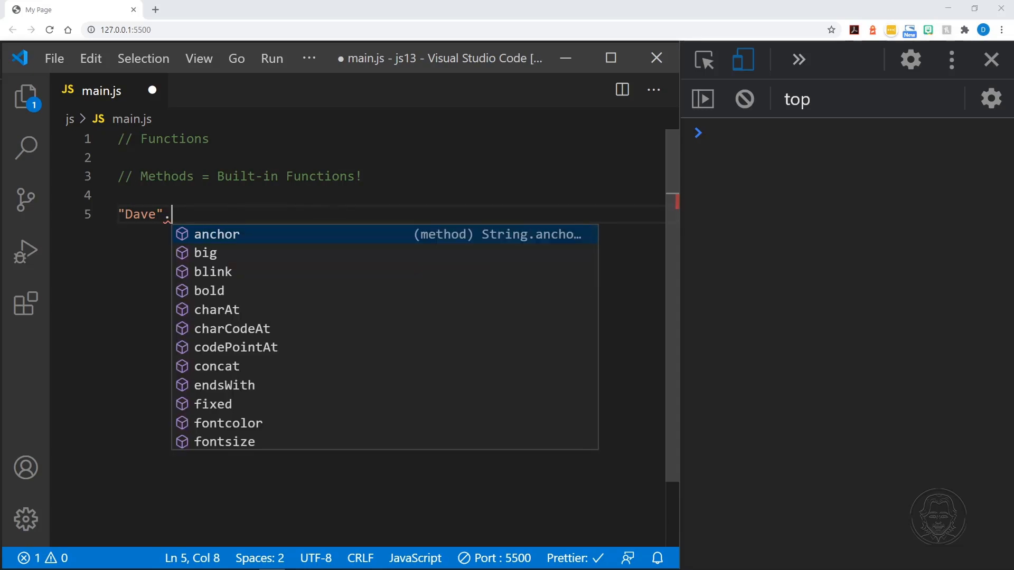
{"action": "type", "text": "toLowerCase();"}
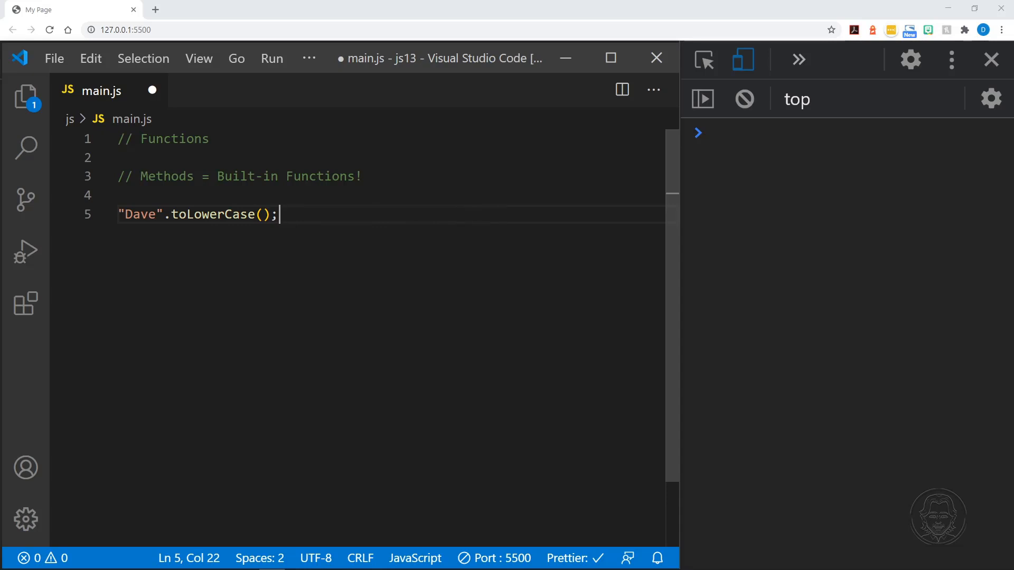
{"action": "key", "text": "Enter"}
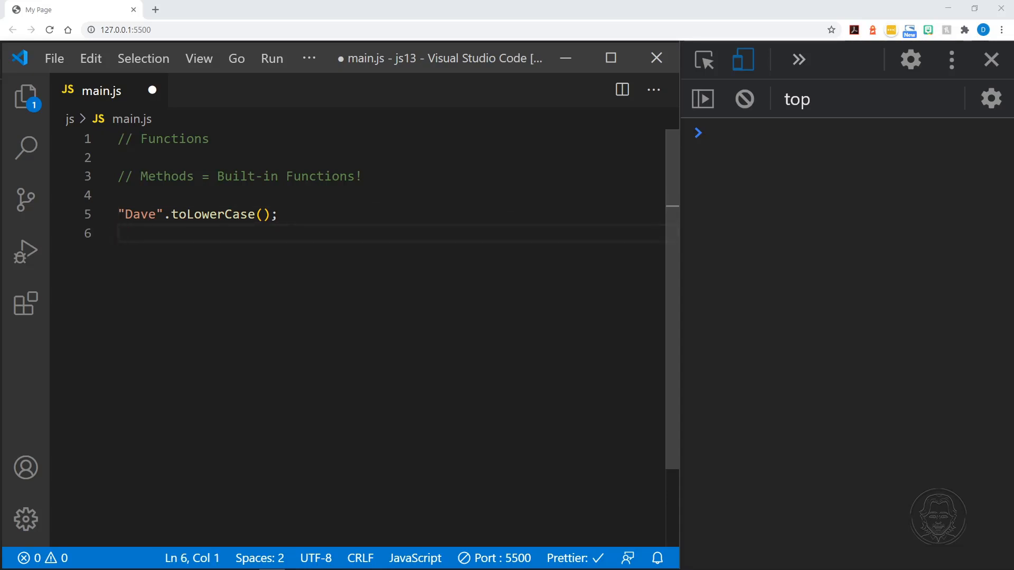
{"action": "type", "text": "Math.random();"}
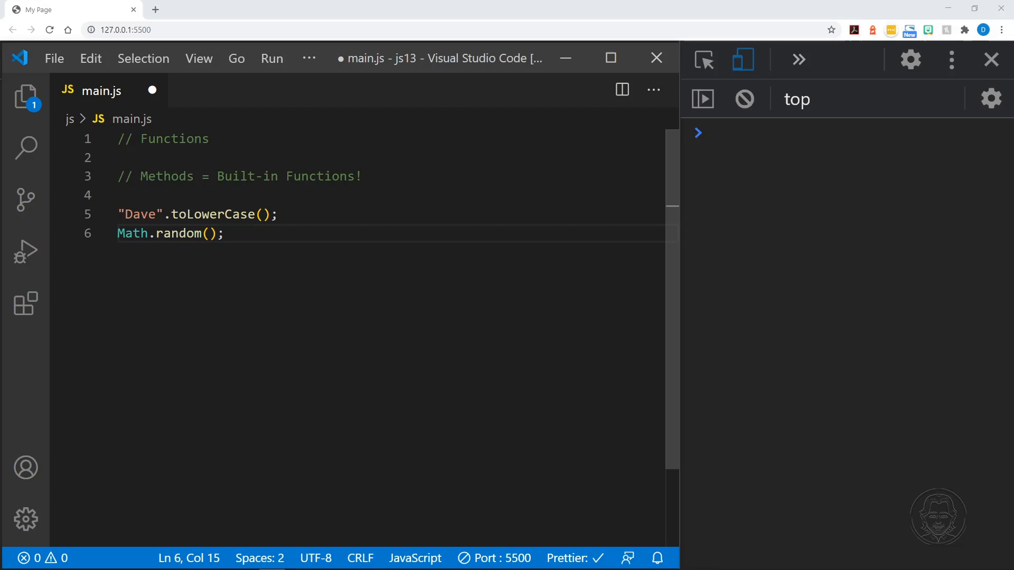
{"action": "left_click_drag", "start_coordinate": [140, 176], "coordinate": [224, 233]}
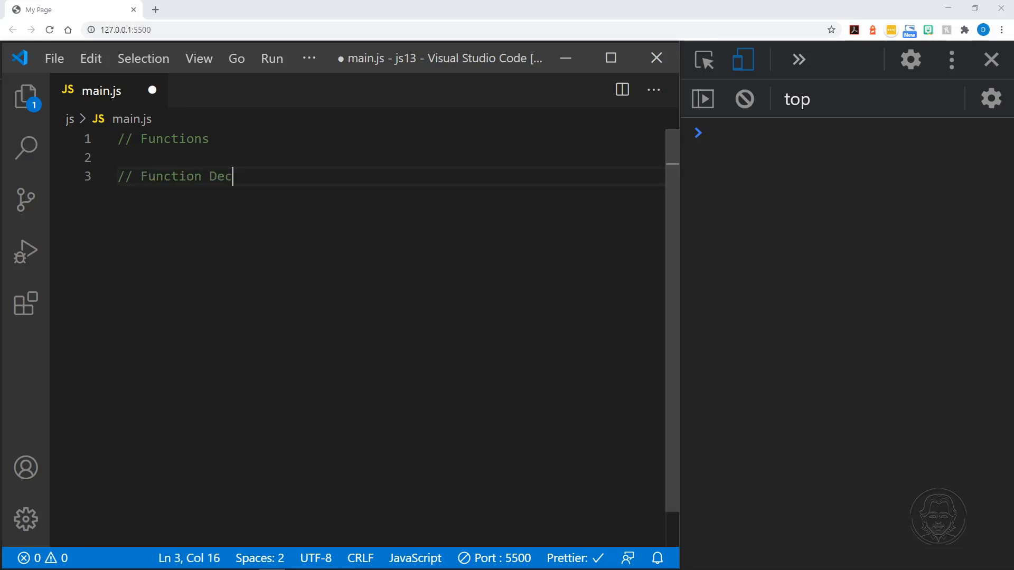
Step: Write the '// Function Declaration Syntax:' comment and start function sum() {
{"action": "type", "text": "laration"}
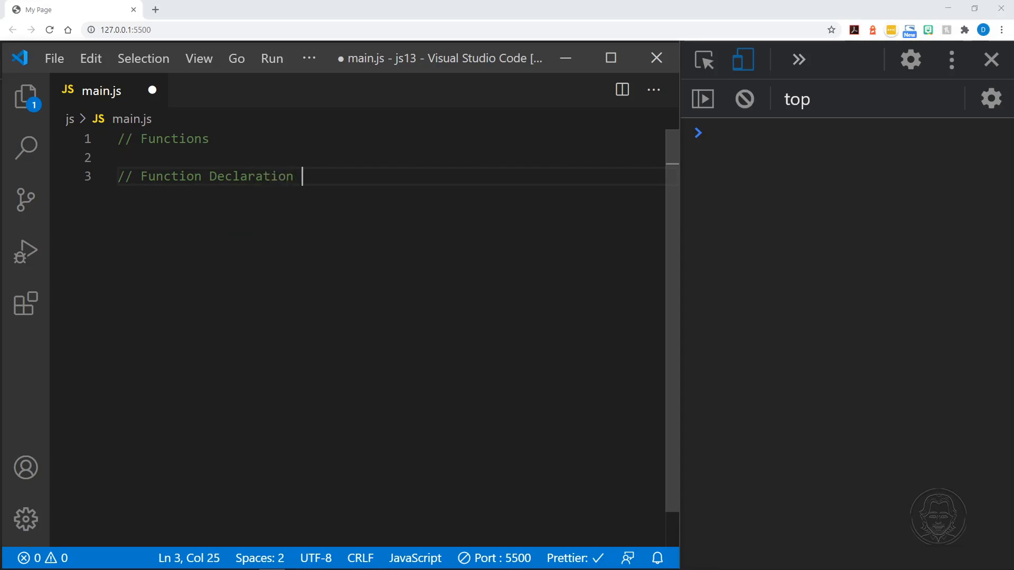
{"action": "type", "text": "Syntax:"}
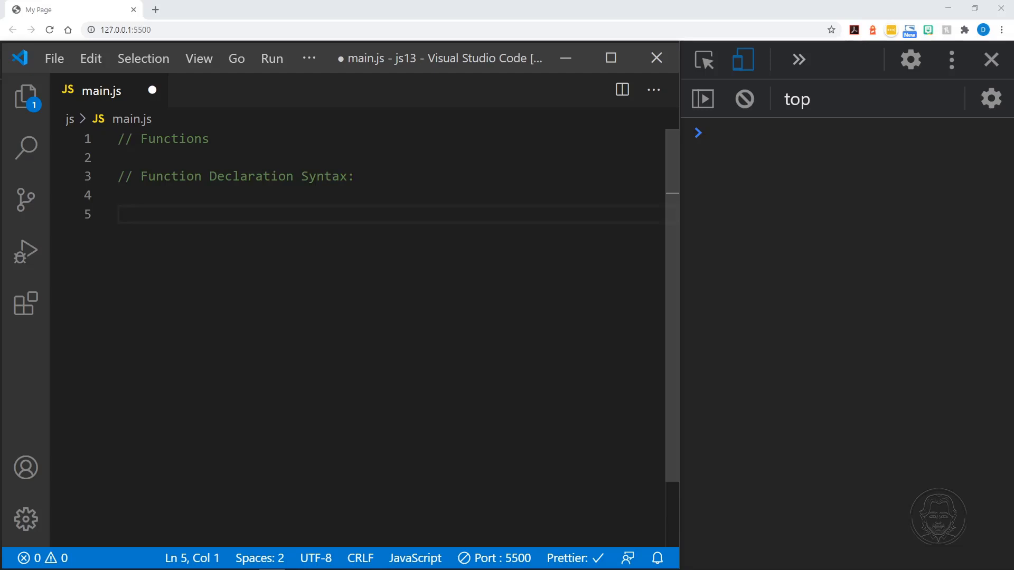
{"action": "type", "text": "funct"}
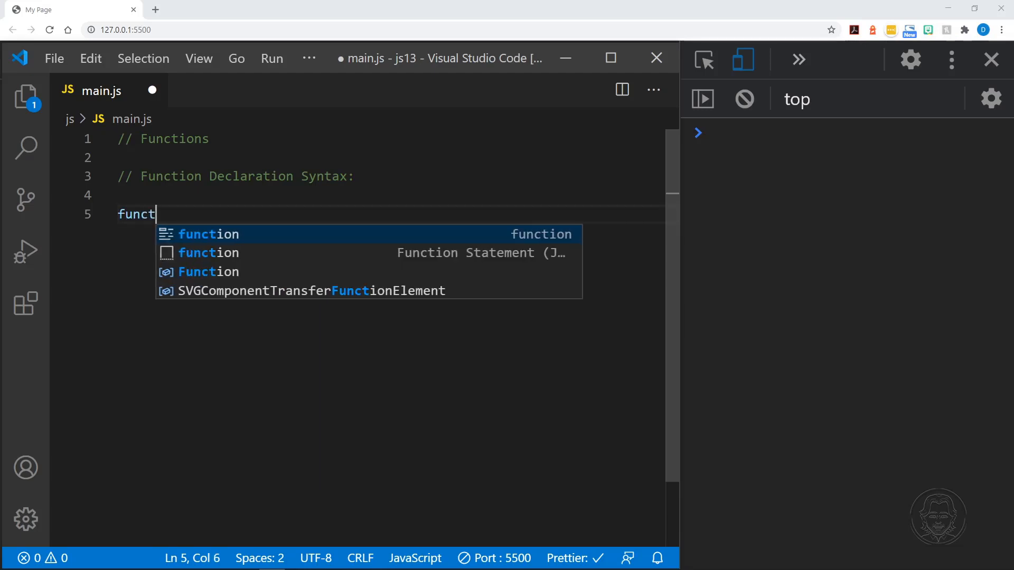
{"action": "key", "text": "Tab"}
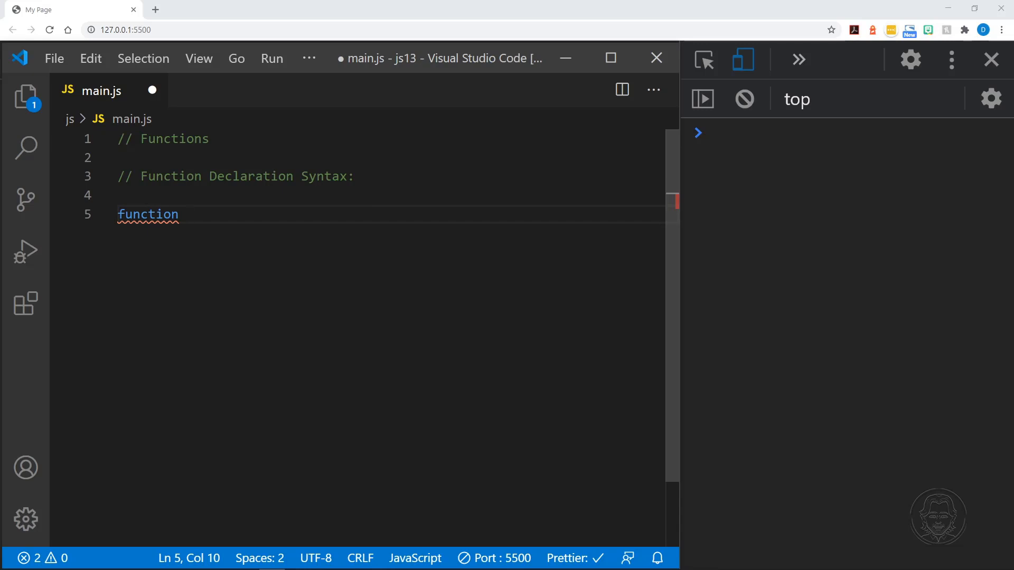
{"action": "type", "text": "sum"}
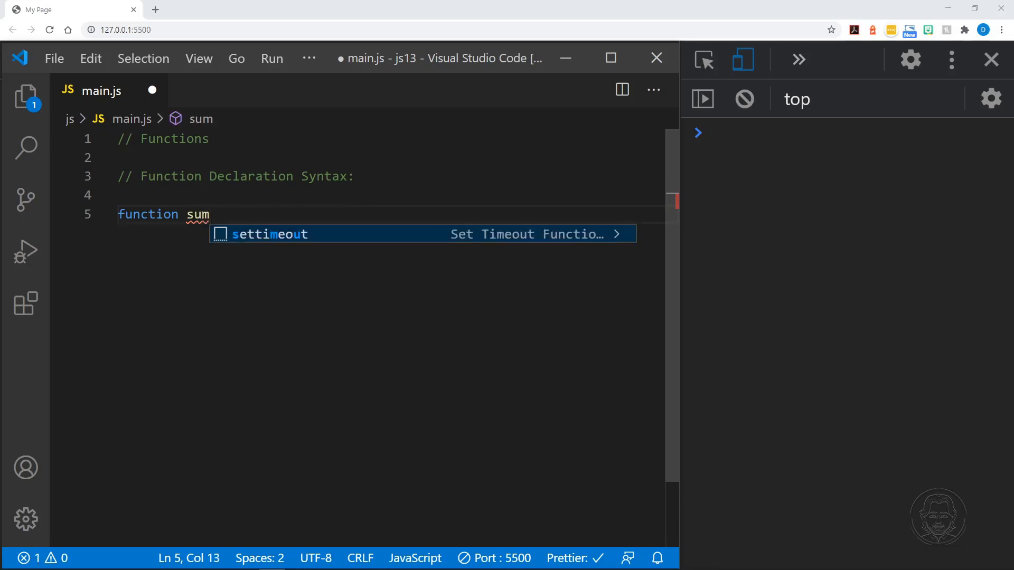
{"action": "type", "text": "()"}
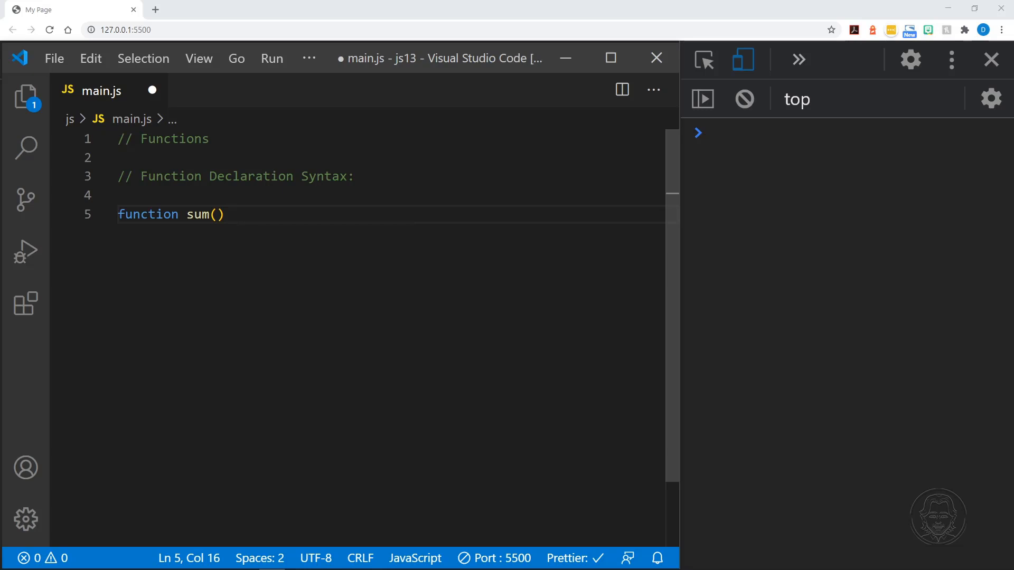
{"action": "type", "text": "{"}
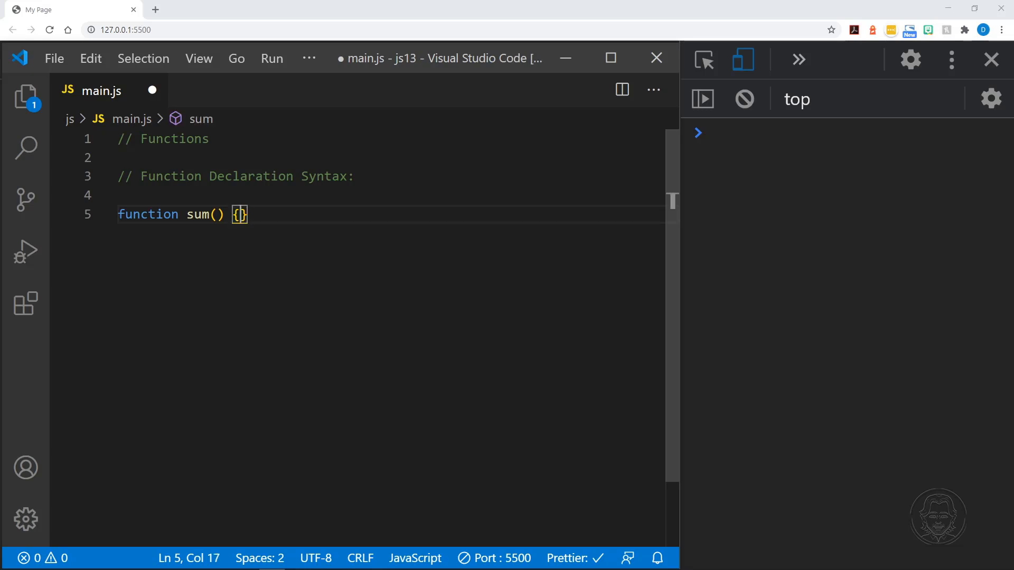
{"action": "key", "text": "Enter"}
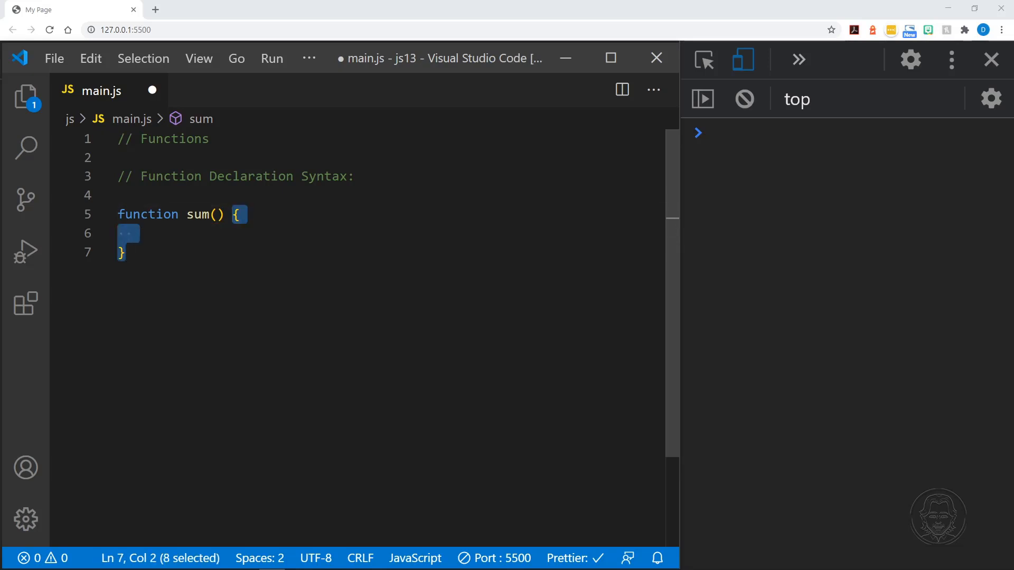
Step: Fill sum's body with return 2 + 2; and add a line after the function
{"action": "left_click", "coordinate": [130, 233]}
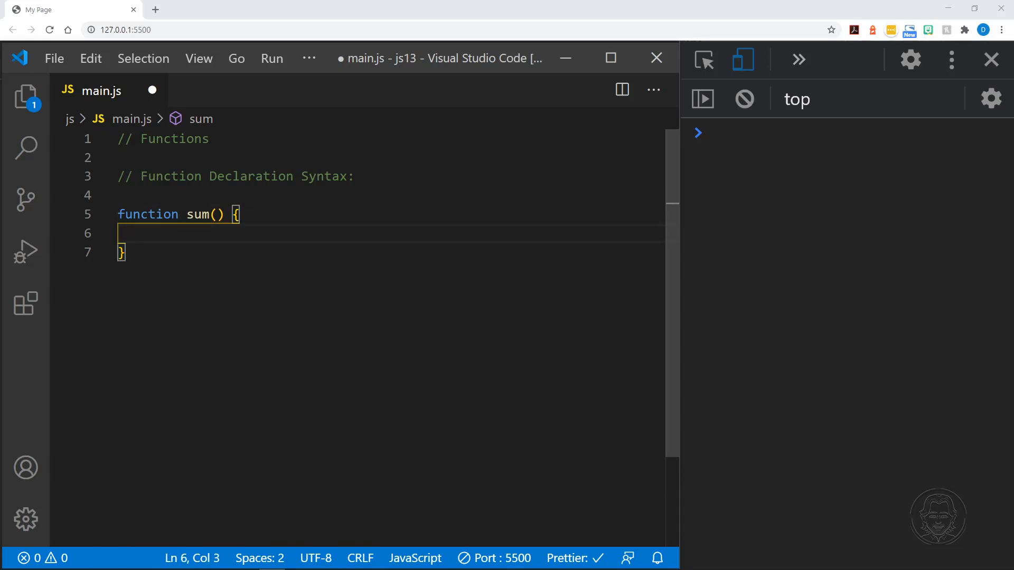
{"action": "type", "text": "return"}
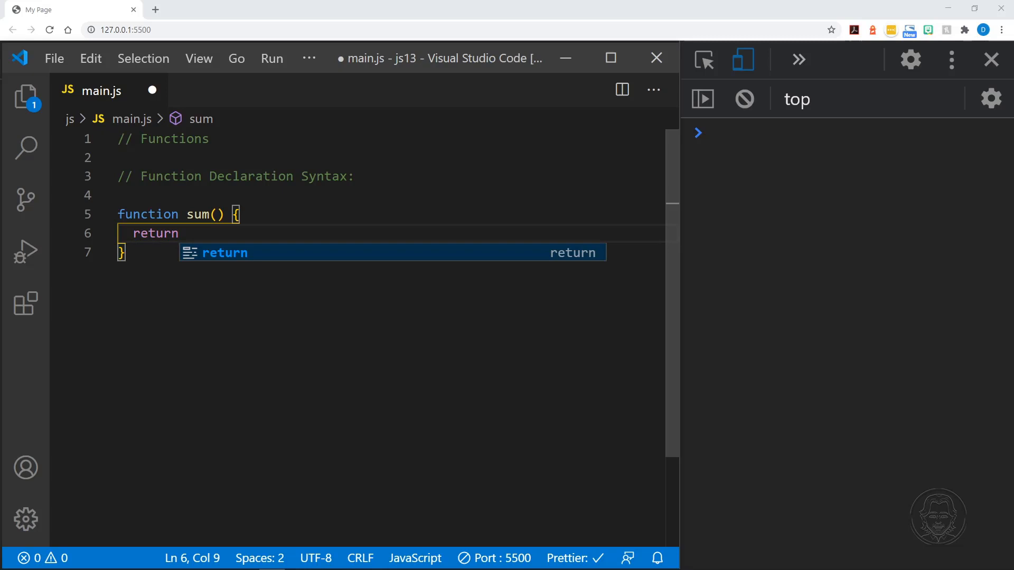
{"action": "type", "text": "2"}
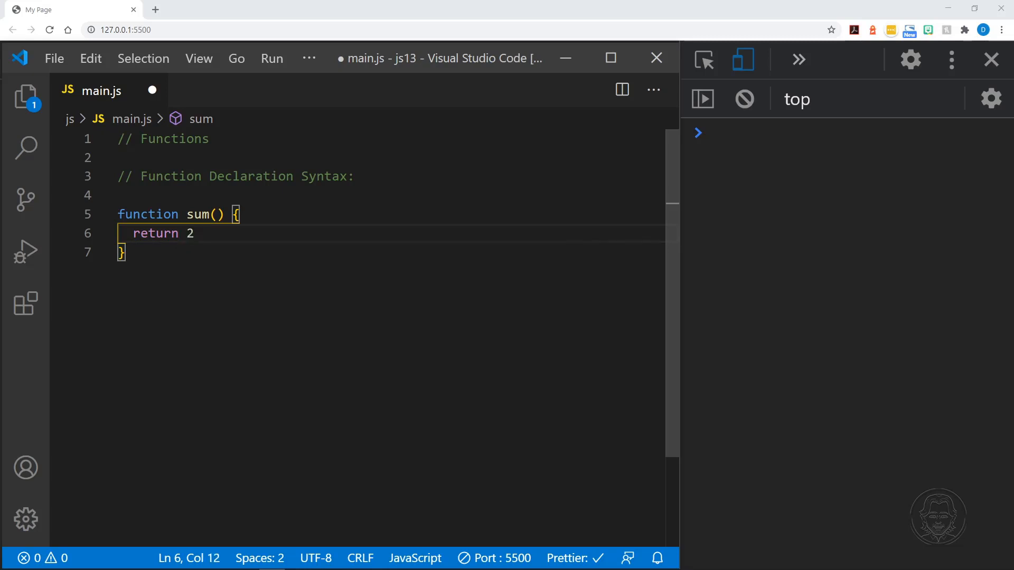
{"action": "type", "text": "+ 2;"}
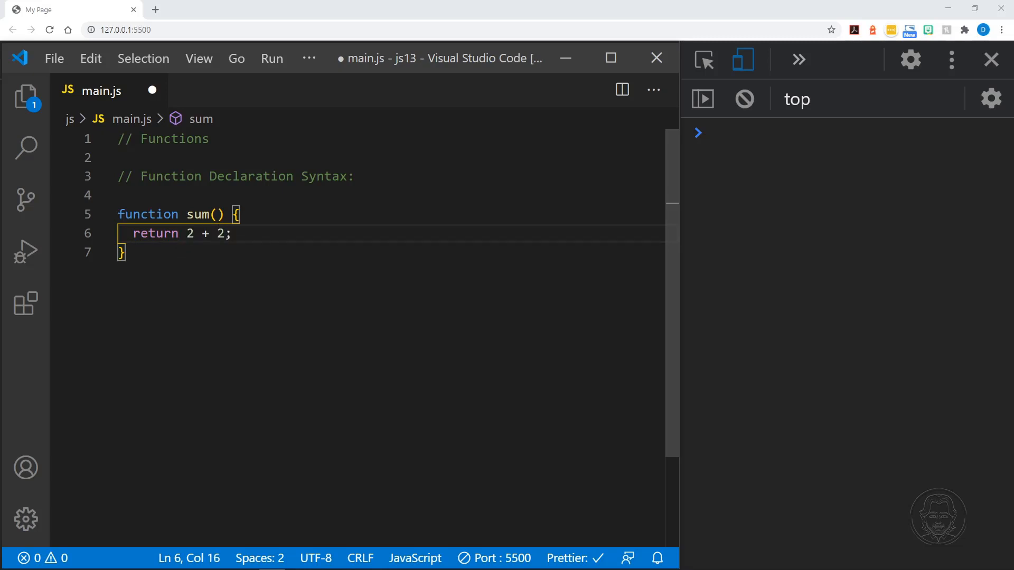
{"action": "left_click", "coordinate": [127, 252]}
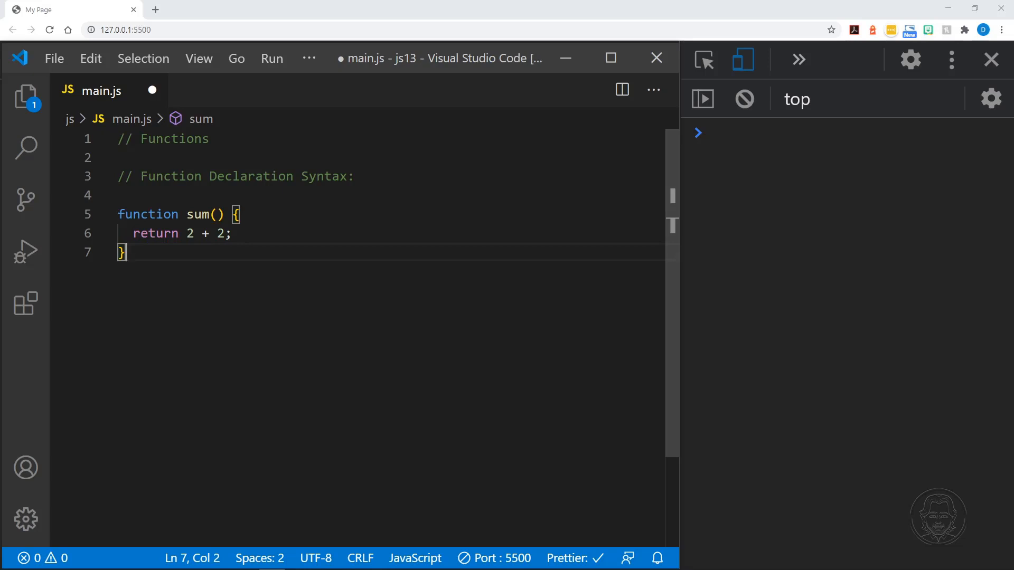
{"action": "key", "text": "Enter"}
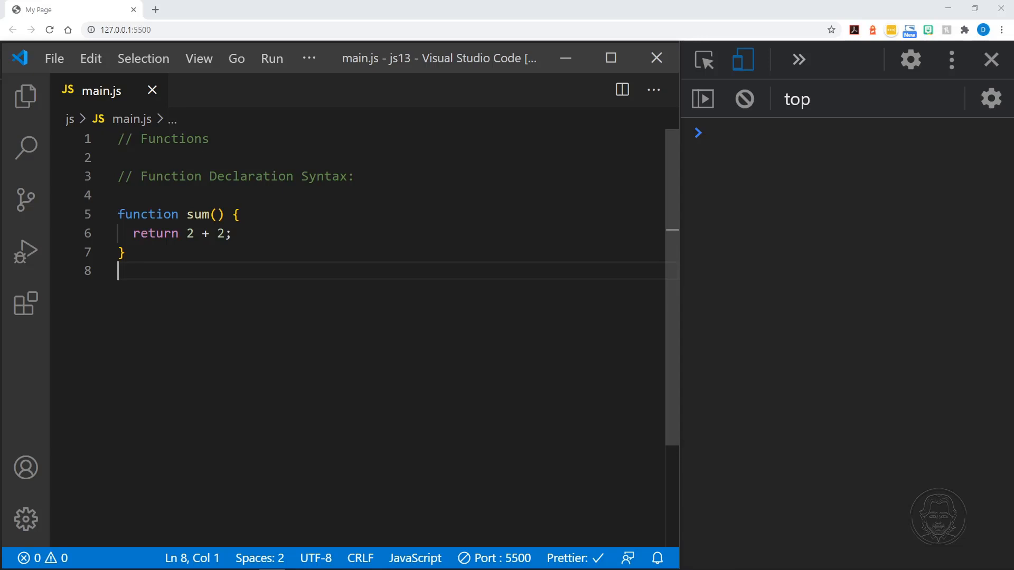
Step: Log the result of sum with console.log(sum()); below the function
{"action": "type", "text": "console.log("}
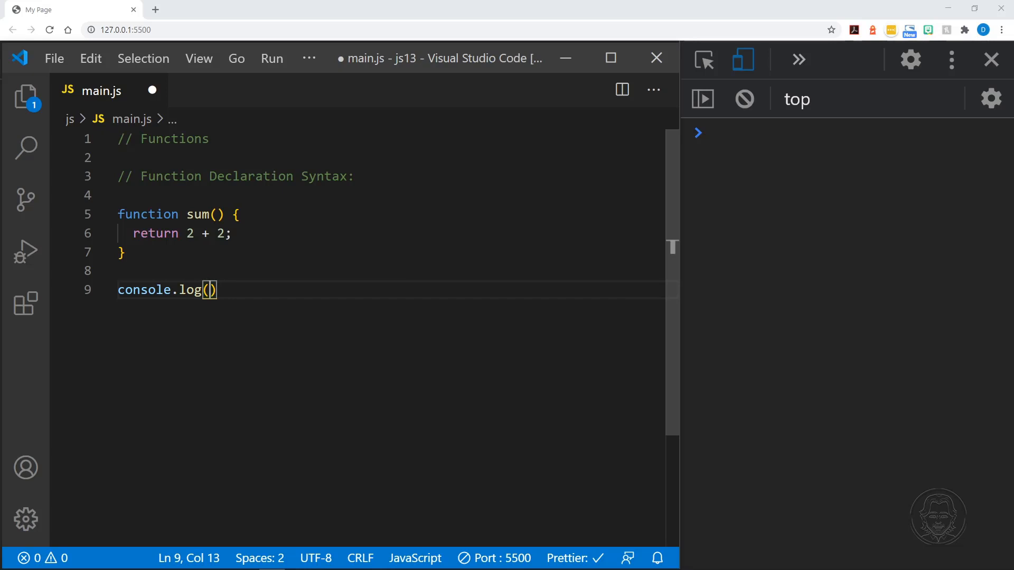
{"action": "type", "text": "sum()"}
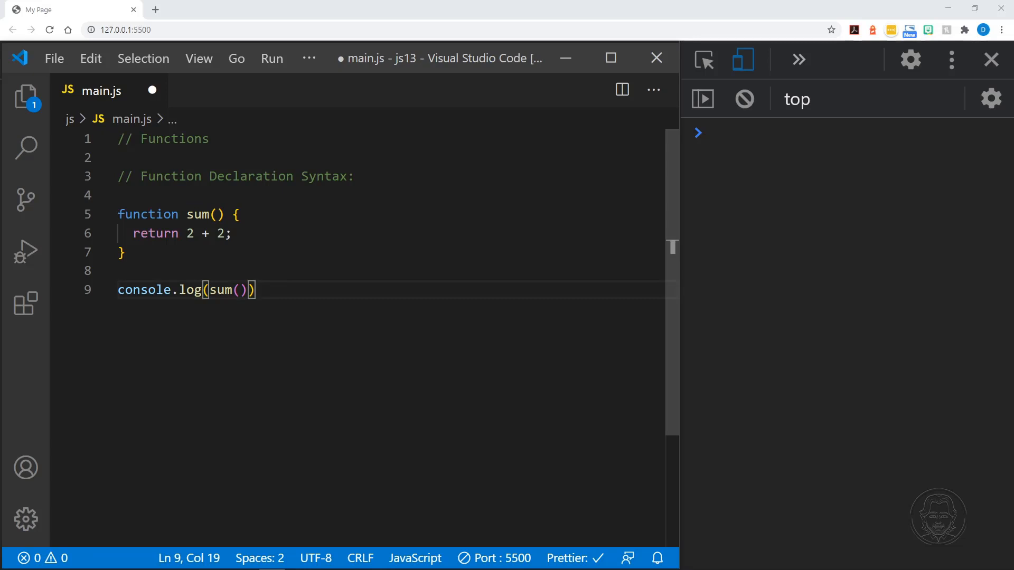
{"action": "type", "text": ";"}
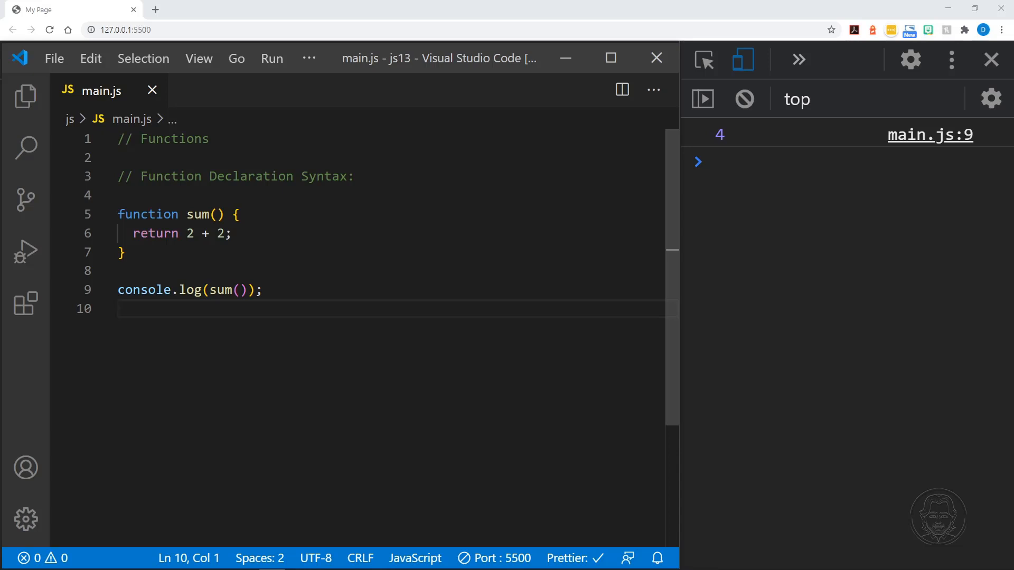
Step: Add a num2 parameter to sum and call it with 2, 6
{"action": "left_click", "coordinate": [218, 214]}
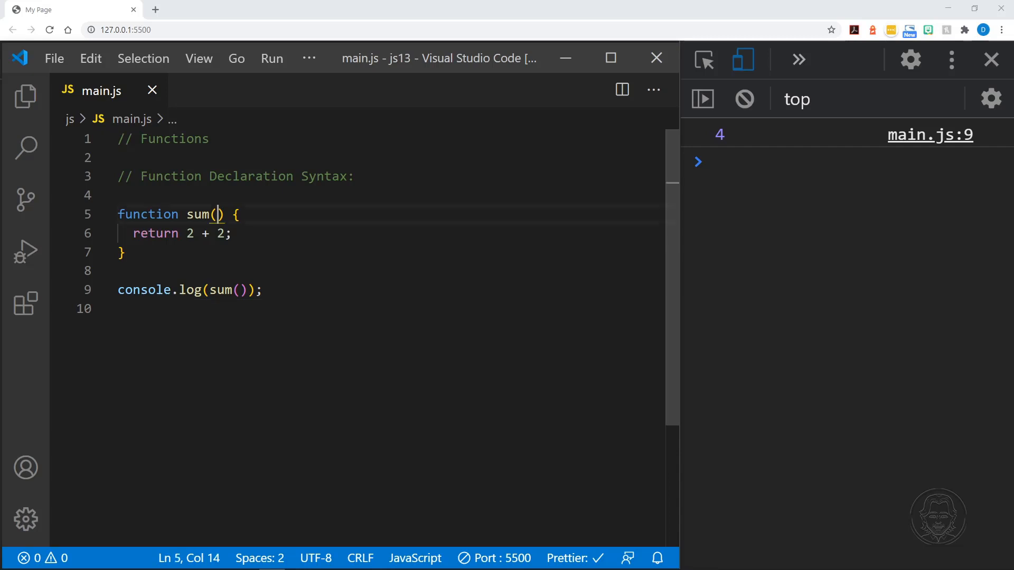
{"action": "type", "text": "num1,"}
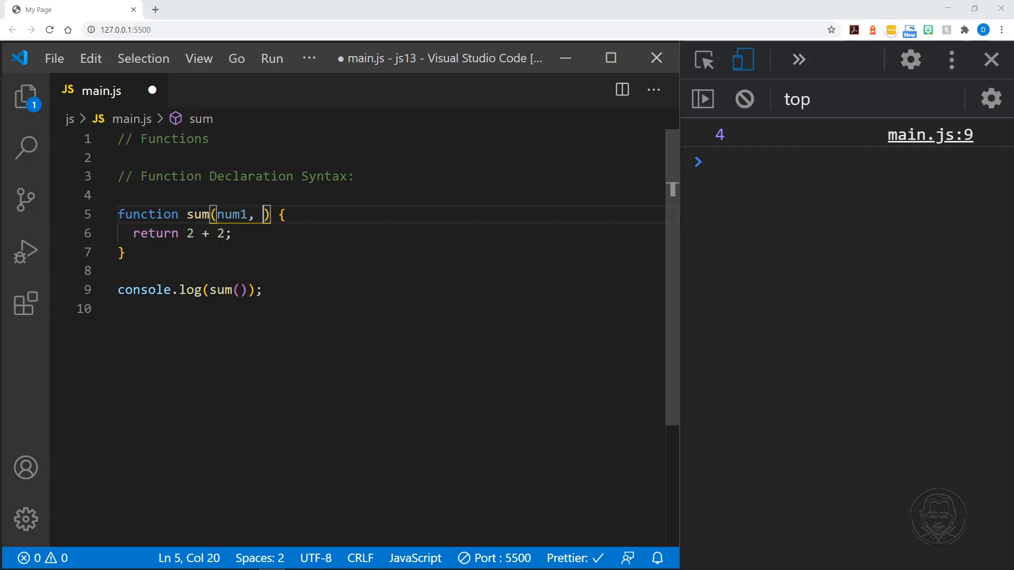
{"action": "type", "text": "num2"}
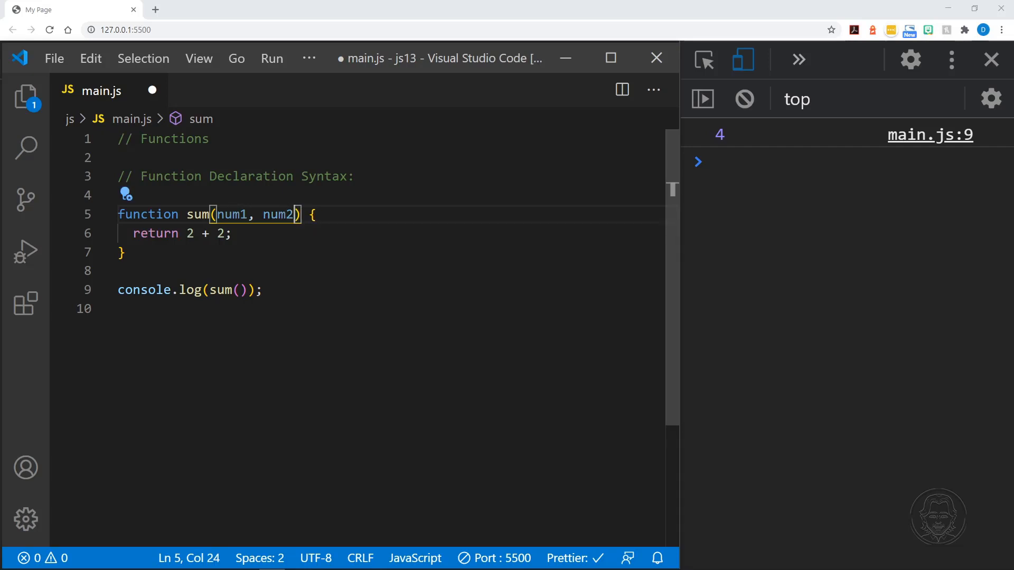
{"action": "left_click", "coordinate": [235, 290]}
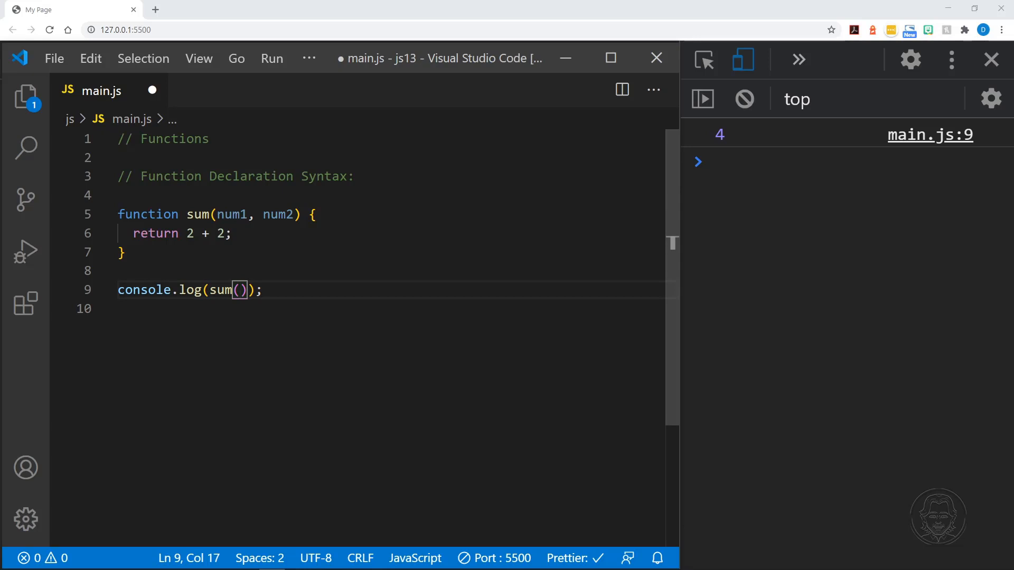
{"action": "type", "text": "2,"}
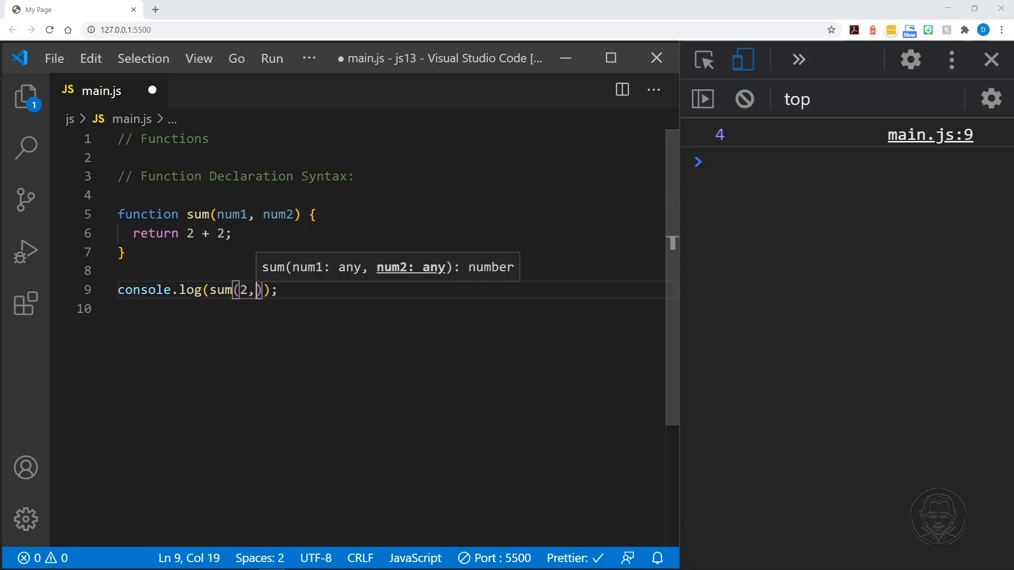
{"action": "type", "text": "6"}
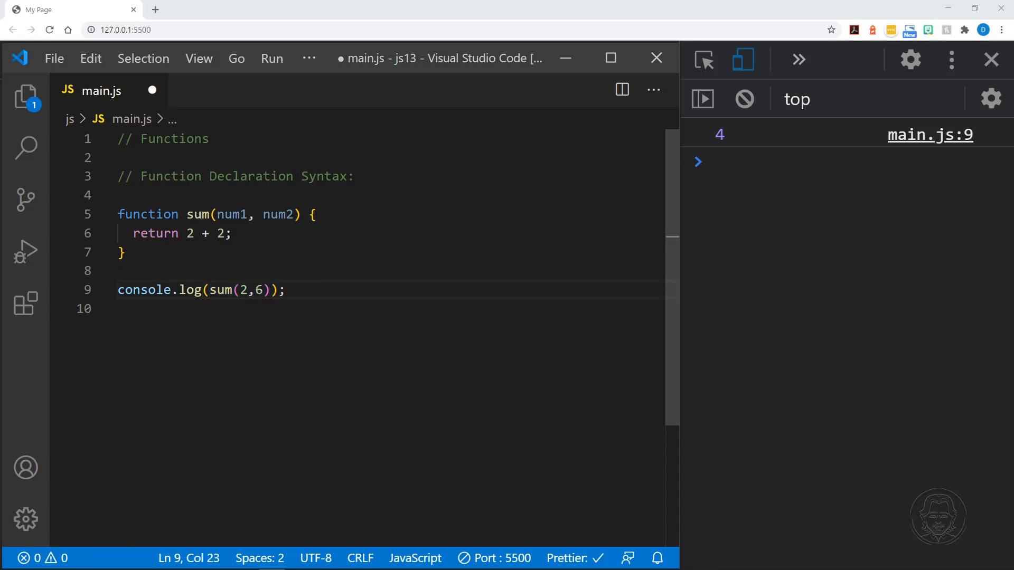
Step: Change sum's return statement to num1 + num2
{"action": "left_click_drag", "start_coordinate": [213, 214], "coordinate": [295, 214]}
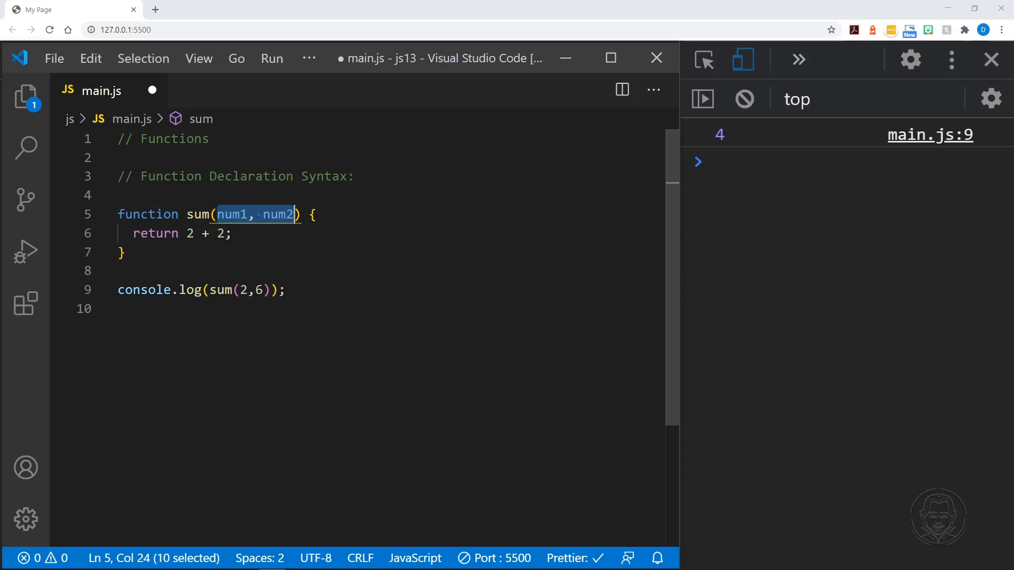
{"action": "left_click", "coordinate": [286, 289]}
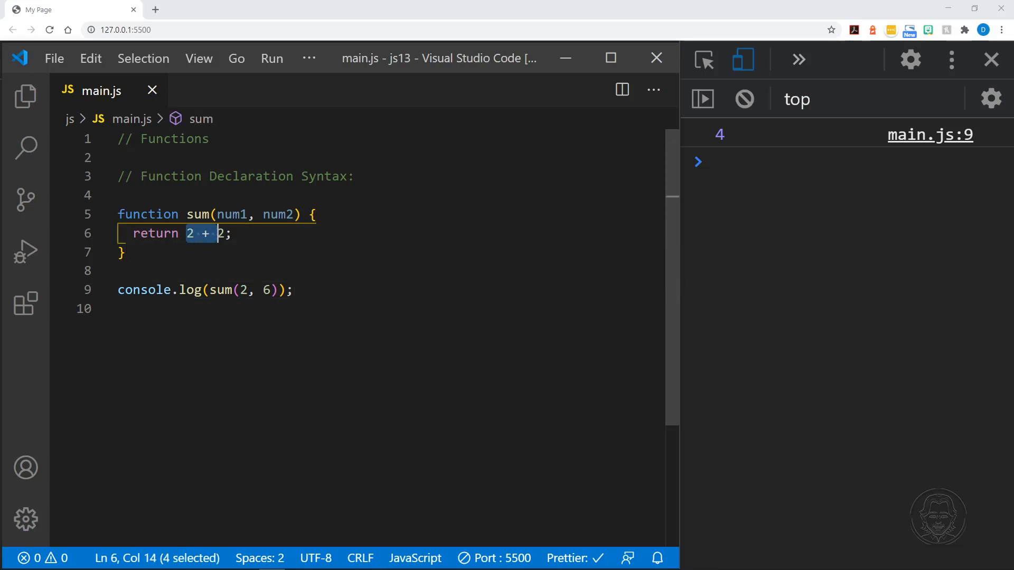
{"action": "type", "text": "num1"}
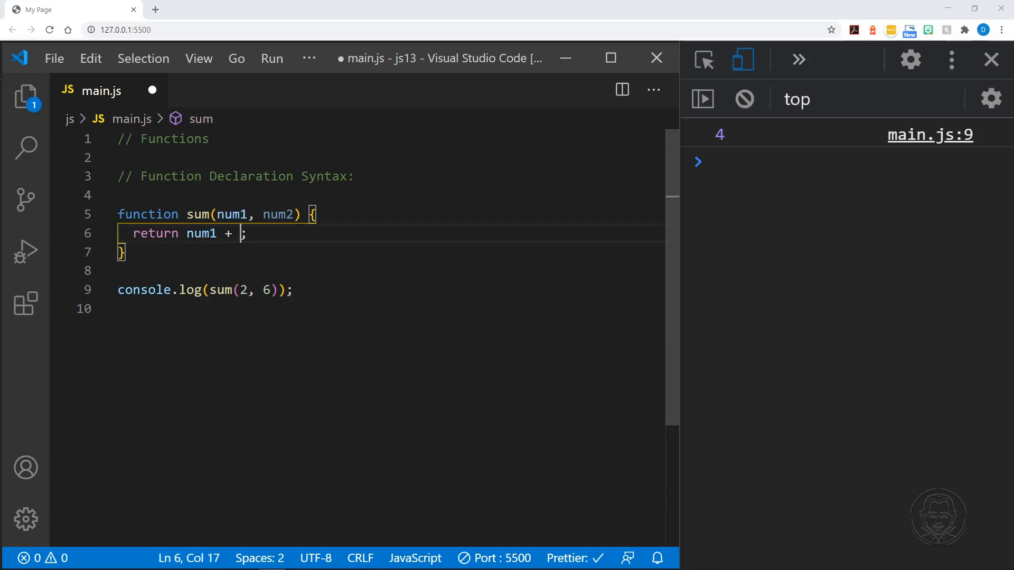
{"action": "type", "text": "num2"}
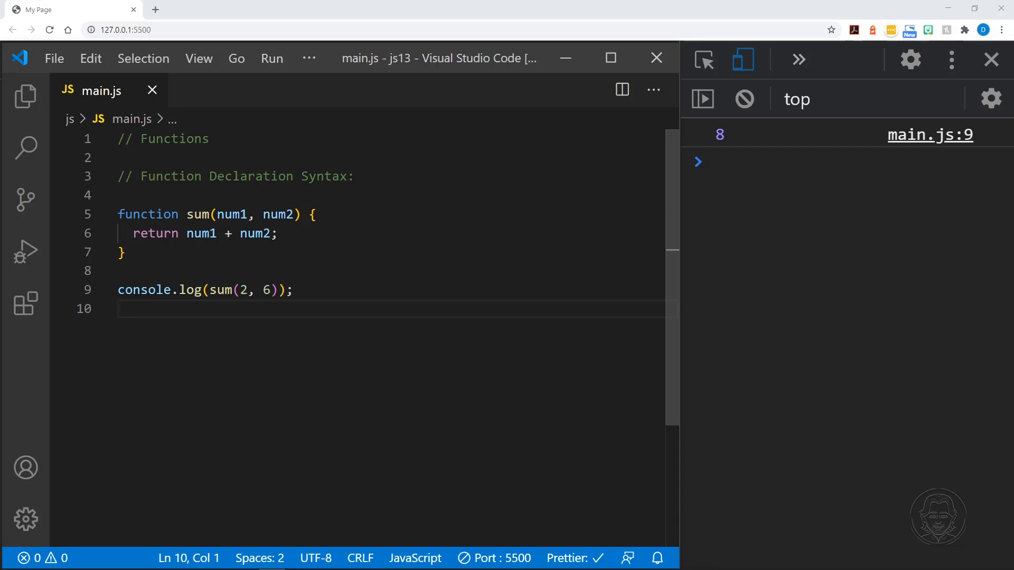
Step: Add console.log(num1) and console.log(num2) inside sum, then move to the call's arguments
{"action": "left_click", "coordinate": [311, 214]}
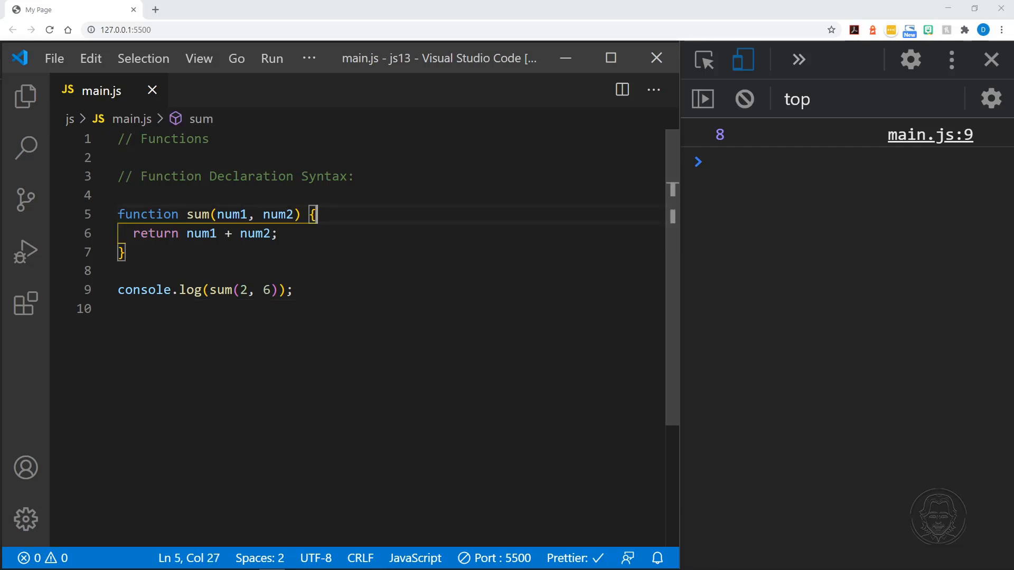
{"action": "type", "text": "console"}
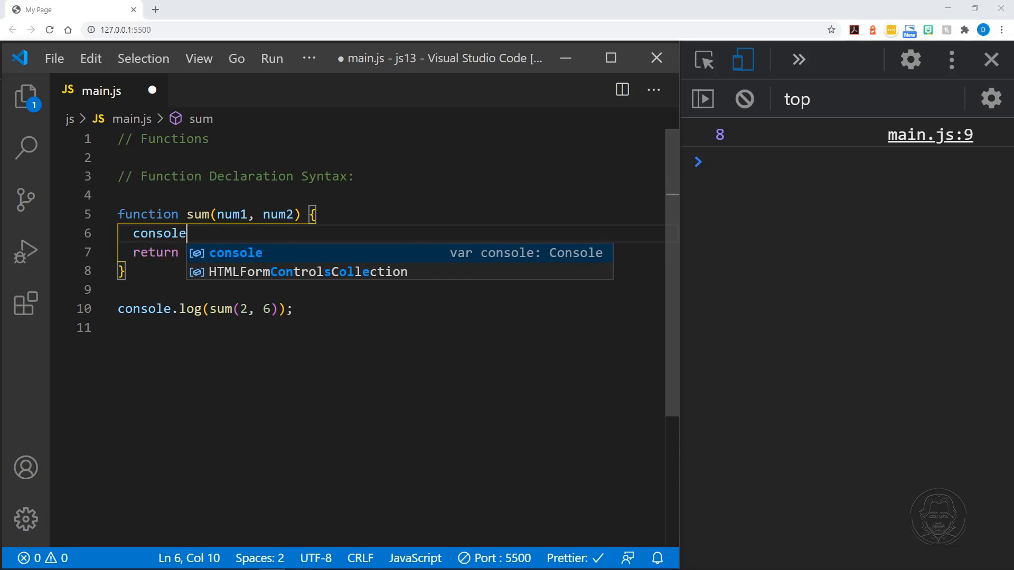
{"action": "type", "text": ".log(num1);"}
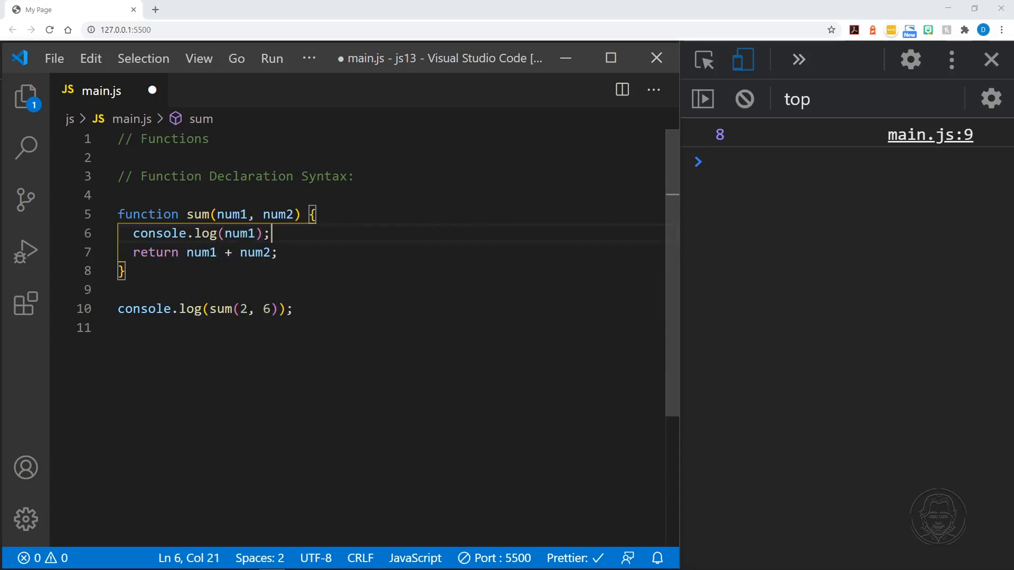
{"action": "type", "text": "console.log"}
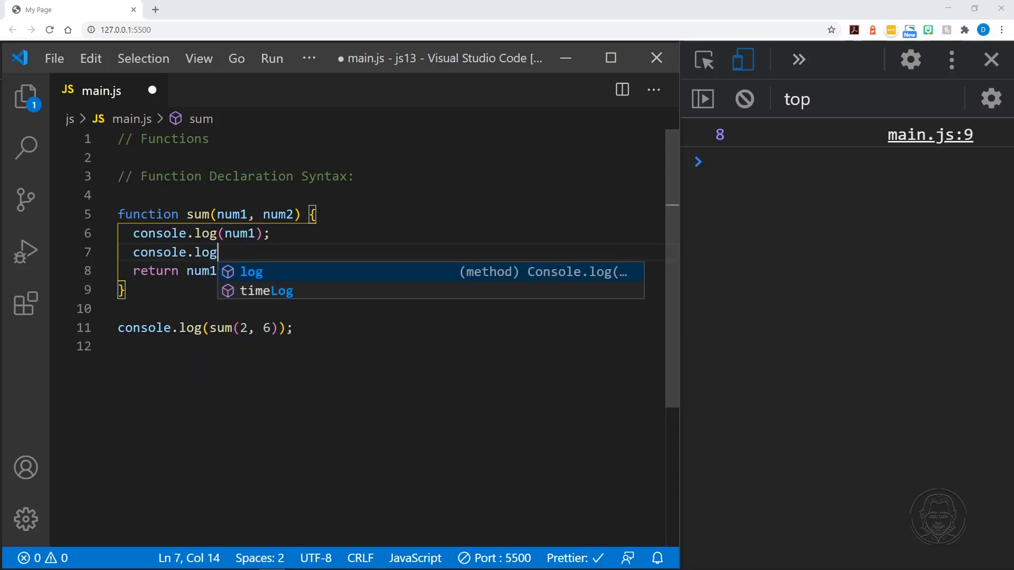
{"action": "type", "text": "(num2)"}
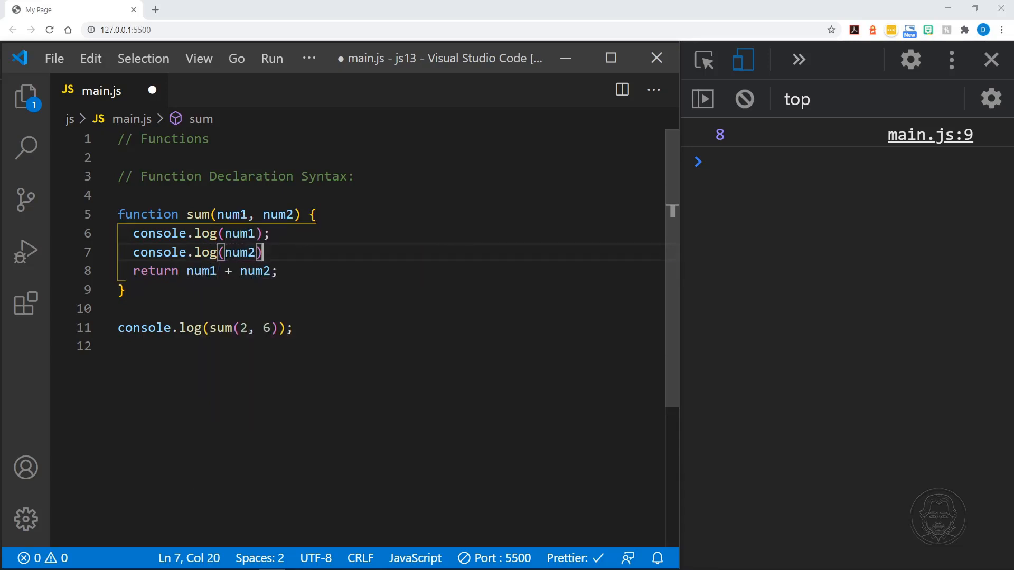
{"action": "type", "text": ";"}
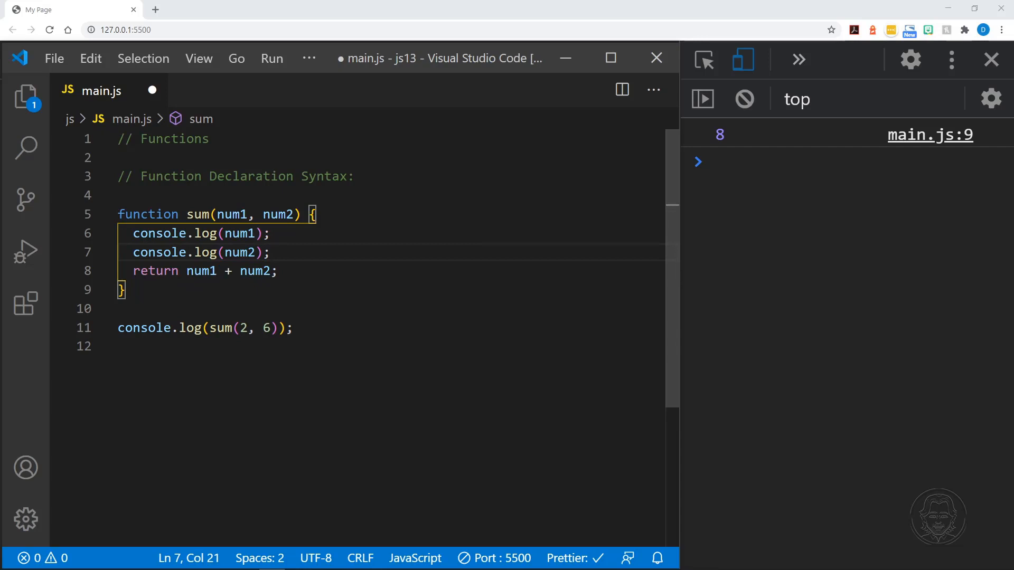
{"action": "left_click", "coordinate": [271, 328]}
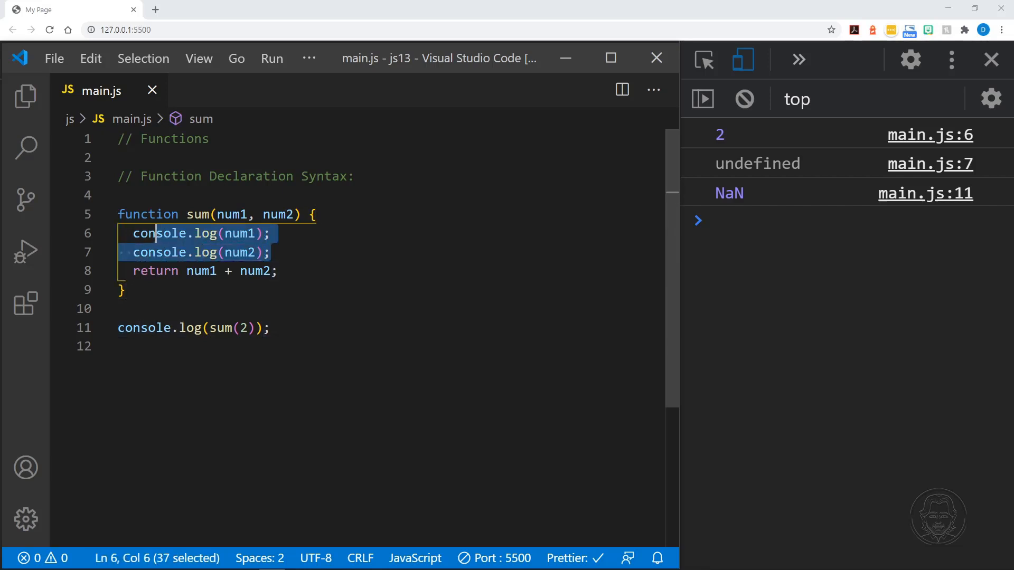
Step: Replace the logs with an if (num2 === undefined) block returning num1 + num1
{"action": "key", "text": "Delete"}
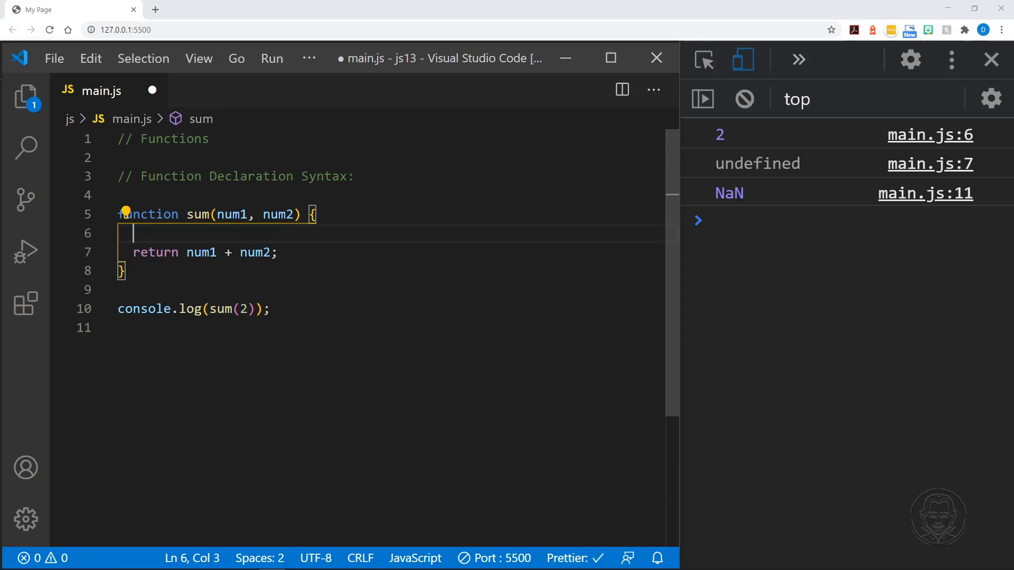
{"action": "type", "text": "if ("}
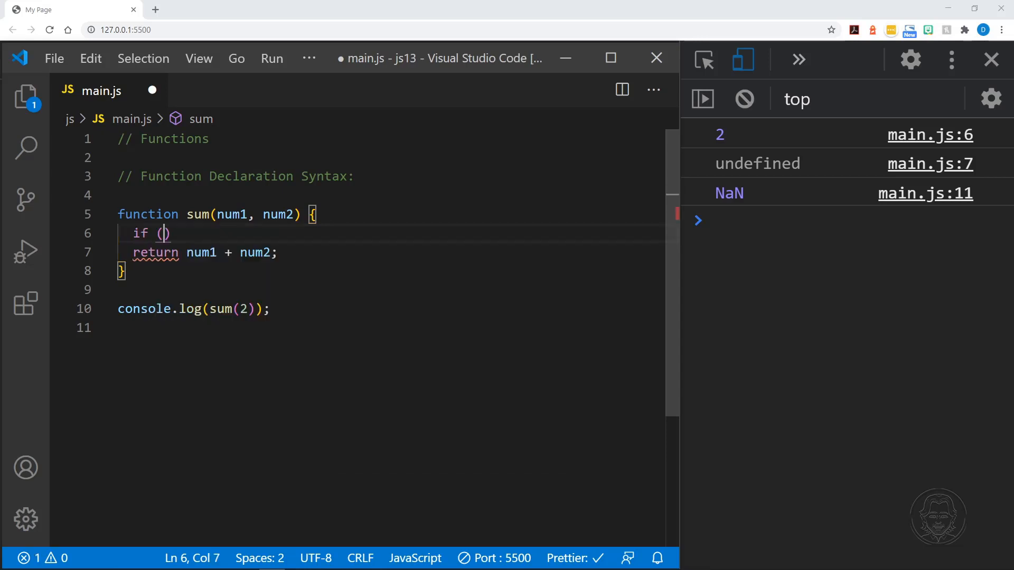
{"action": "type", "text": "num2 === undefined"}
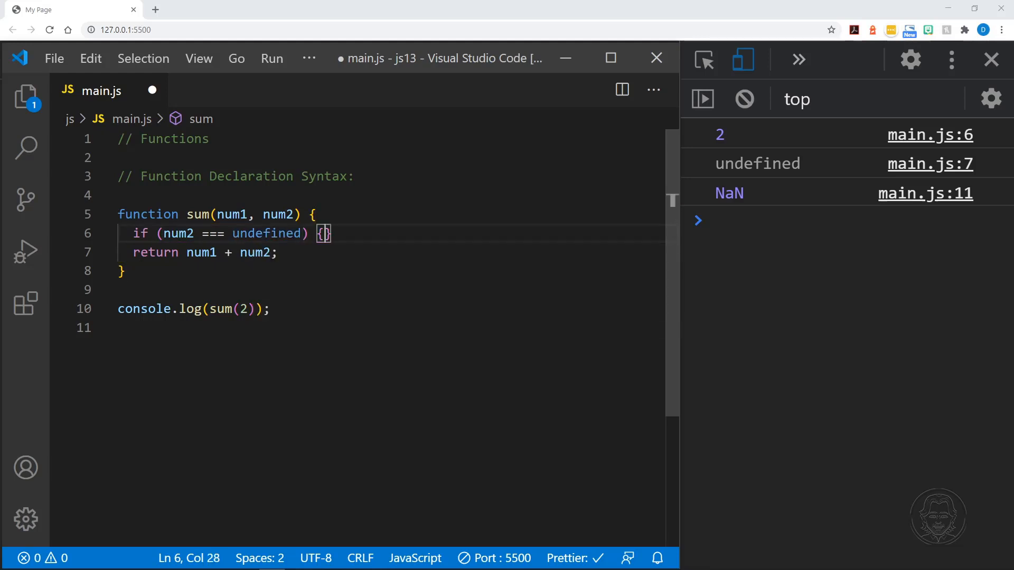
{"action": "key", "text": "Enter"}
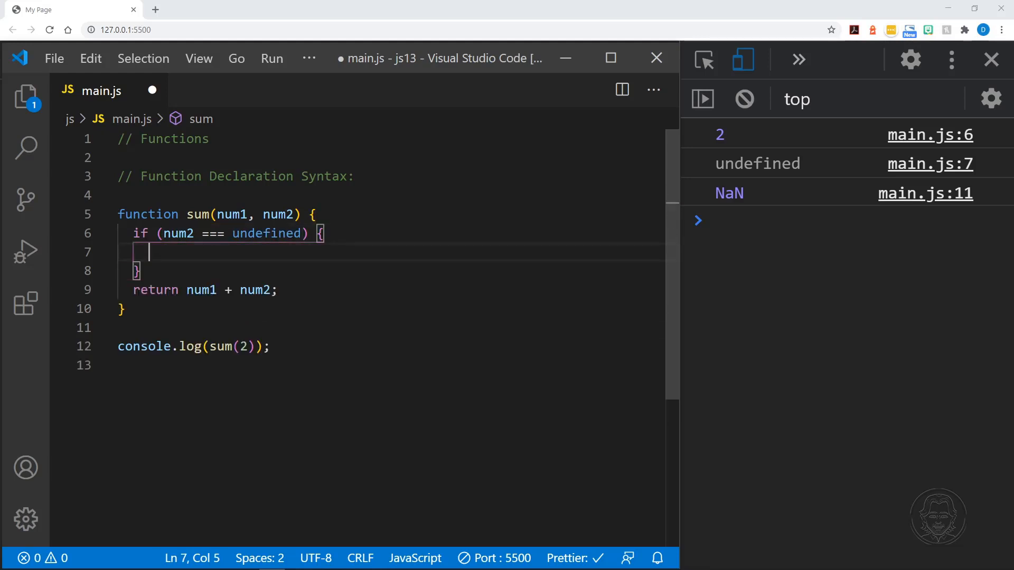
{"action": "type", "text": "return"}
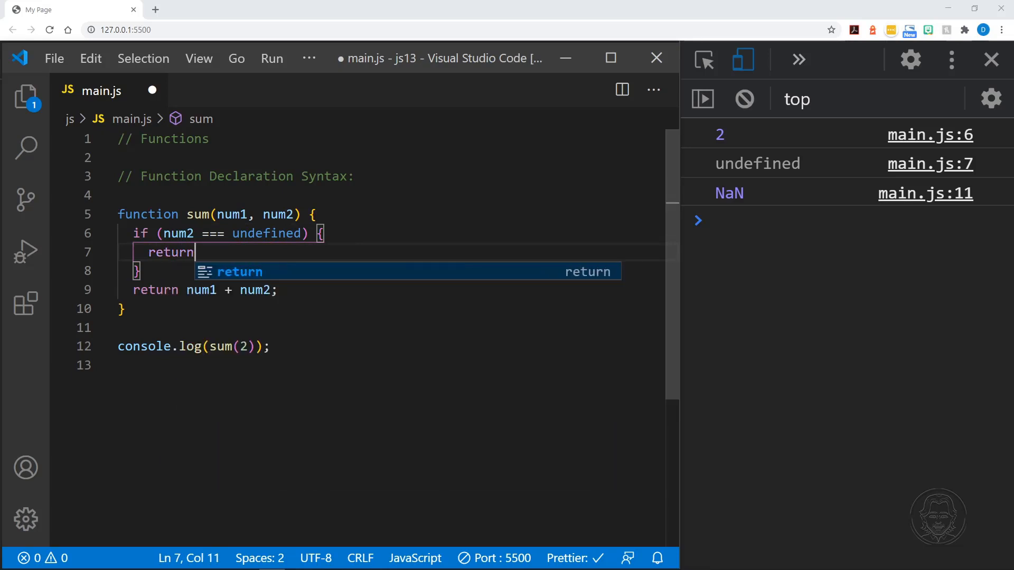
{"action": "type", "text": "num1"}
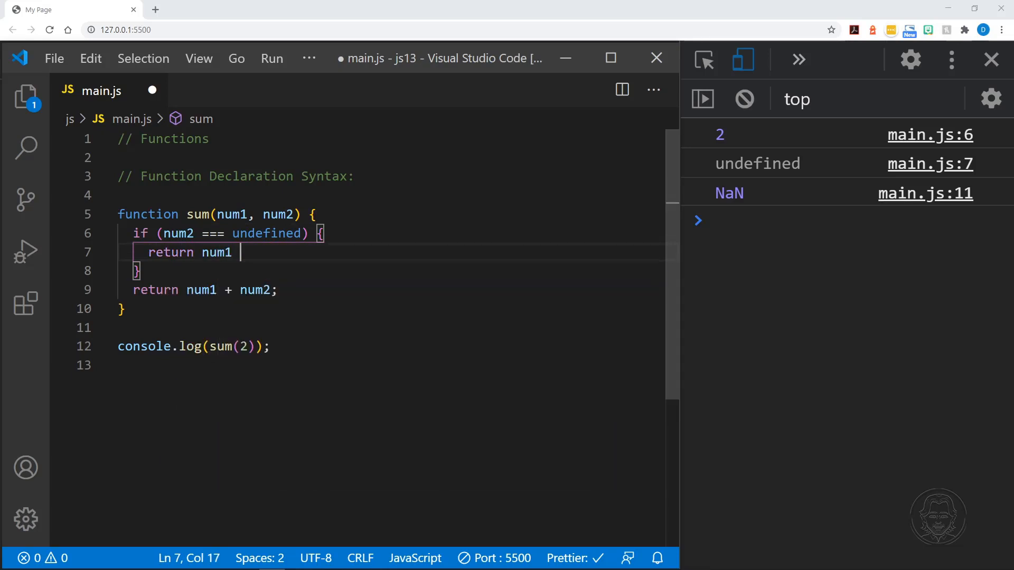
{"action": "type", "text": "+ num1;"}
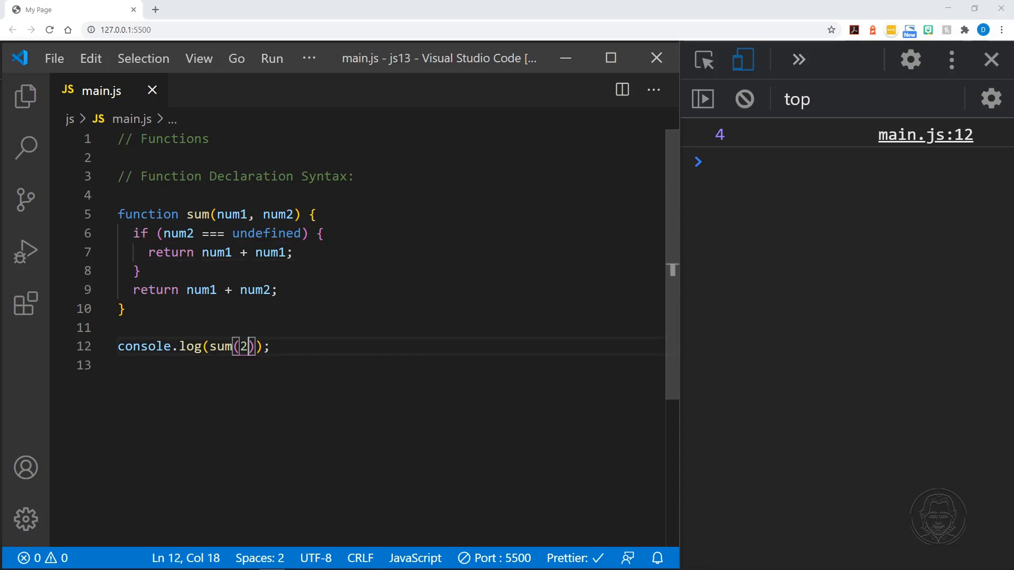
Step: Change the sum call's arguments to 5 and 10
{"action": "type", "text": "5"}
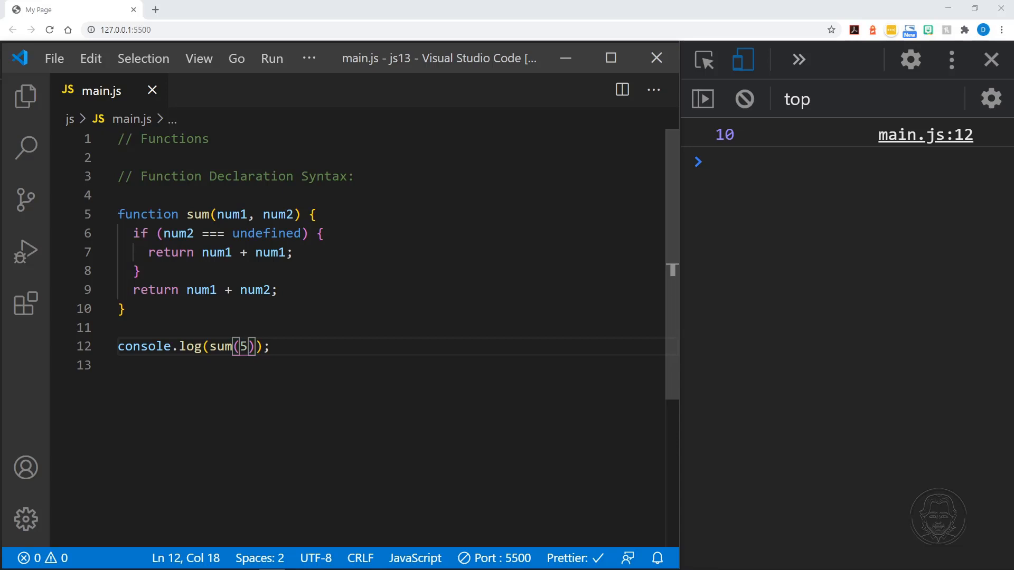
{"action": "type", "text": ",10"}
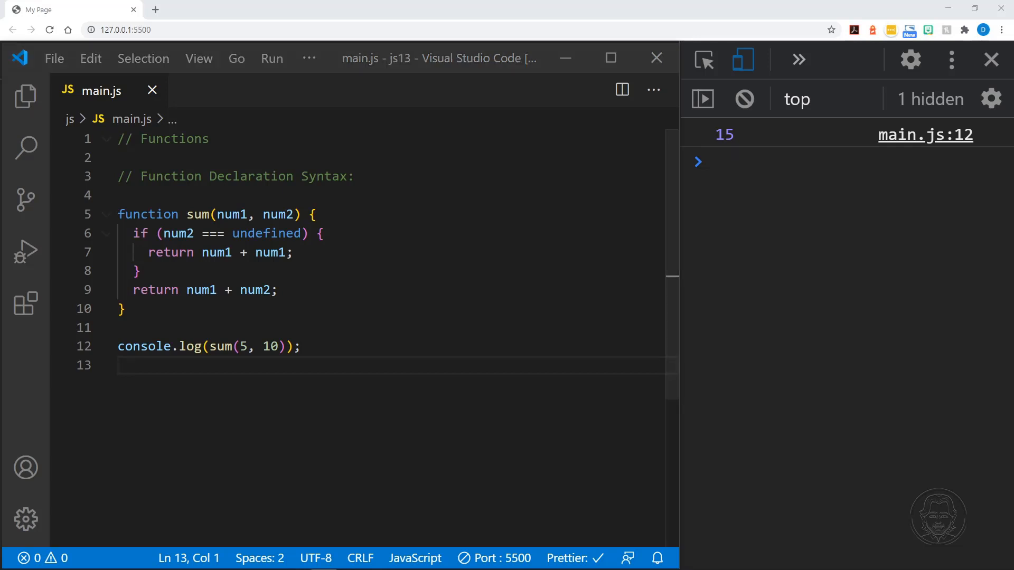
Step: Replace the sum code with a getUserNameFromEmail(email) { function header
{"action": "left_click_drag", "start_coordinate": [186, 214], "coordinate": [248, 233]}
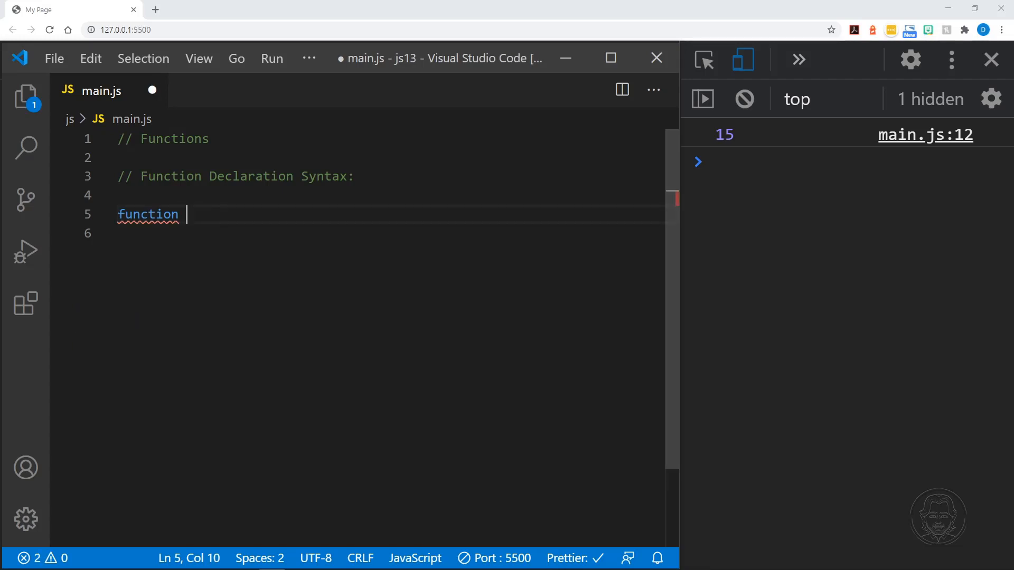
{"action": "type", "text": "getUs"}
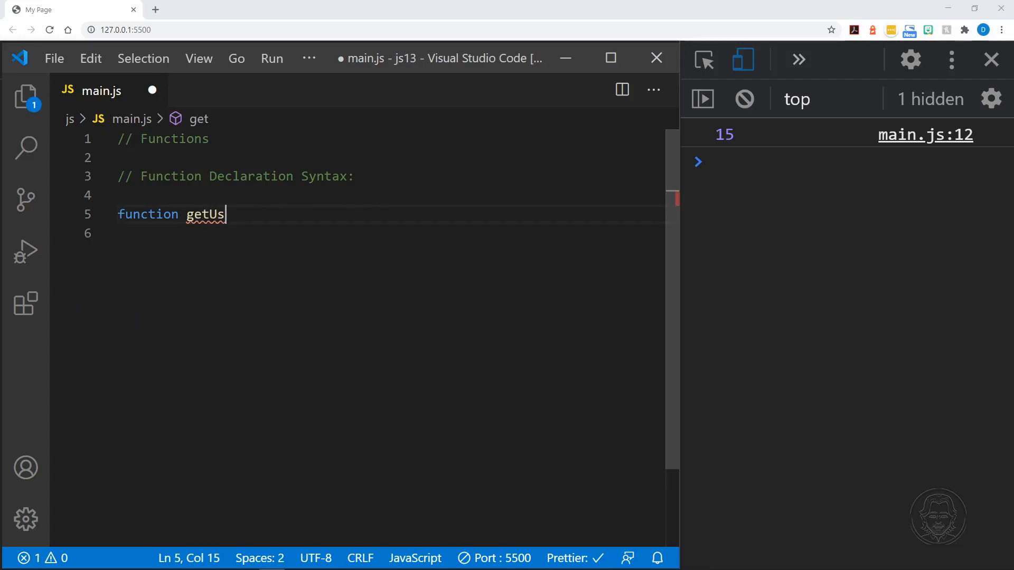
{"action": "type", "text": "erNameFr"}
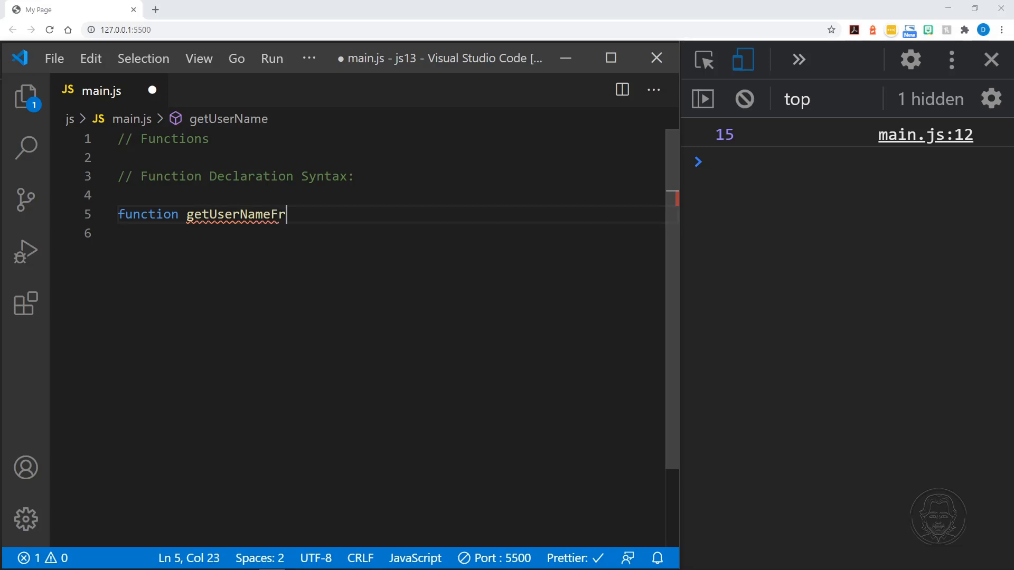
{"action": "type", "text": "omEmail"}
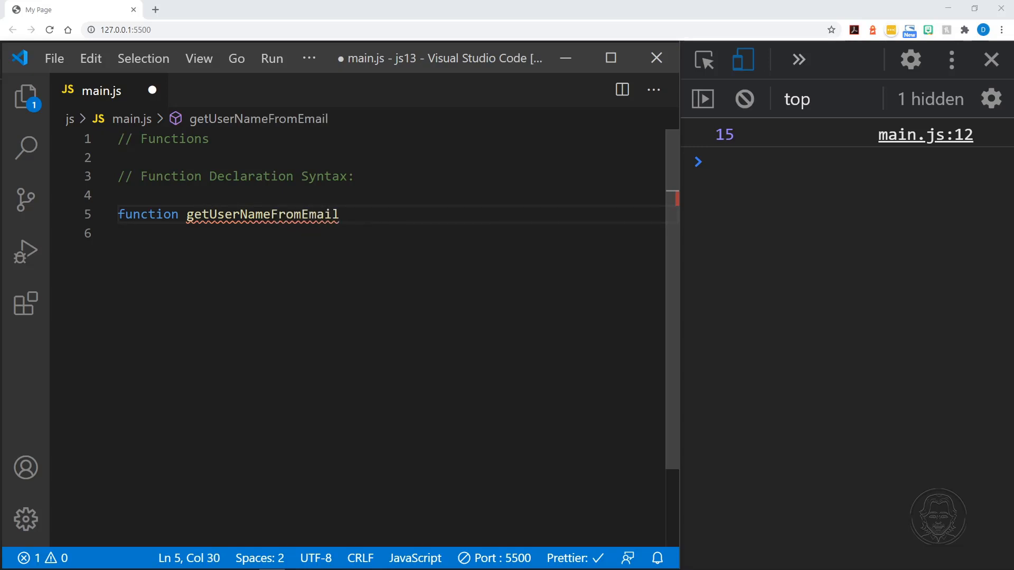
{"action": "type", "text": "(ema"}
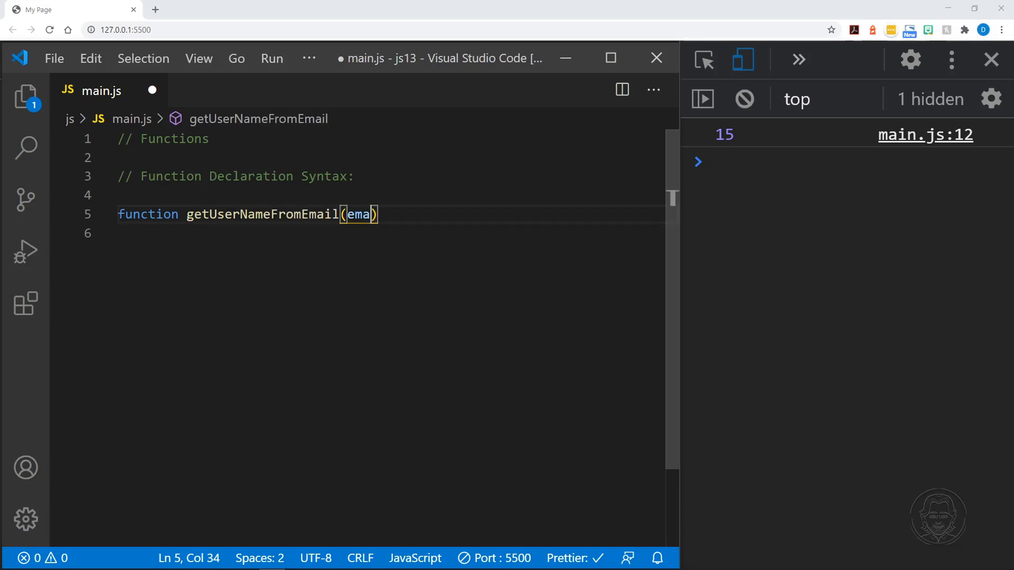
{"action": "type", "text": "il)"}
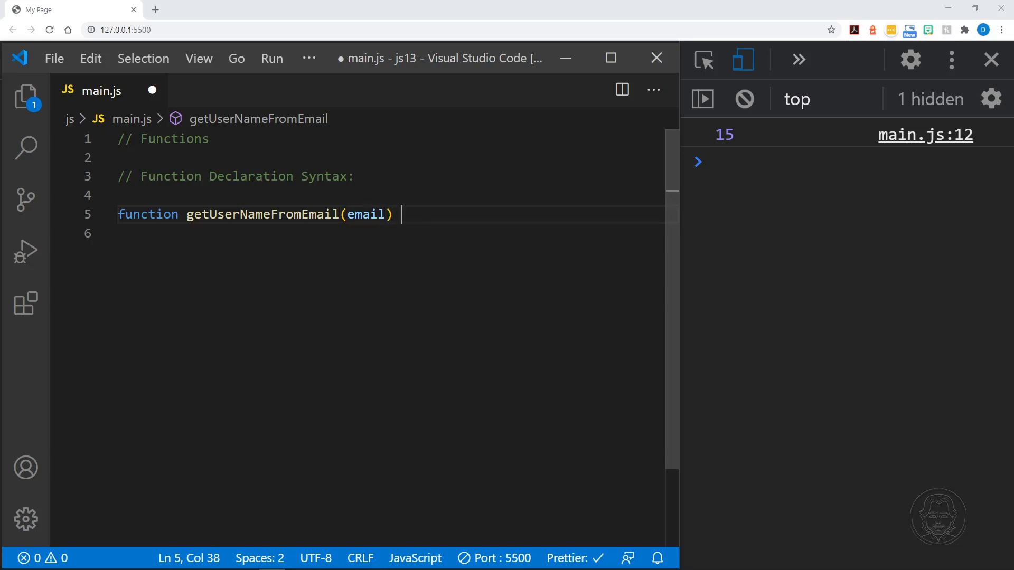
{"action": "type", "text": "{"}
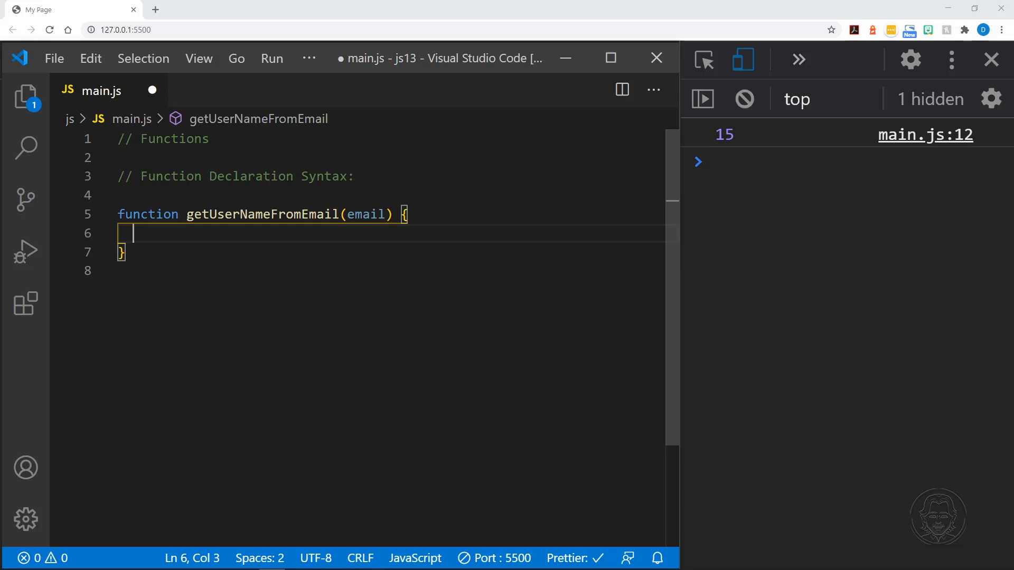
Step: Write the body return email.slice(0, email.indexOf("@"));
{"action": "type", "text": "return"}
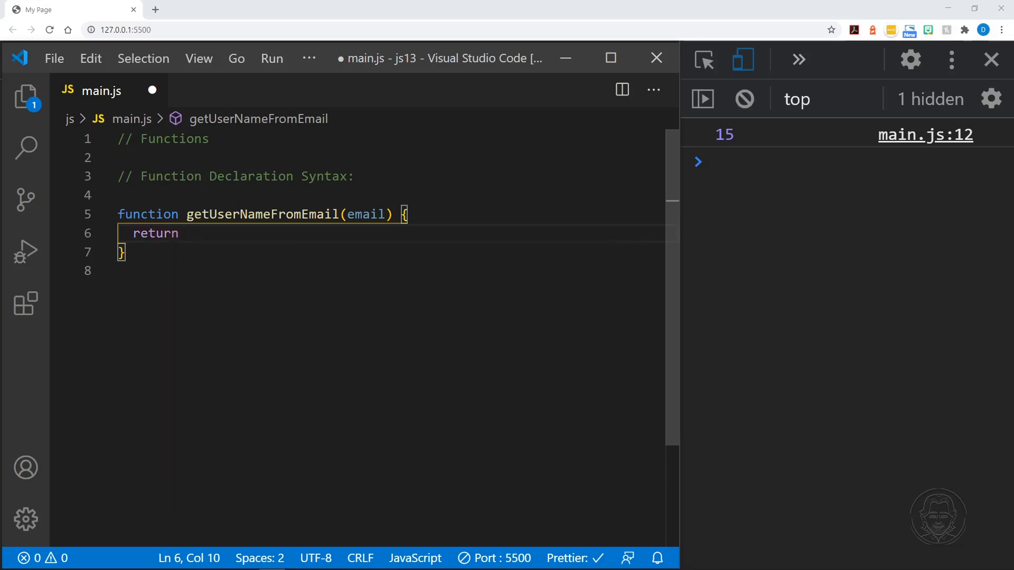
{"action": "type", "text": "e"}
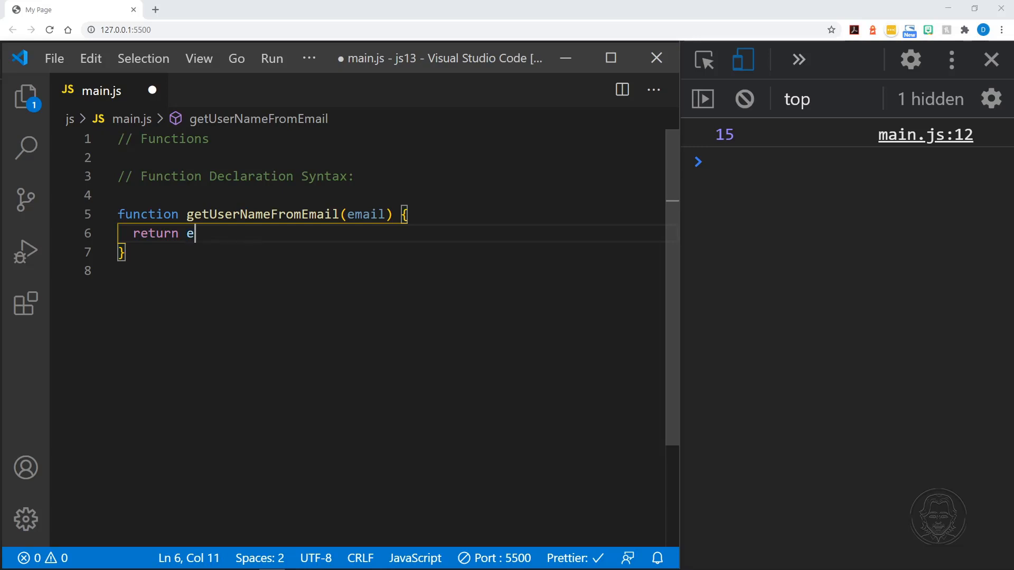
{"action": "type", "text": "mail.sl"}
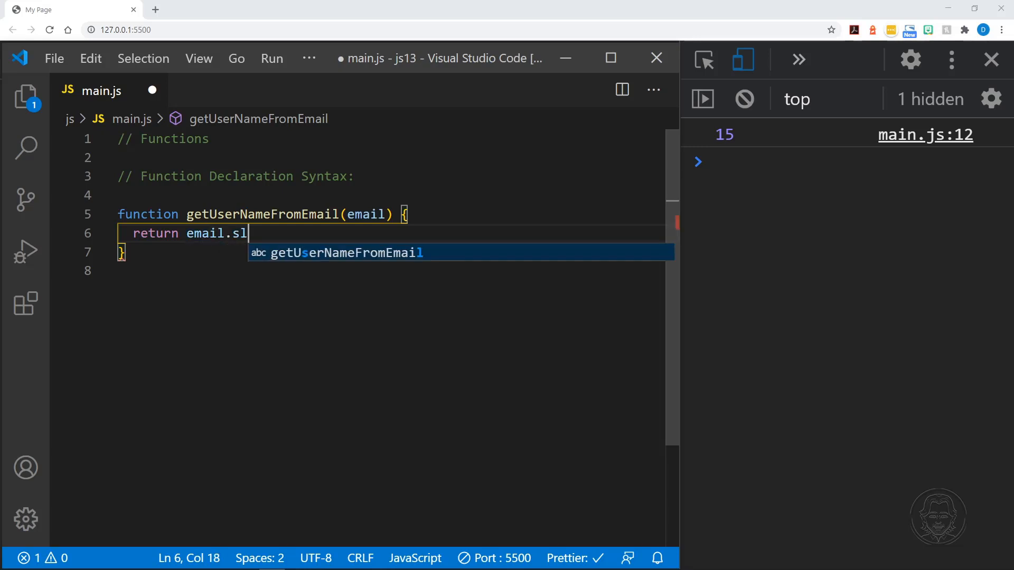
{"action": "type", "text": "ice()"}
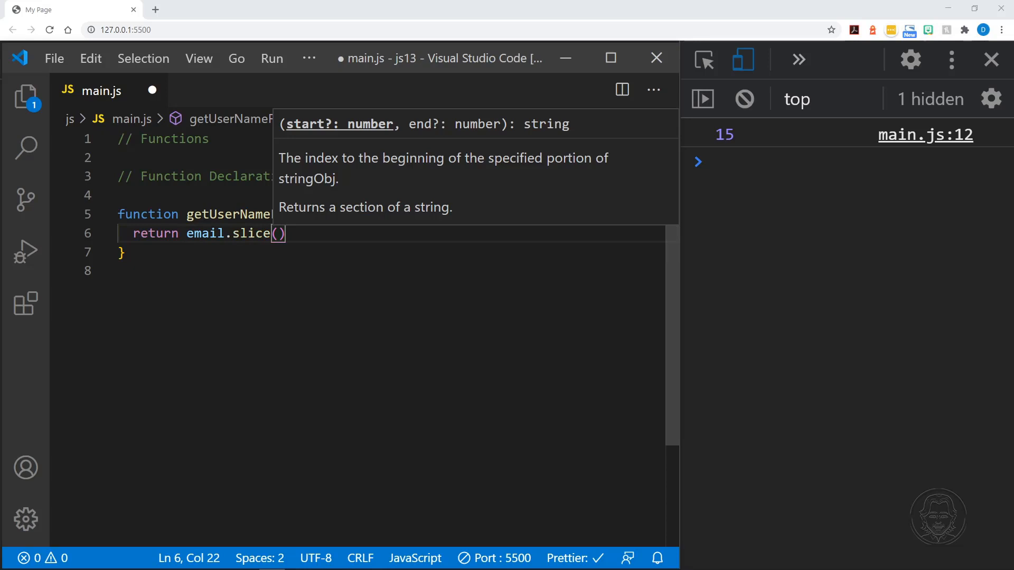
{"action": "type", "text": "0"}
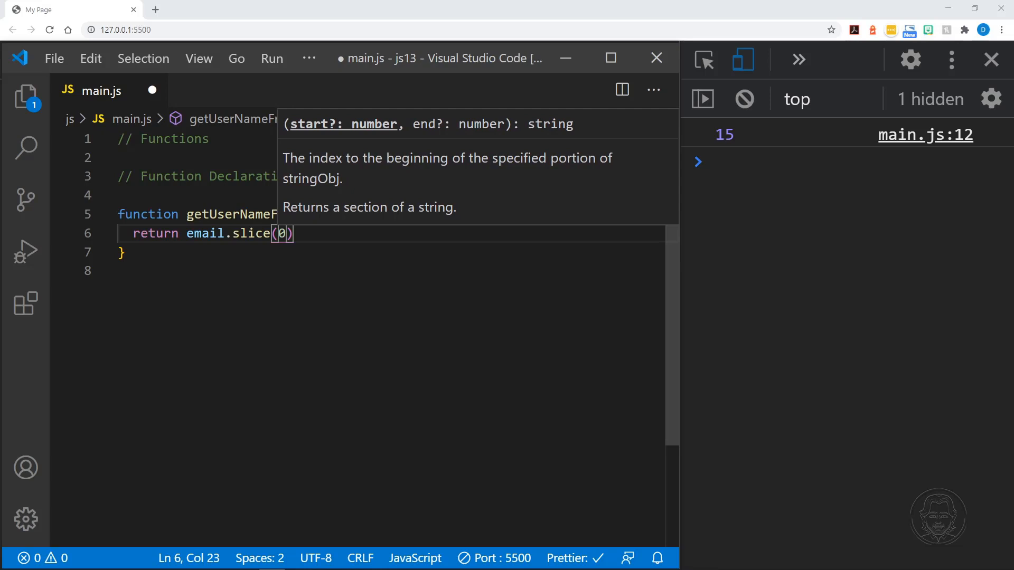
{"action": "type", "text": ","}
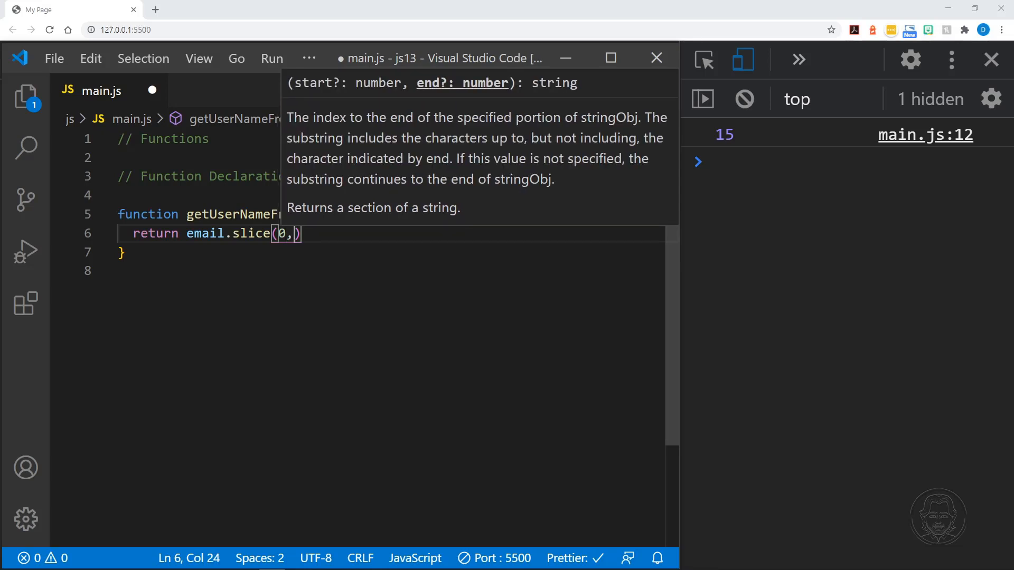
{"action": "type", "text": "em"}
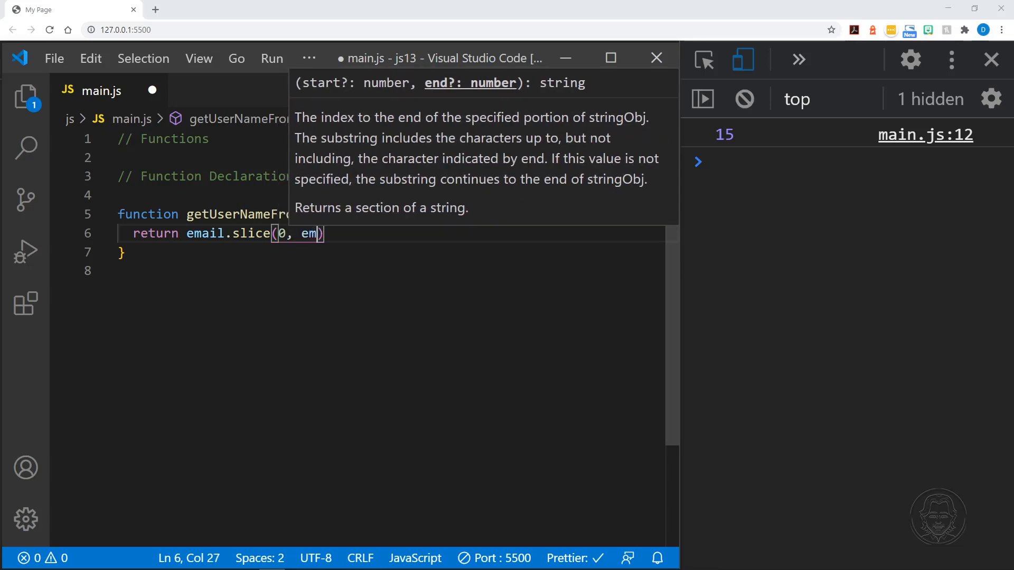
{"action": "type", "text": "ail"}
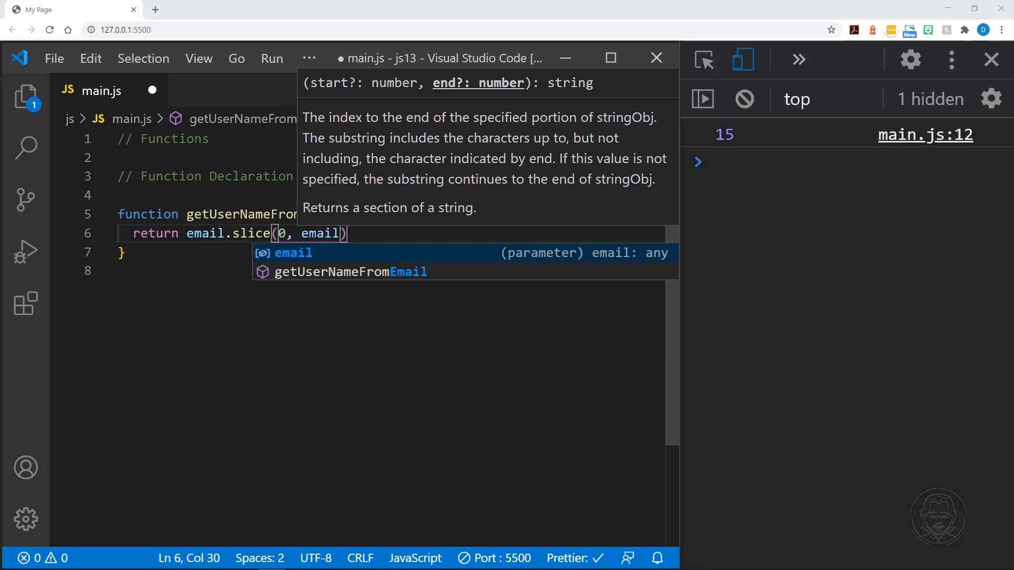
{"action": "type", "text": "."}
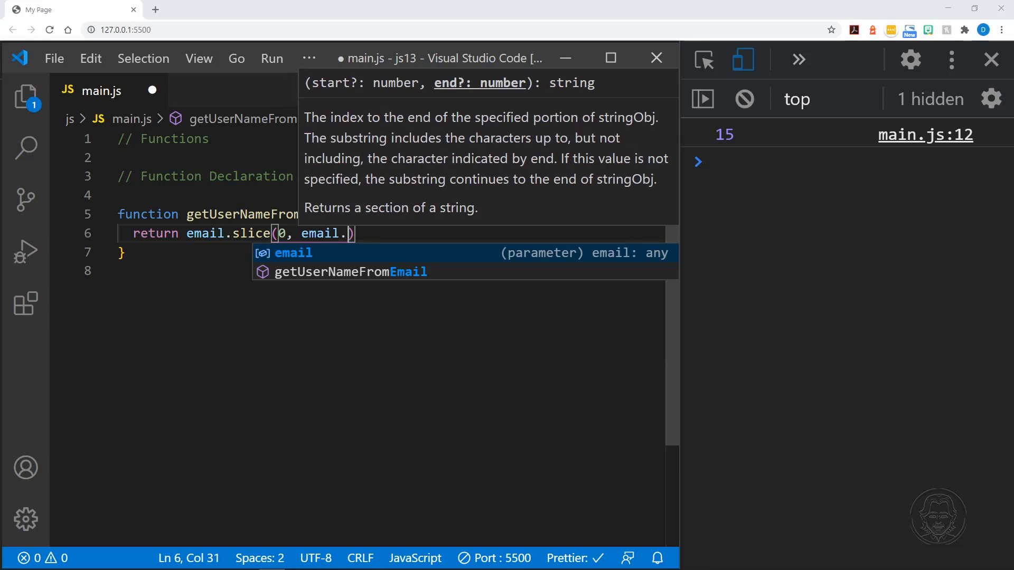
{"action": "type", "text": "indexOf(\""}
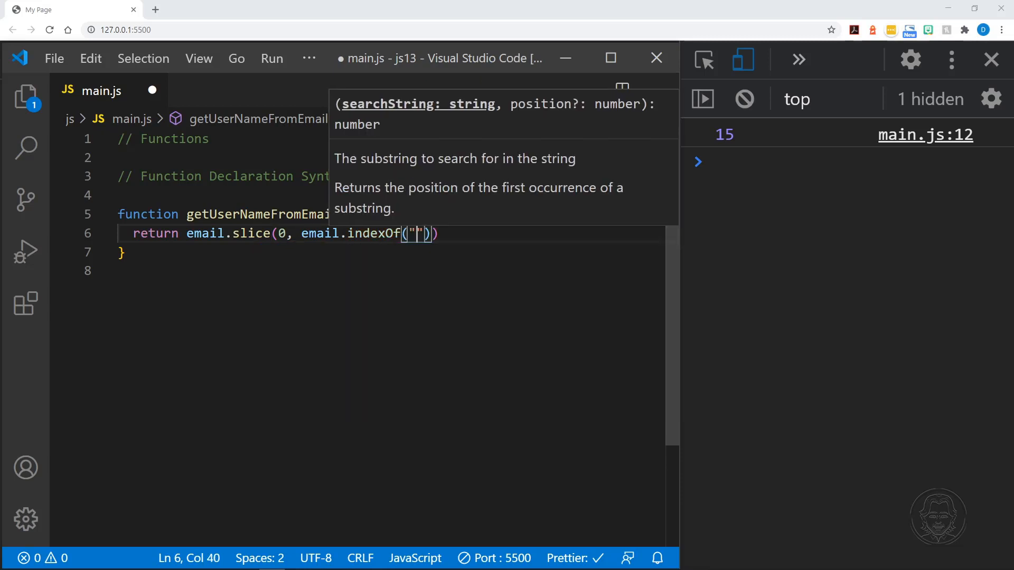
{"action": "type", "text": "@"}
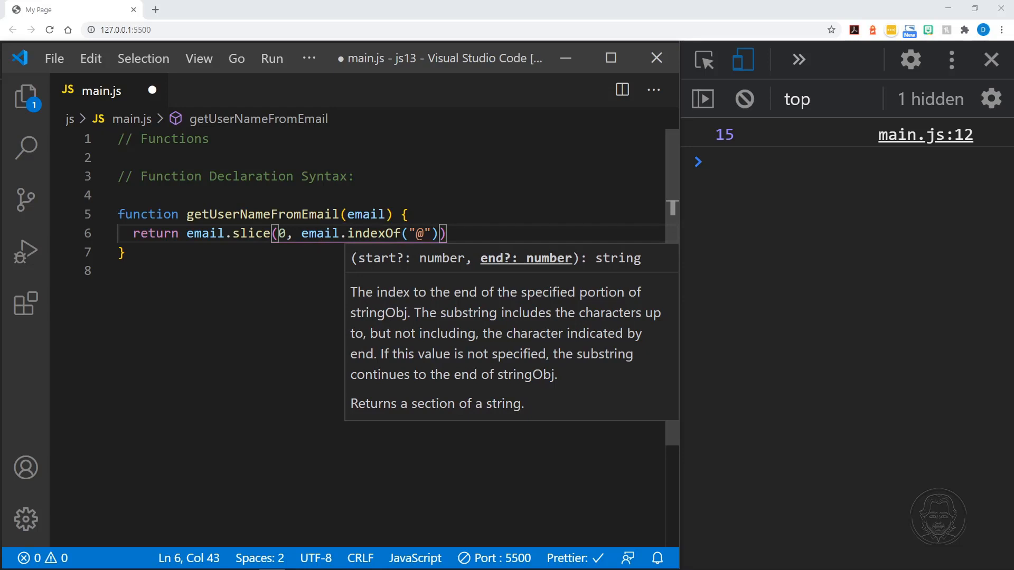
{"action": "type", "text": ");"}
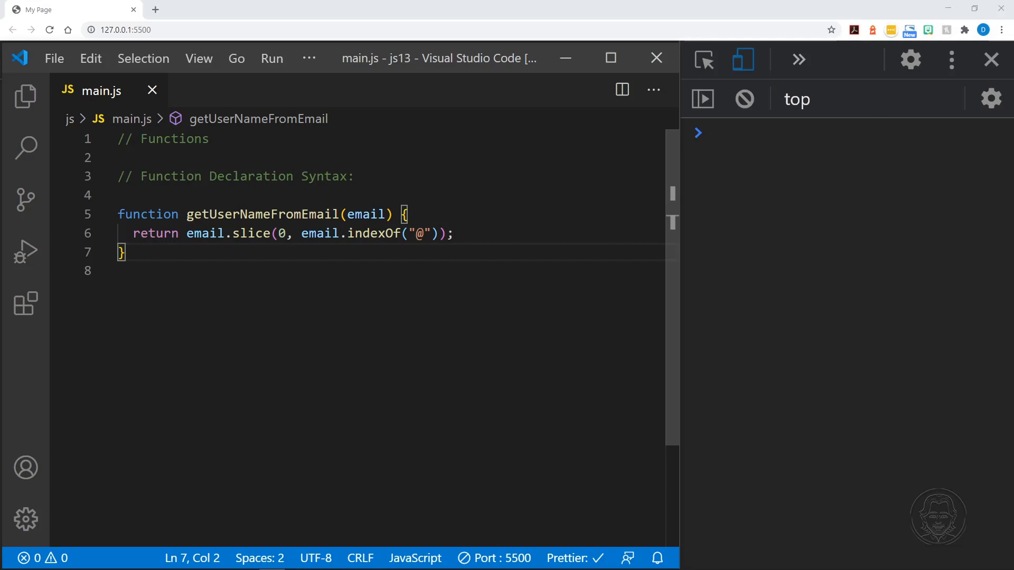
{"action": "key", "text": "Enter"}
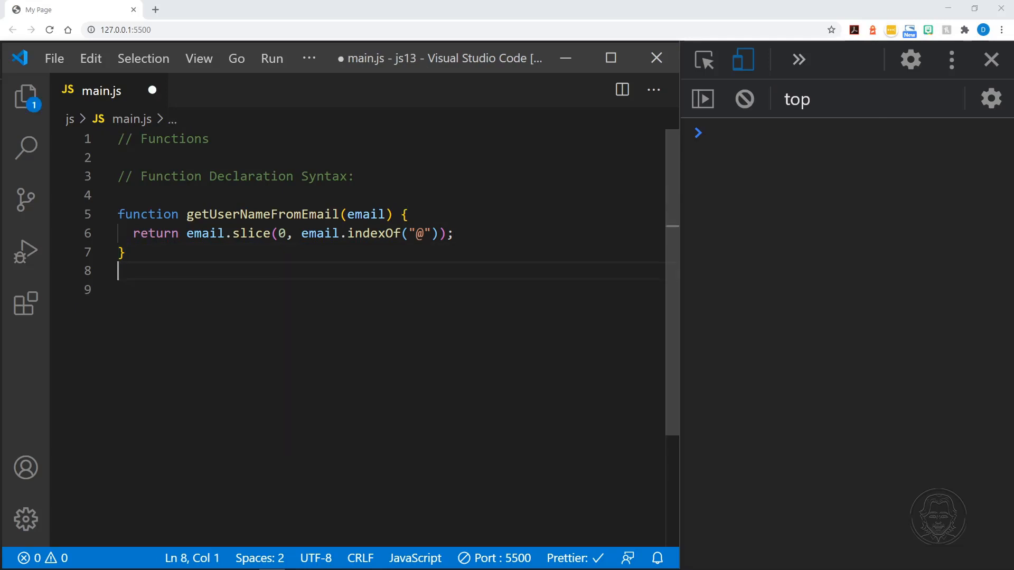
{"action": "type", "text": "console"}
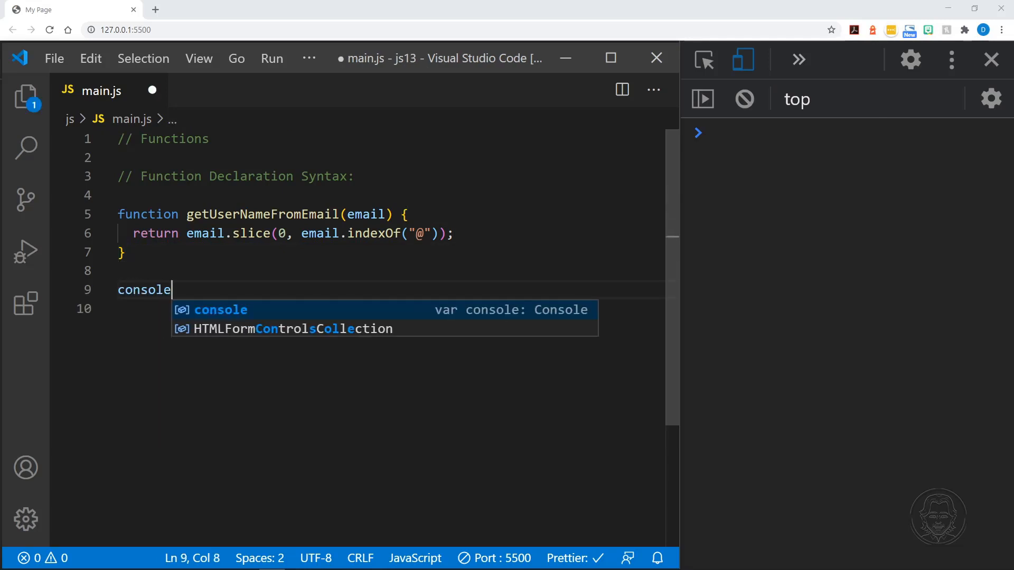
{"action": "type", "text": ".log()"}
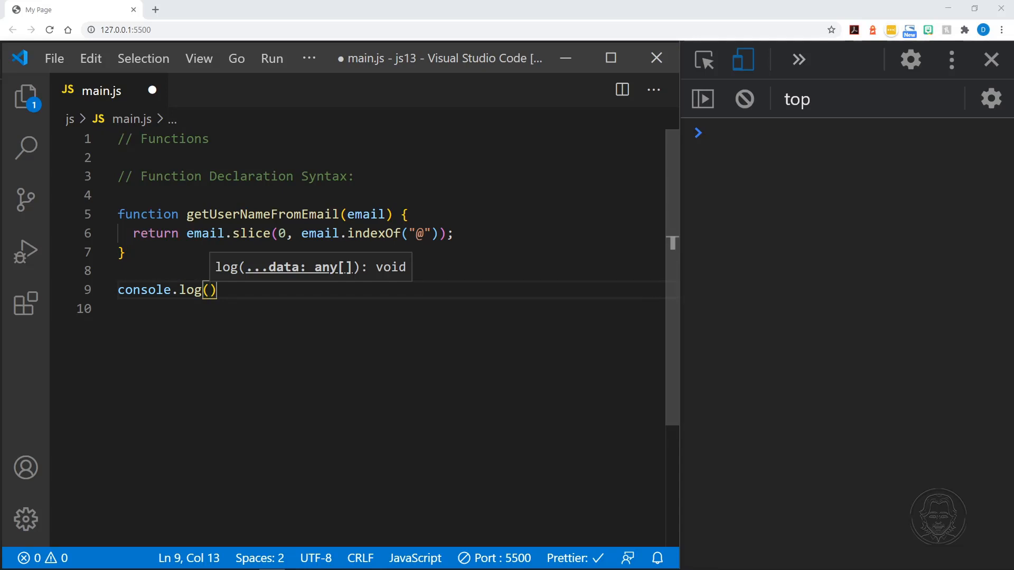
{"action": "type", "text": "getUserNameFromEmail"}
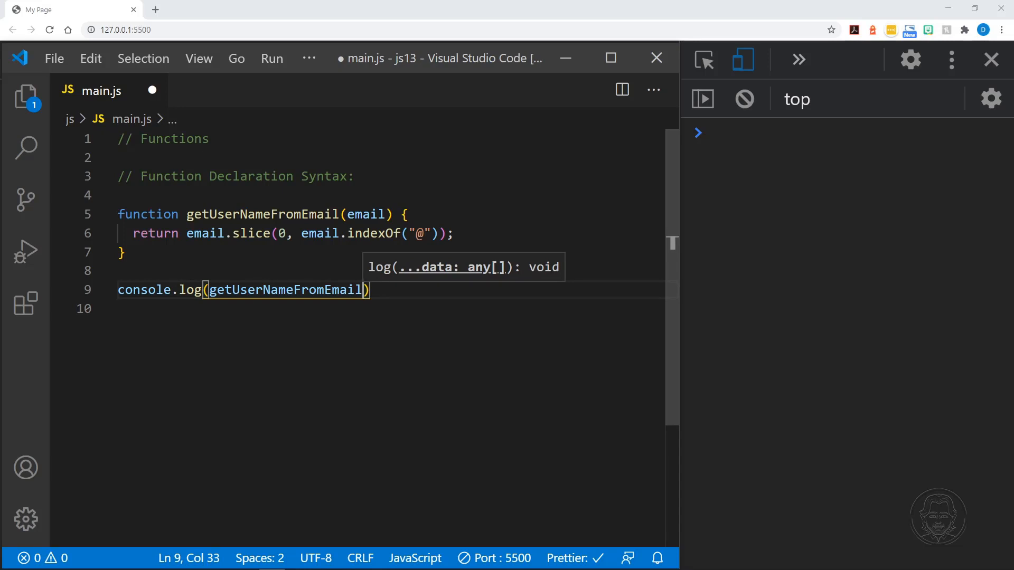
{"action": "type", "text": "(\"playerOne@"}
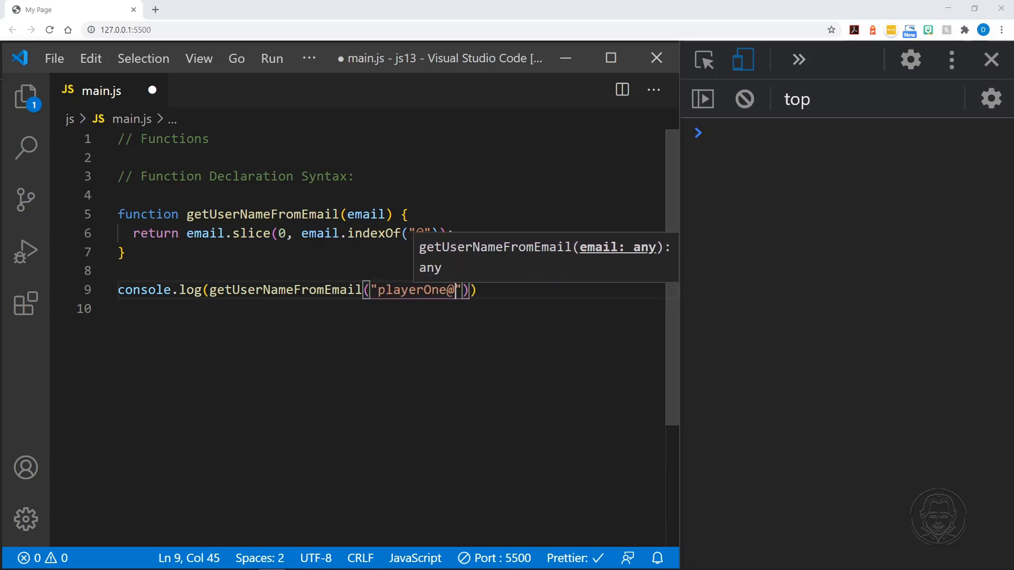
{"action": "type", "text": "SomeRandom"}
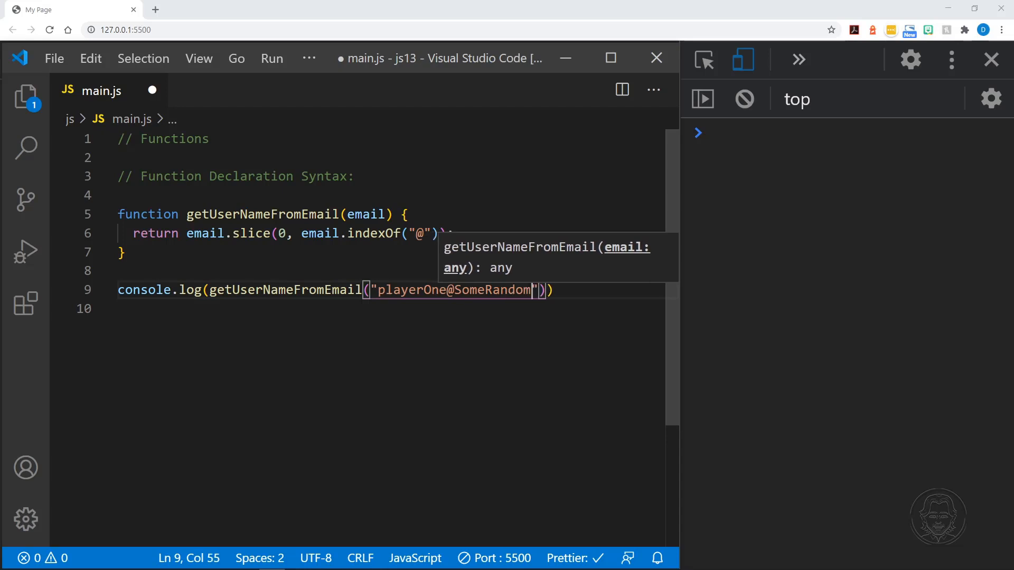
{"action": "type", "text": "Email.com"}
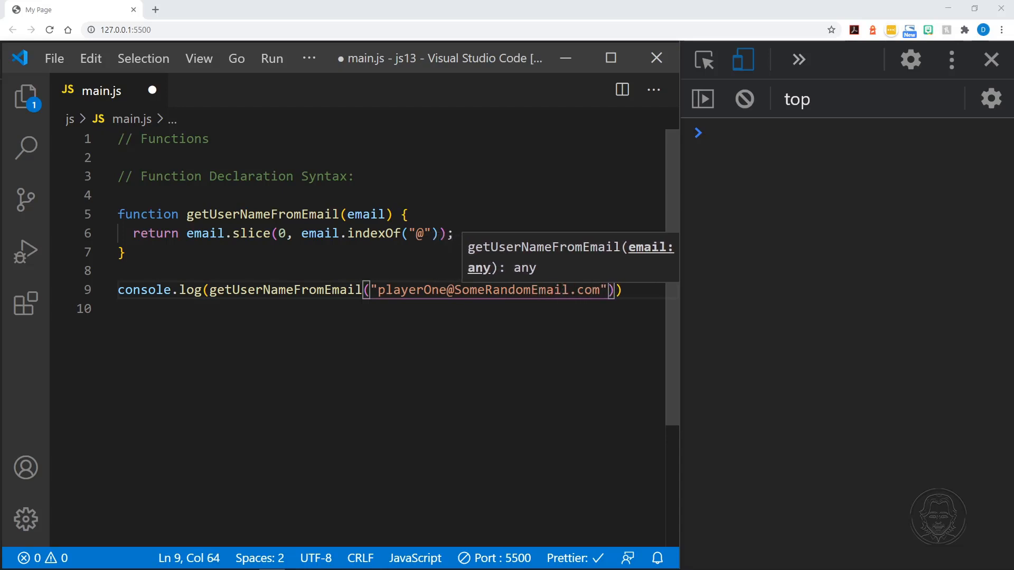
{"action": "type", "text": ";"}
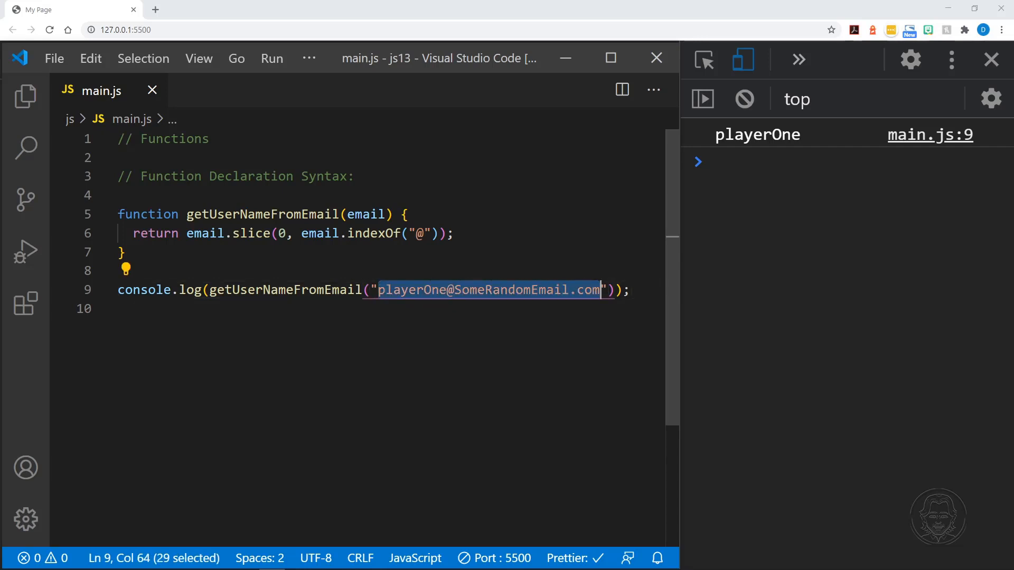
{"action": "type", "text": "user@Git"}
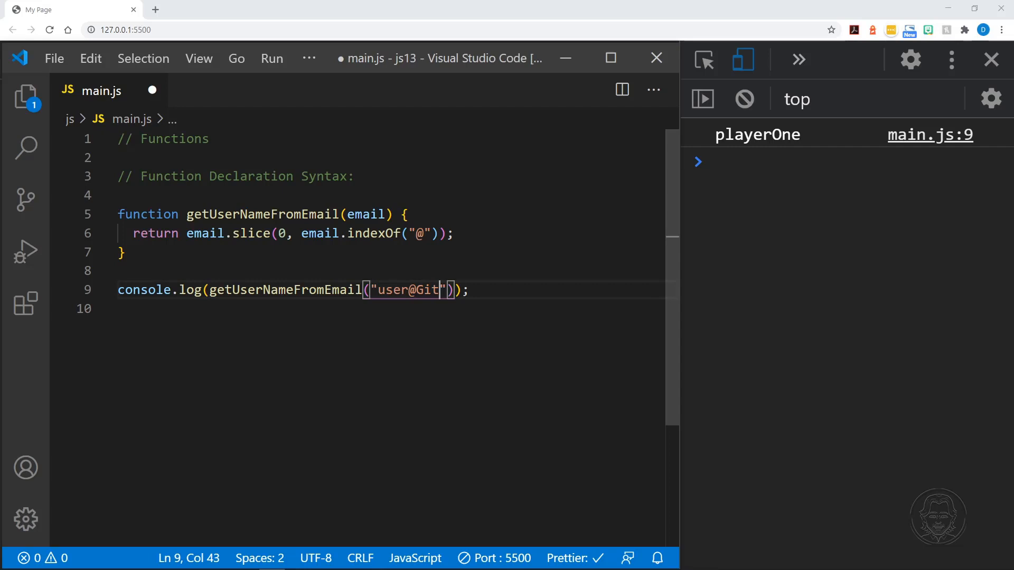
{"action": "type", "text": "Hub.com"}
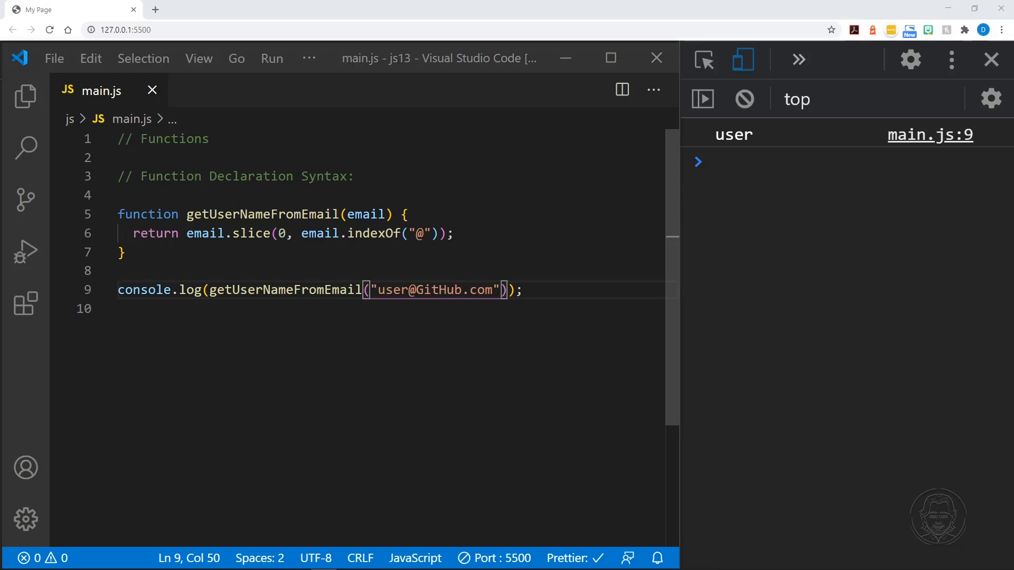
Step: Turn the declaration into a function expression assigned to const getUserNameFromEmail
{"action": "double_click", "coordinate": [263, 214]}
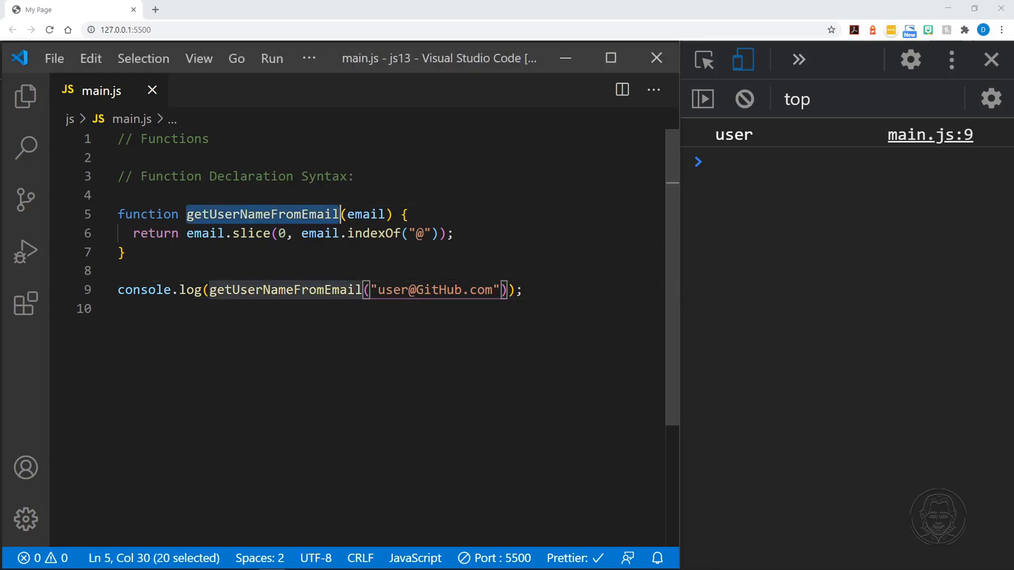
{"action": "key", "text": "Delete"}
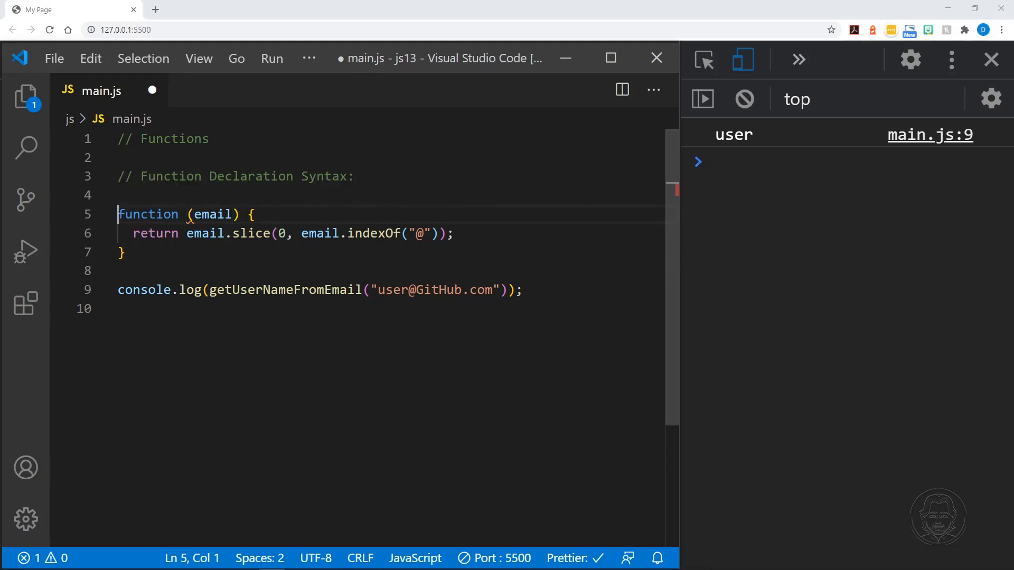
{"action": "type", "text": "const"}
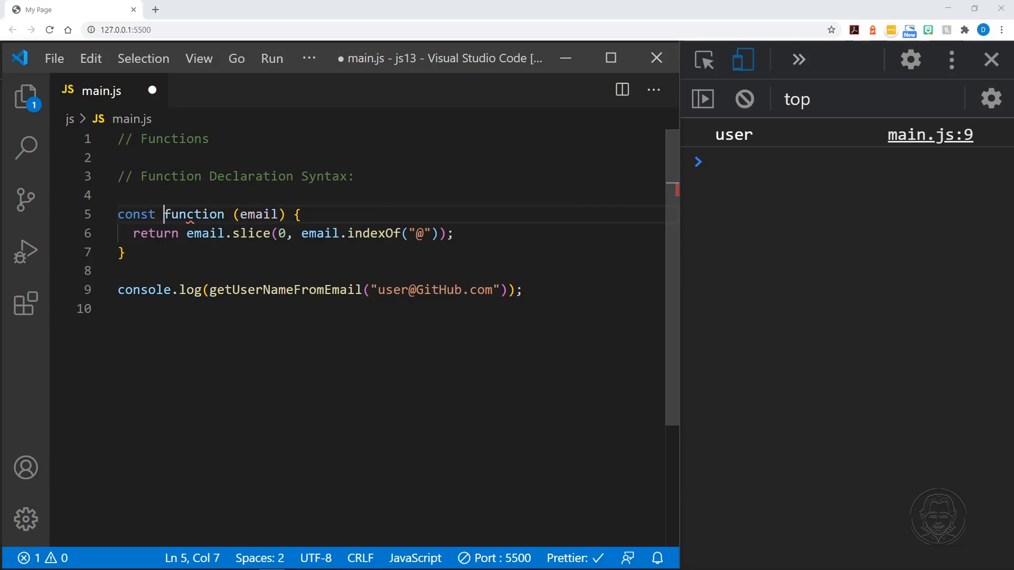
{"action": "type", "text": "getUserNameFromEmail ="}
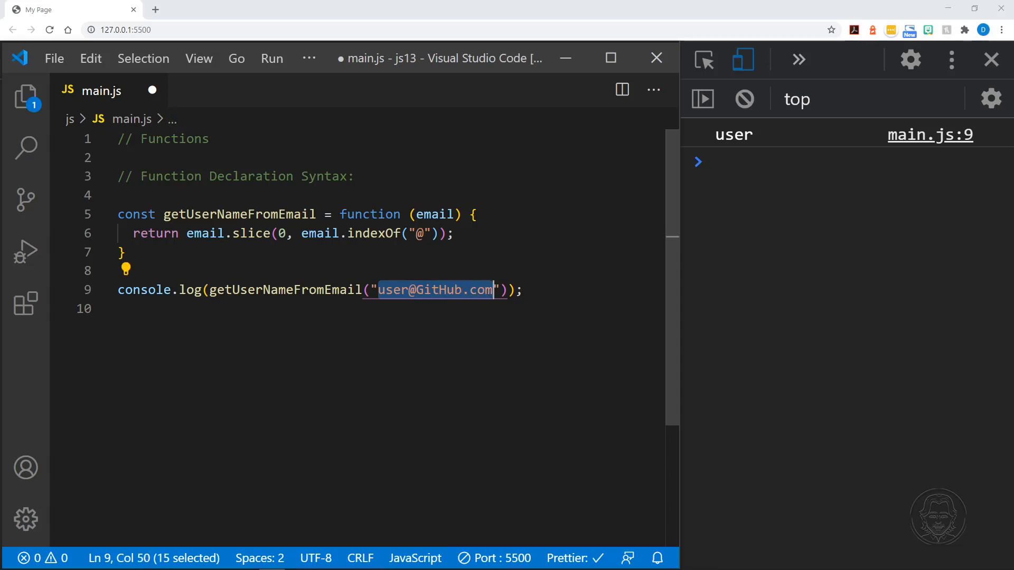
{"action": "type", "text": "dave@"}
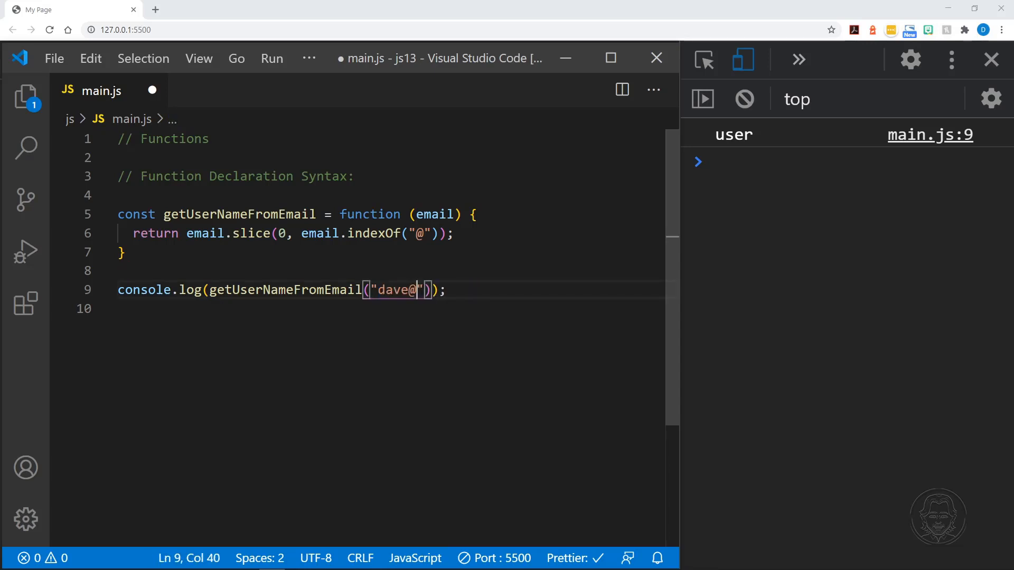
{"action": "type", "text": "dave"}
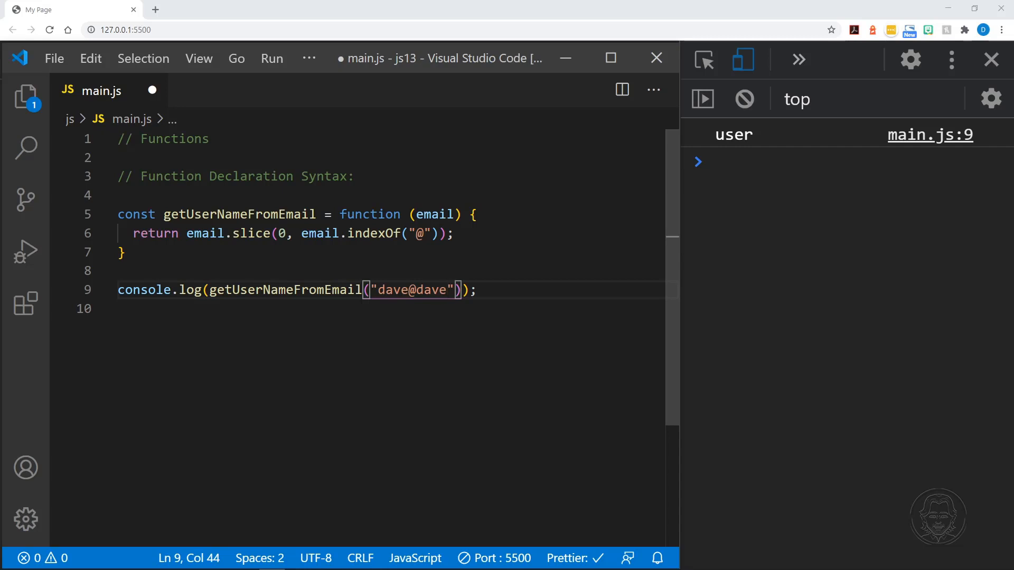
{"action": "type", "text": "sdomain.com"}
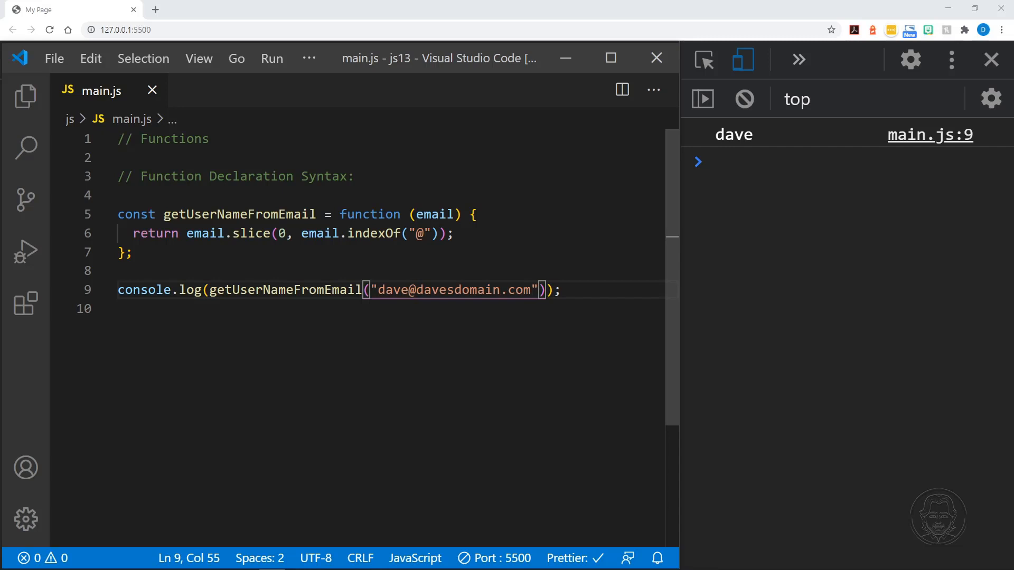
Step: Make getUserNameFromEmail an arrow function, pass john as the argument, then delete the old code
{"action": "double_click", "coordinate": [370, 214]}
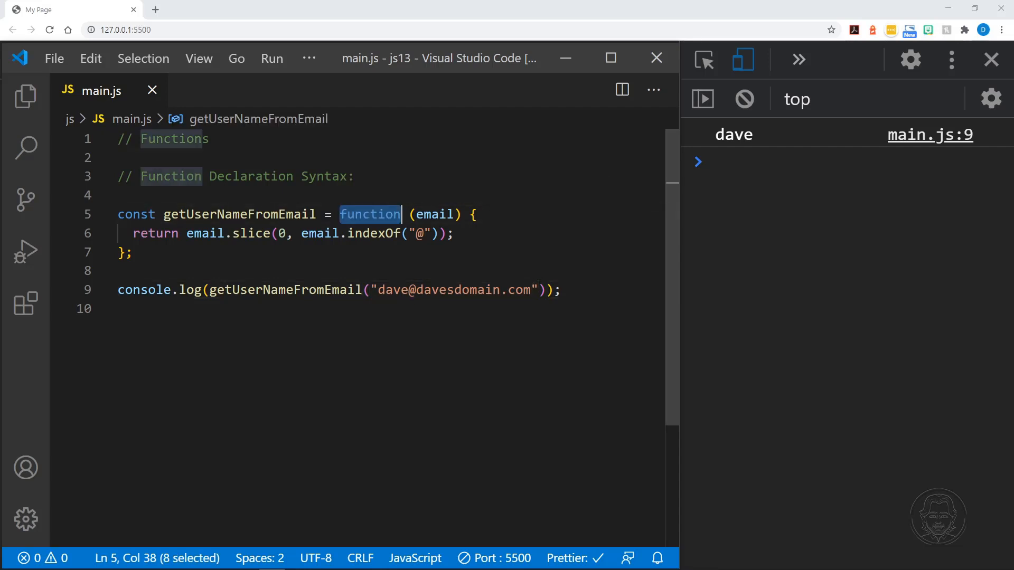
{"action": "key", "text": "Delete"}
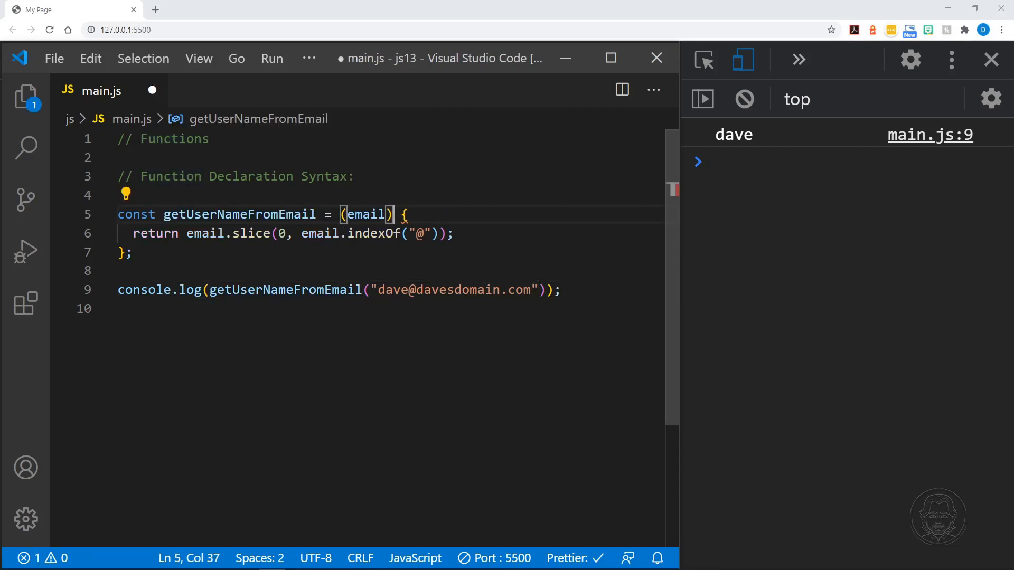
{"action": "type", "text": "="}
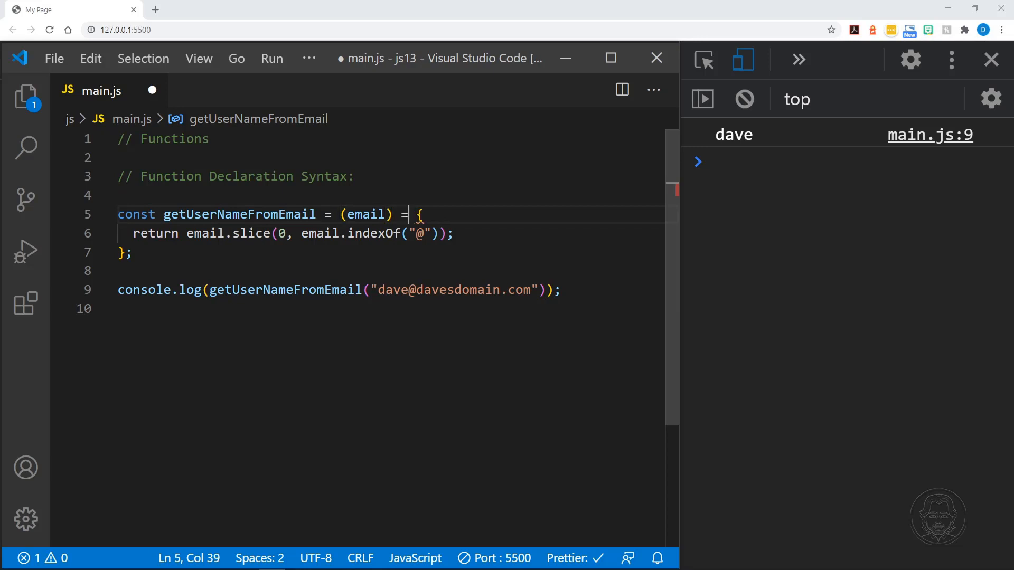
{"action": "type", "text": ">"}
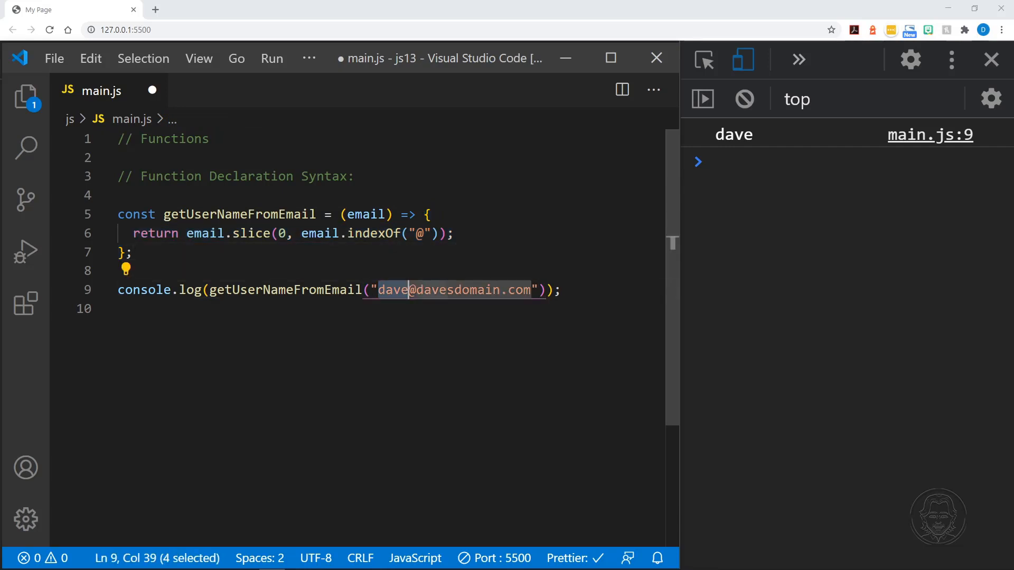
{"action": "type", "text": "john"}
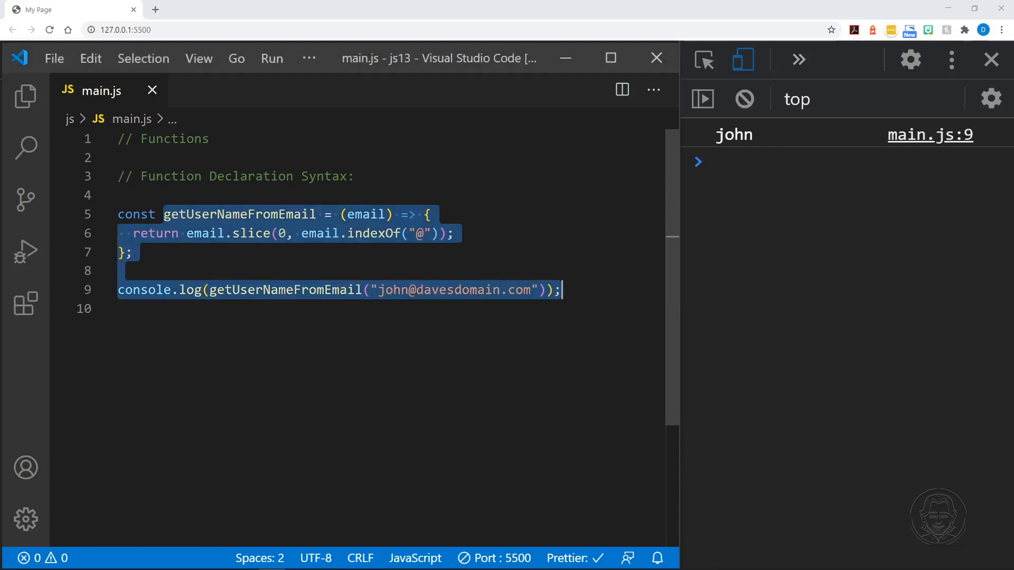
{"action": "key", "text": "Delete"}
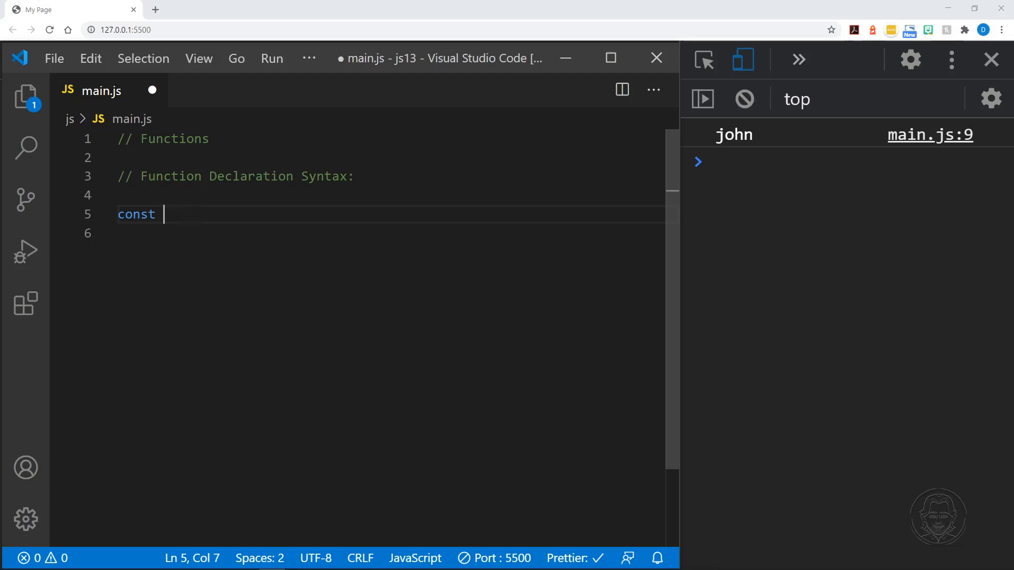
Step: Type const toProperCase = (name) => { and begin the return line
{"action": "type", "text": "to"}
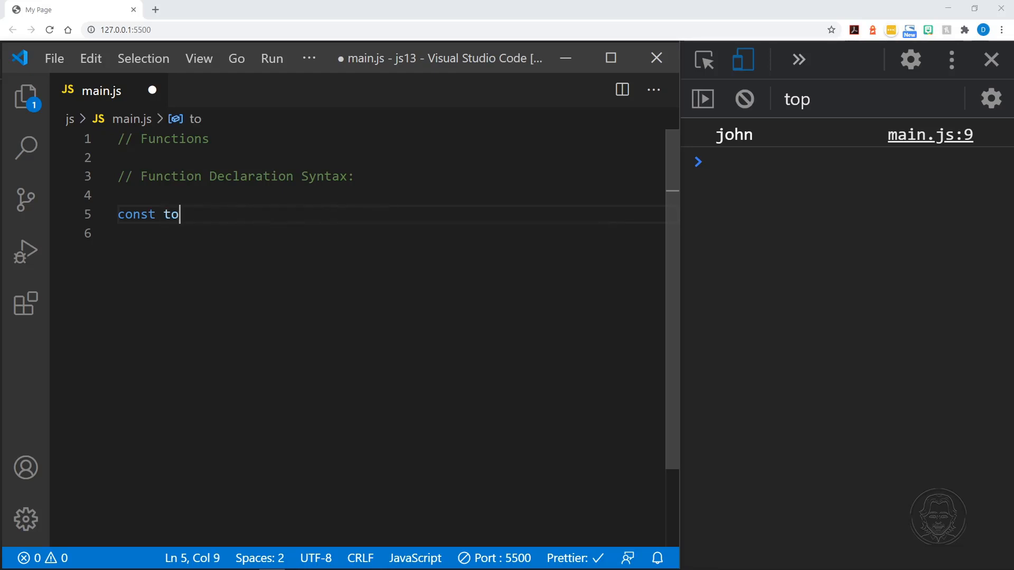
{"action": "type", "text": "ProperC"}
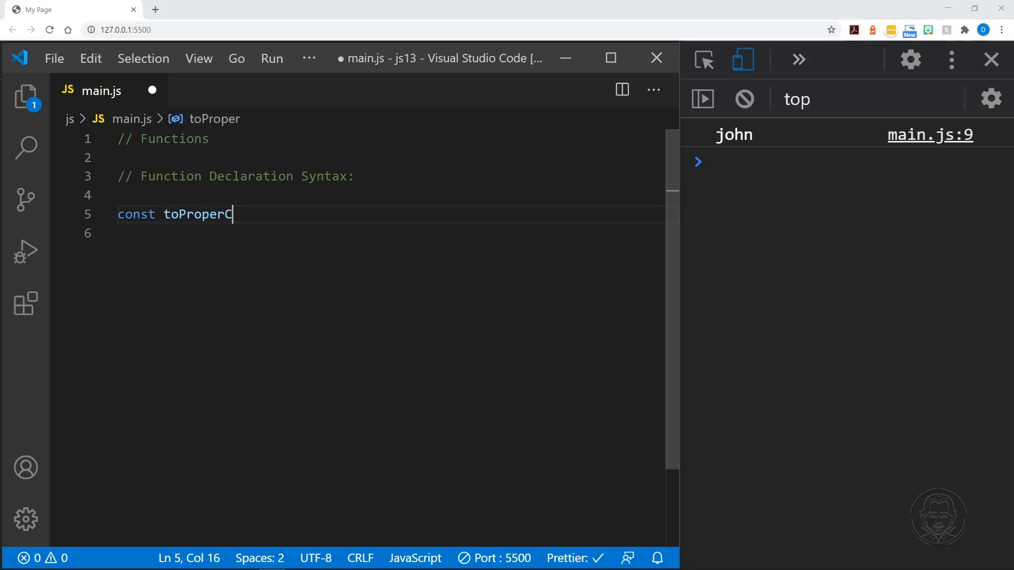
{"action": "type", "text": "ase ="}
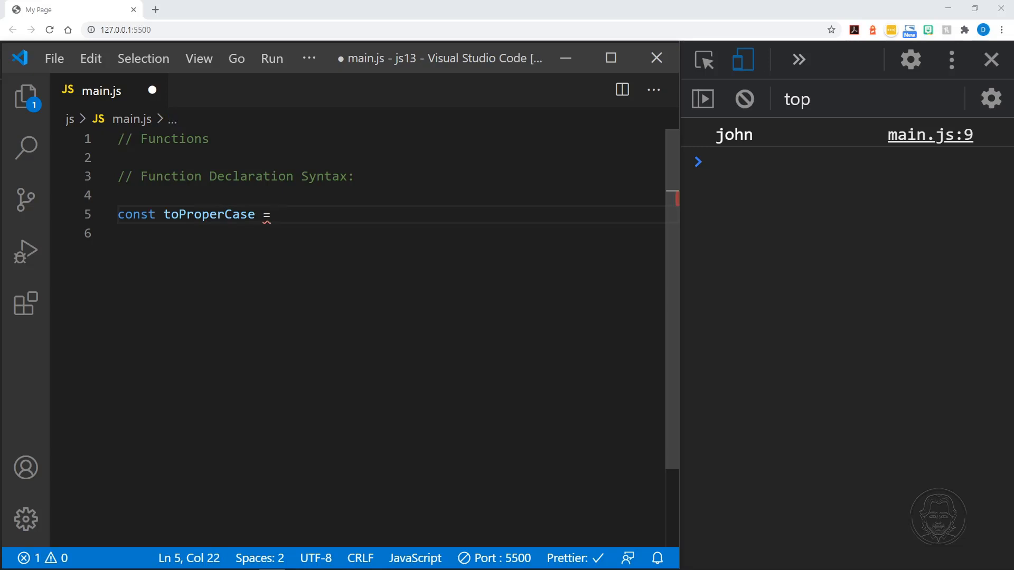
{"action": "type", "text": "(name"}
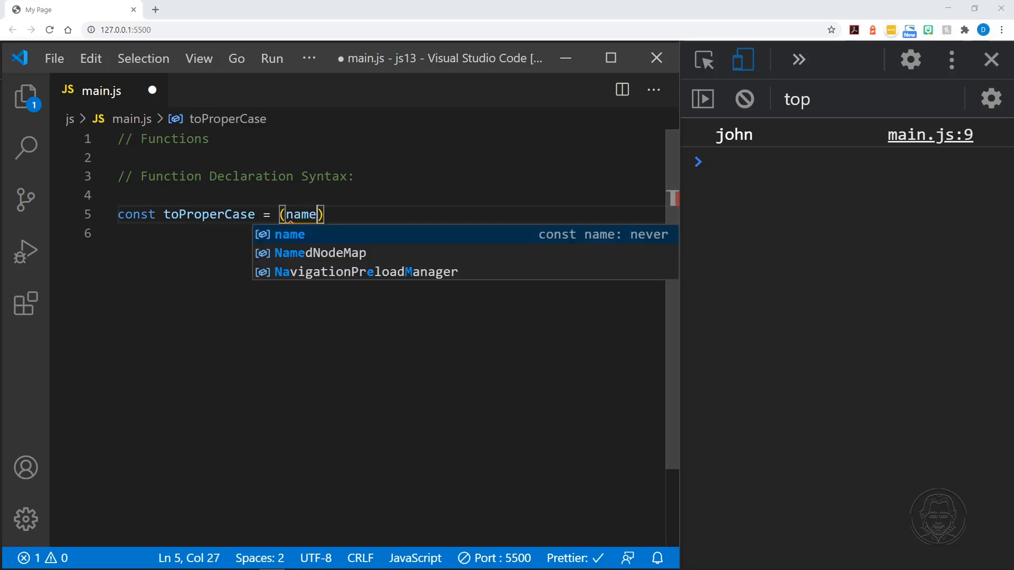
{"action": "type", "text": "=>"}
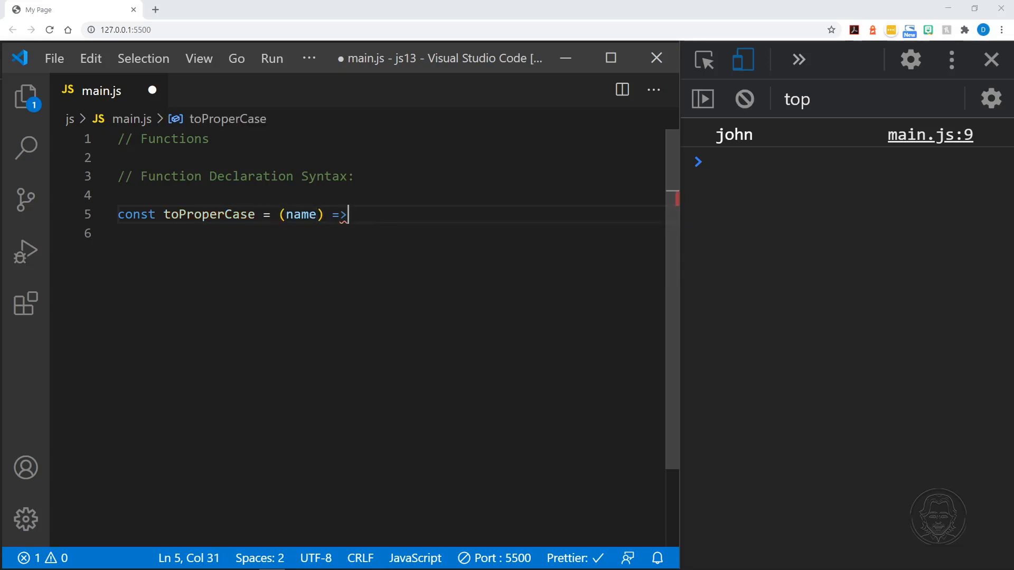
{"action": "type", "text": "{"}
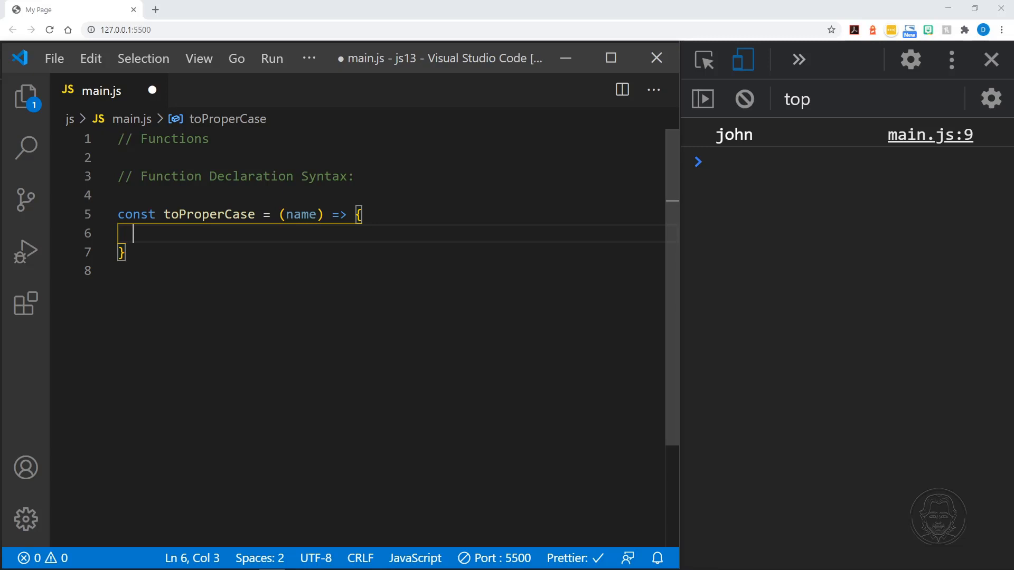
{"action": "type", "text": "ret"}
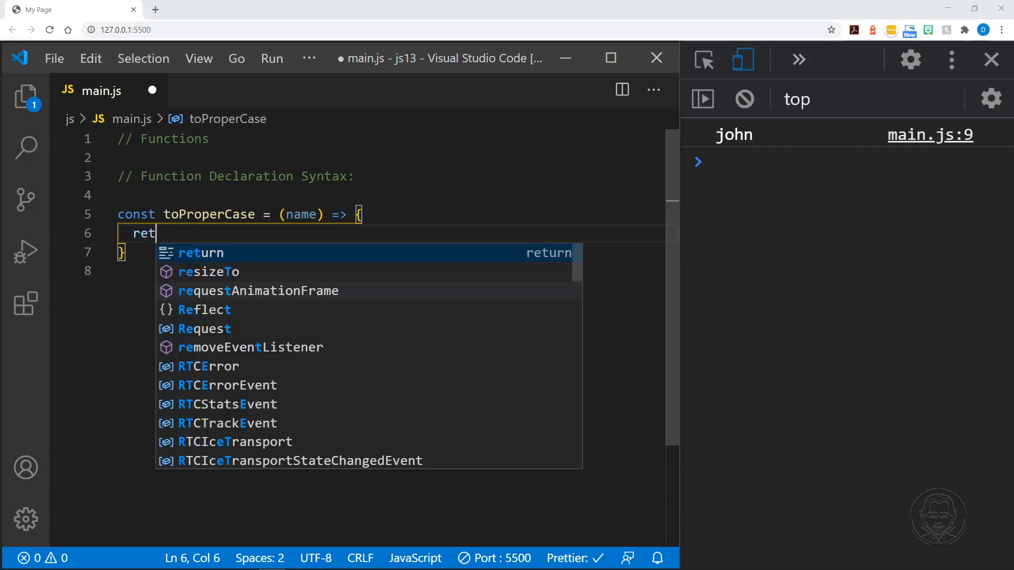
Step: Write the return as name.charAt(0).toUpperCase() + name.slice(1)
{"action": "key", "text": "Tab"}
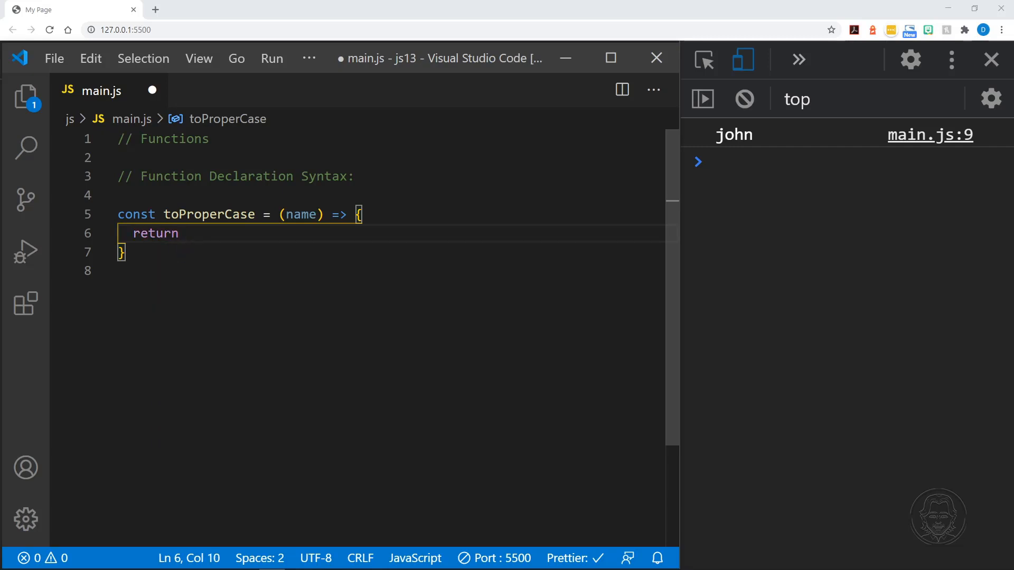
{"action": "type", "text": "name"}
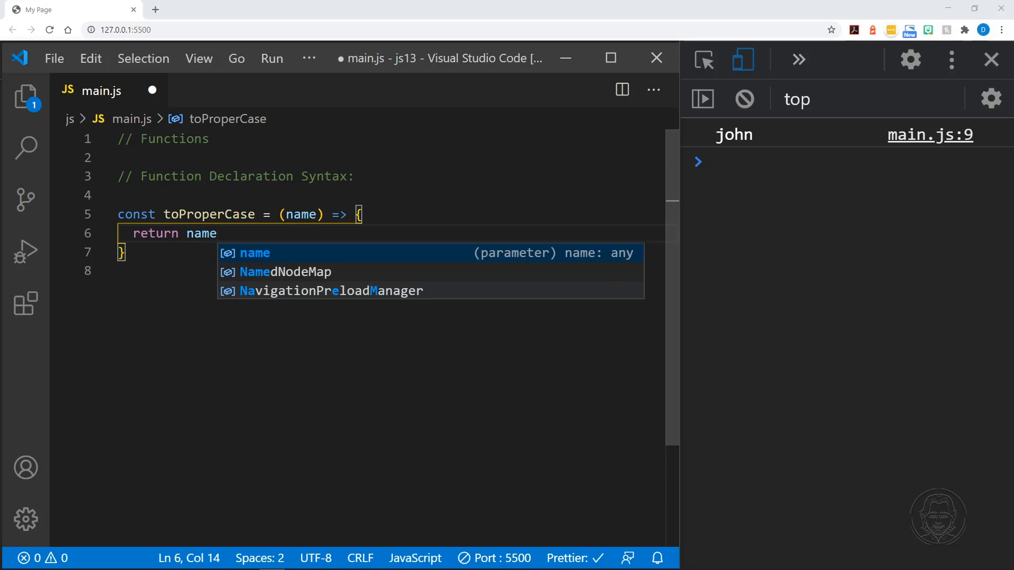
{"action": "type", "text": ".char"}
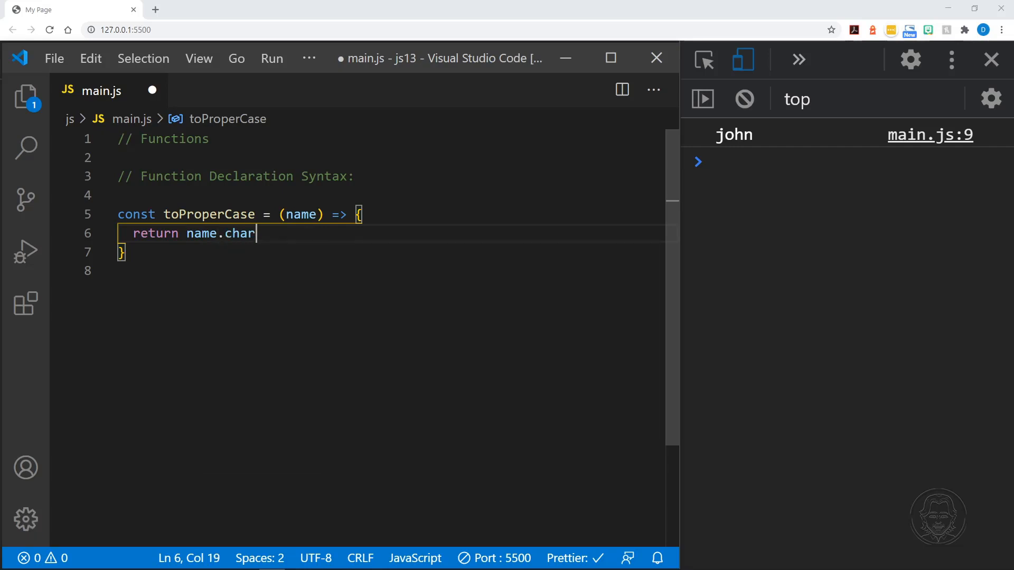
{"action": "type", "text": "At(0"}
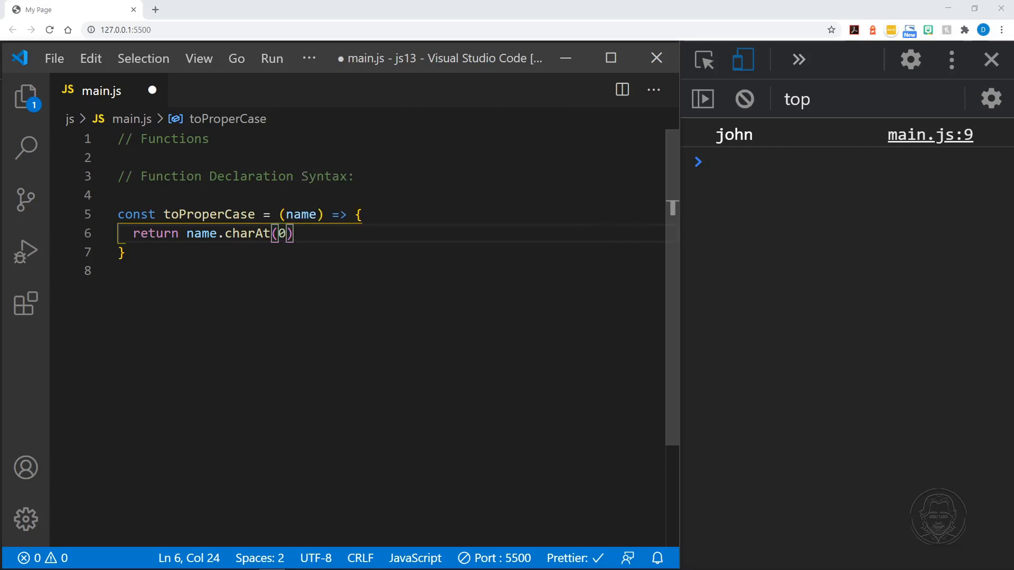
{"action": "type", "text": ".toU"}
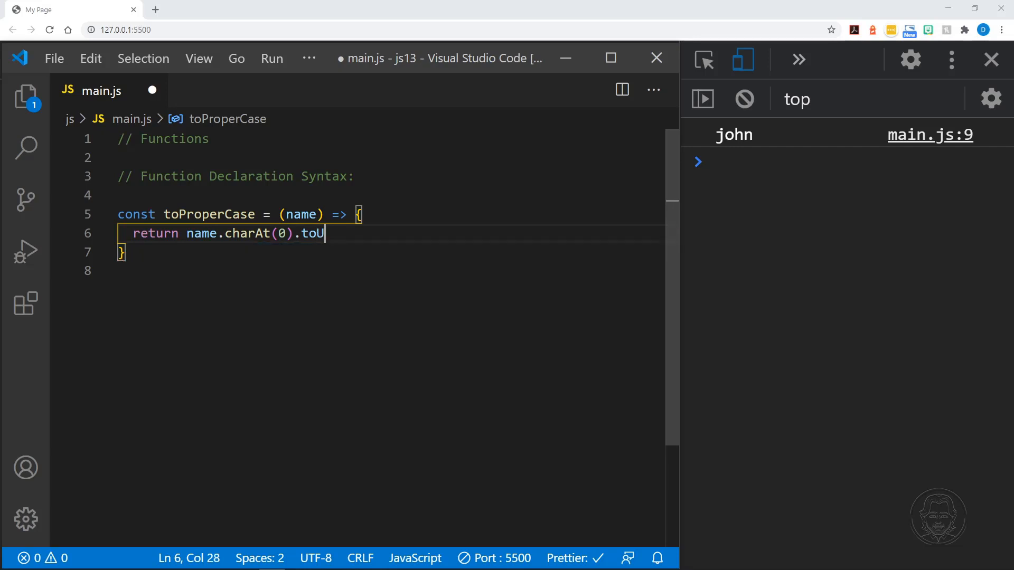
{"action": "type", "text": "pperCase"}
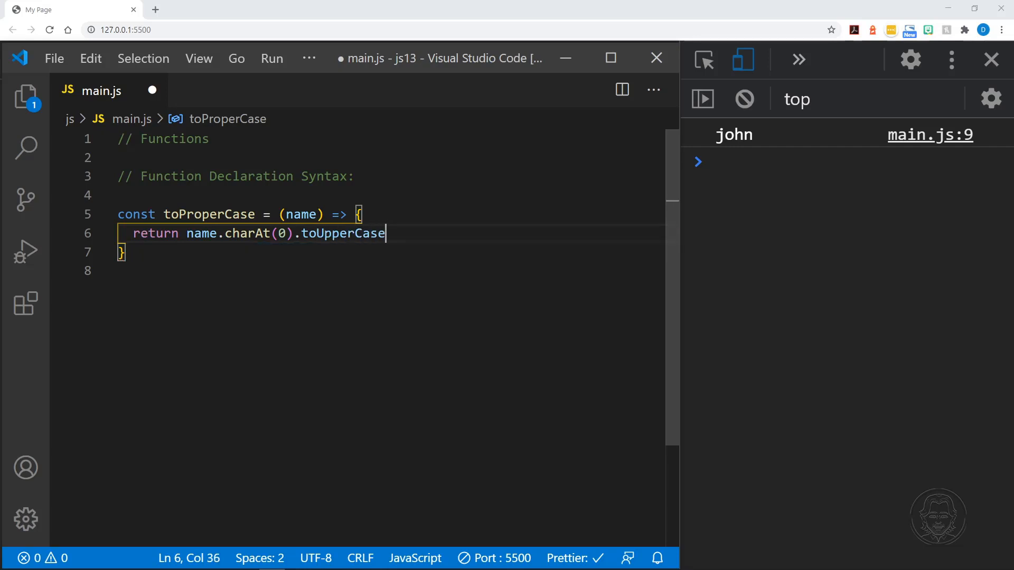
{"action": "type", "text": "()"}
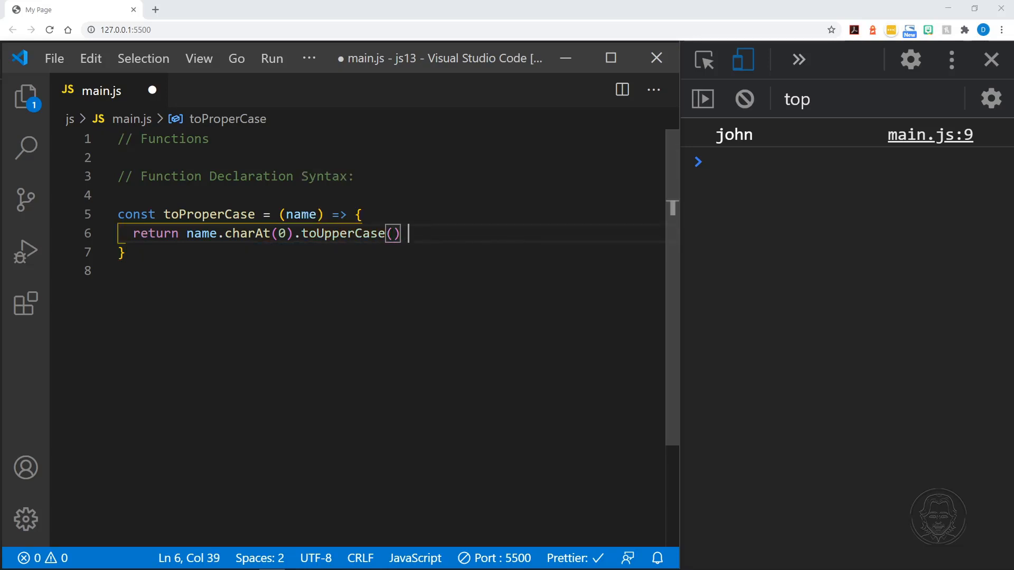
{"action": "type", "text": "+"}
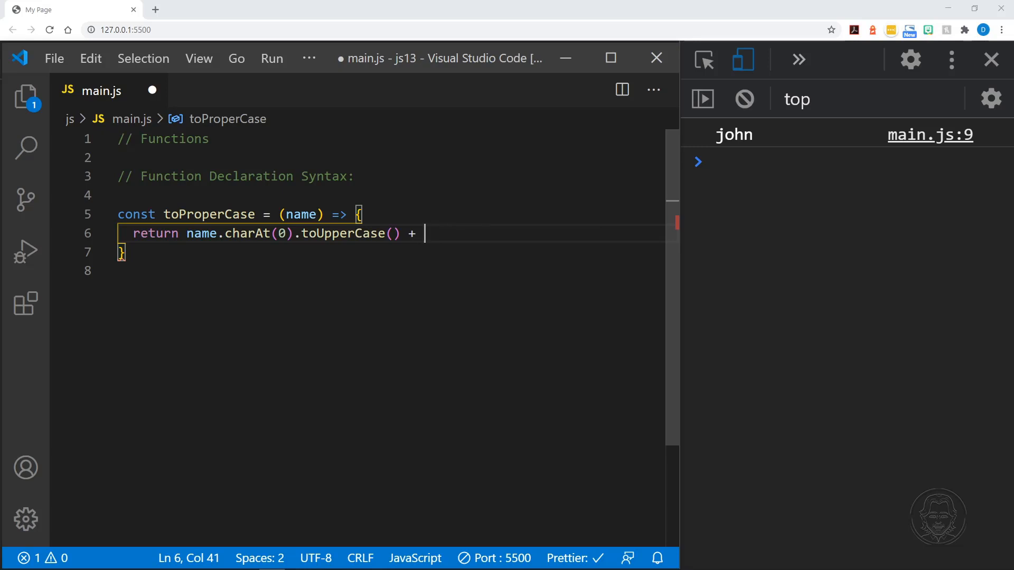
{"action": "type", "text": "nam"}
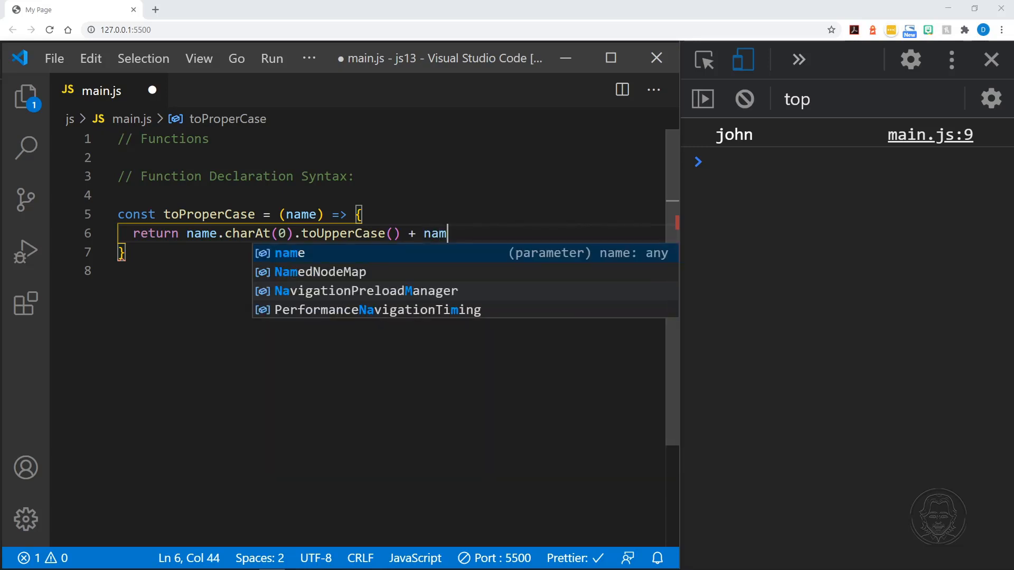
{"action": "type", "text": "e.slic"}
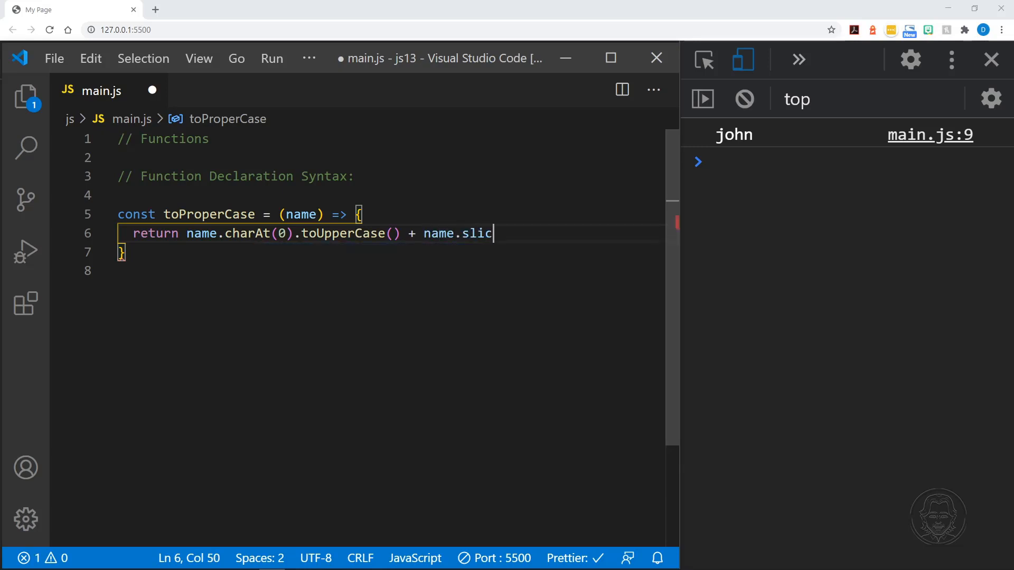
{"action": "type", "text": "e(1)"}
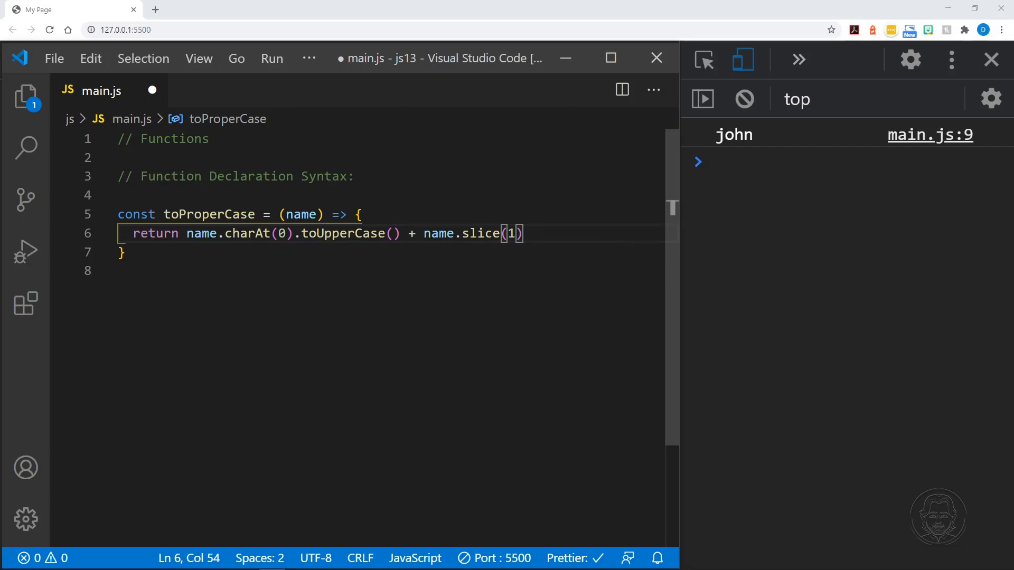
Step: Append .toLowerCase() to the slice and close the function with semicolons
{"action": "type", "text": "."}
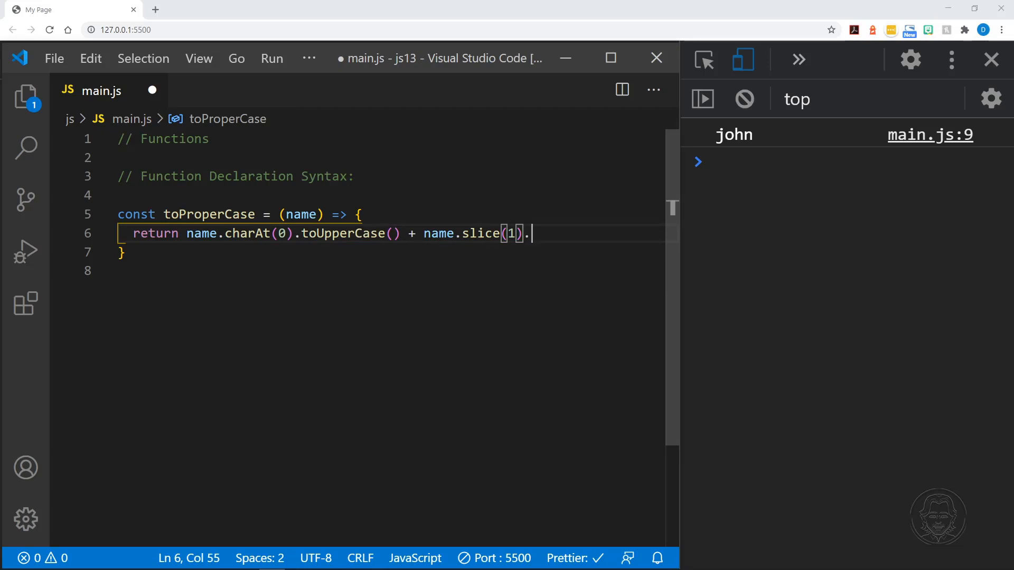
{"action": "type", "text": "toLo"}
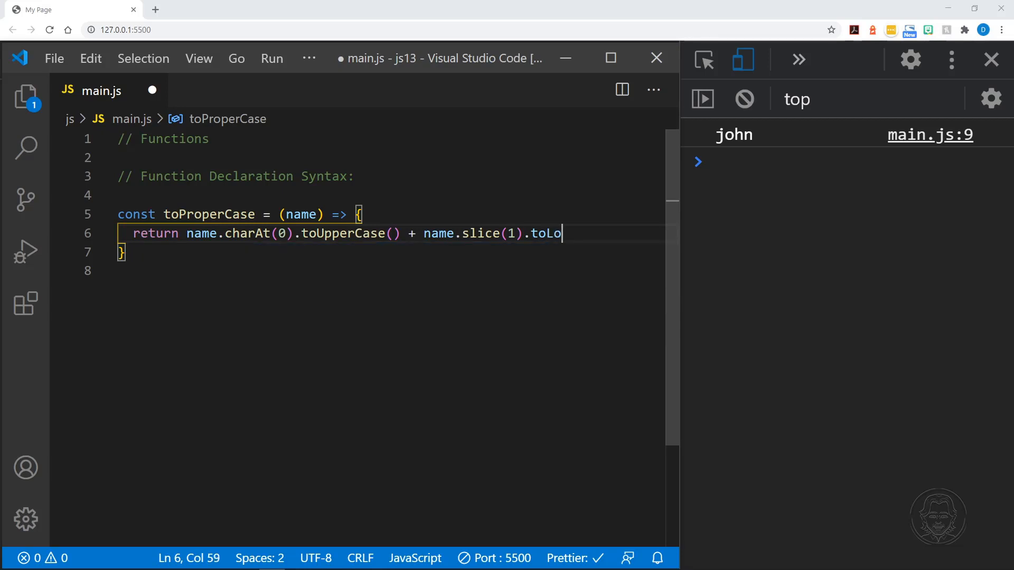
{"action": "type", "text": "werCase()"}
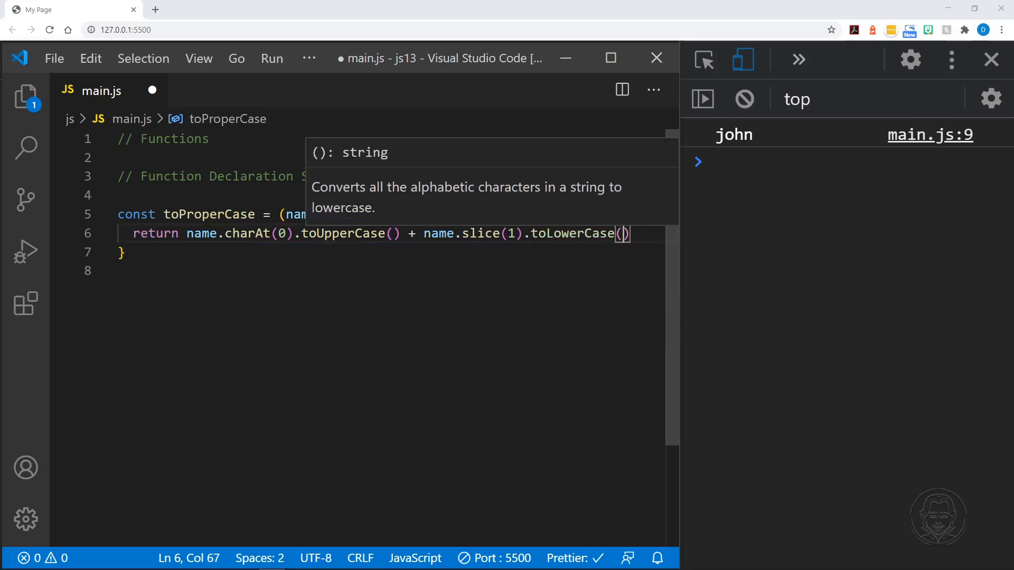
{"action": "type", "text": ");"}
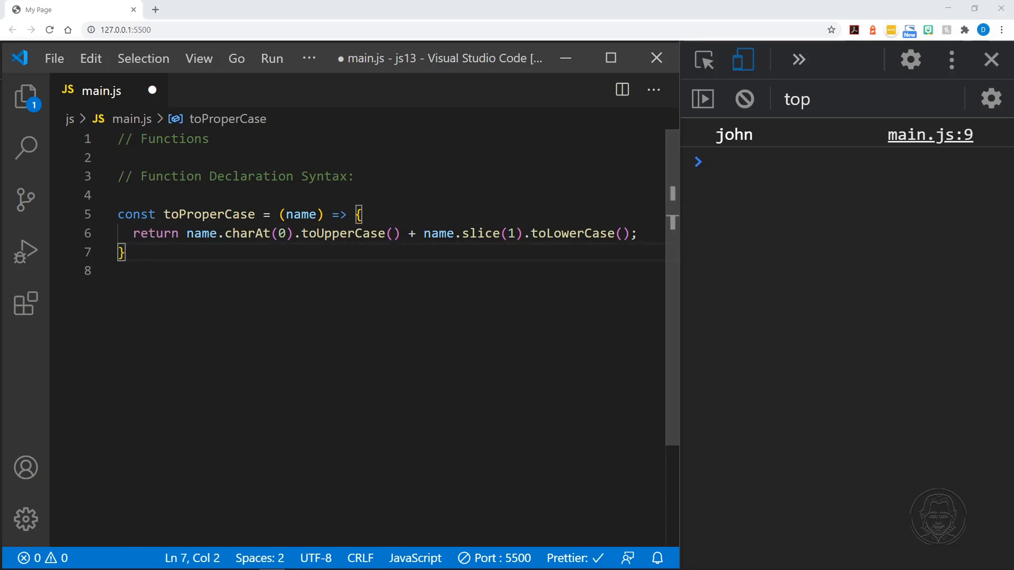
{"action": "type", "text": ";"}
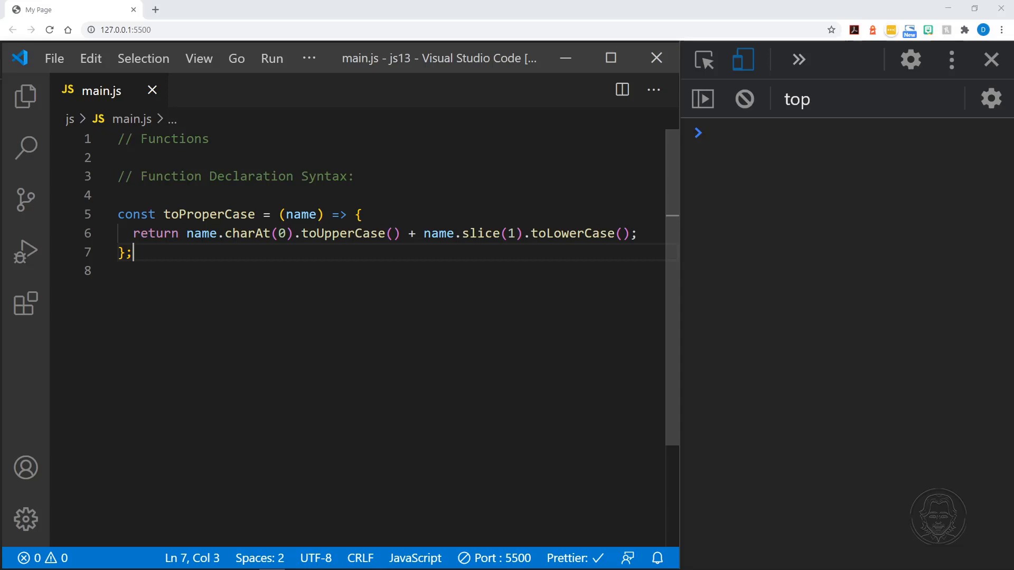
{"action": "key", "text": "Enter"}
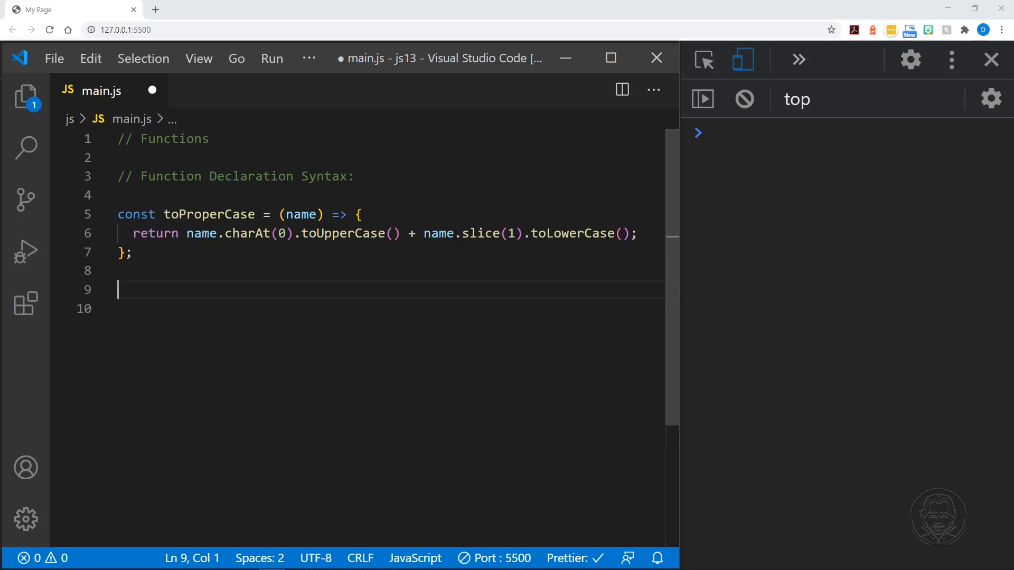
Step: Add console.log(toProperCase("dAvE")); and correct the semicolon placement
{"action": "type", "text": "console"}
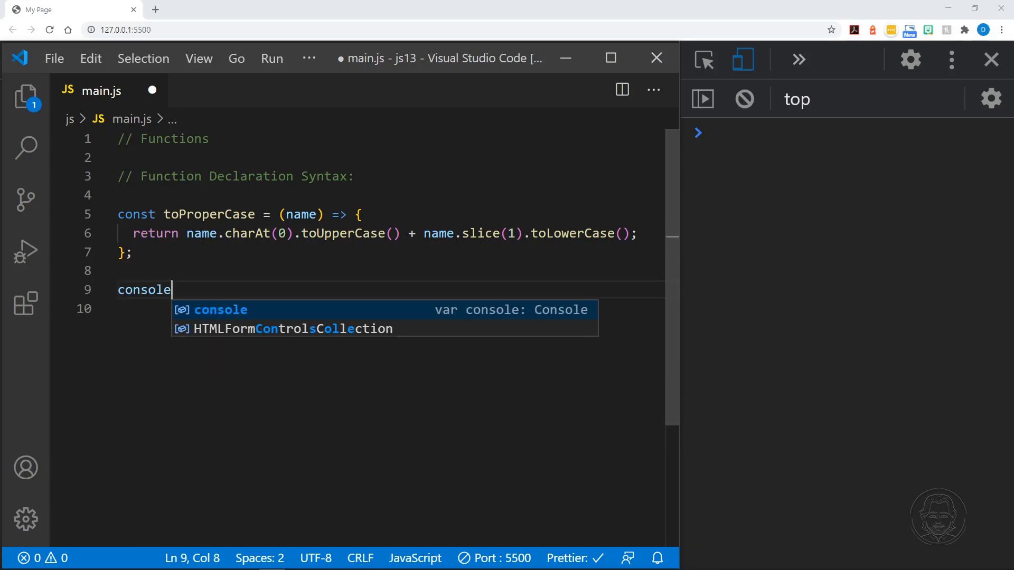
{"action": "type", "text": ".log()"}
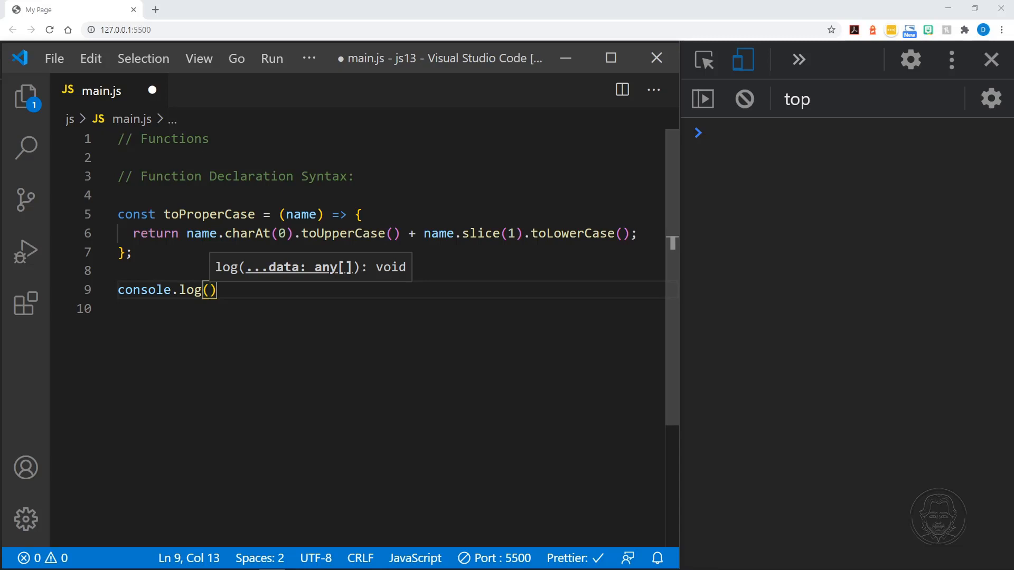
{"action": "type", "text": "toProperCase"}
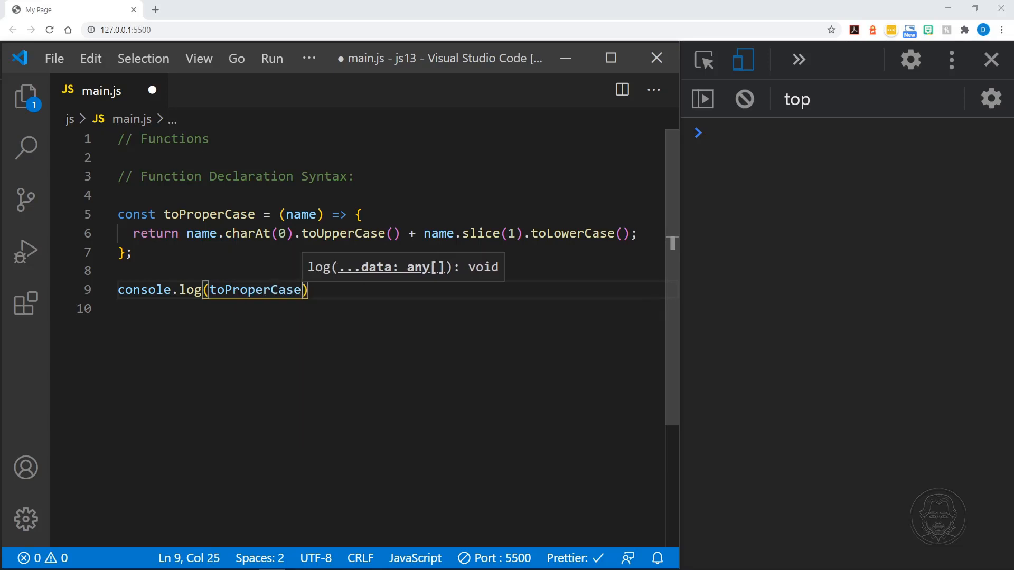
{"action": "type", "text": "("}
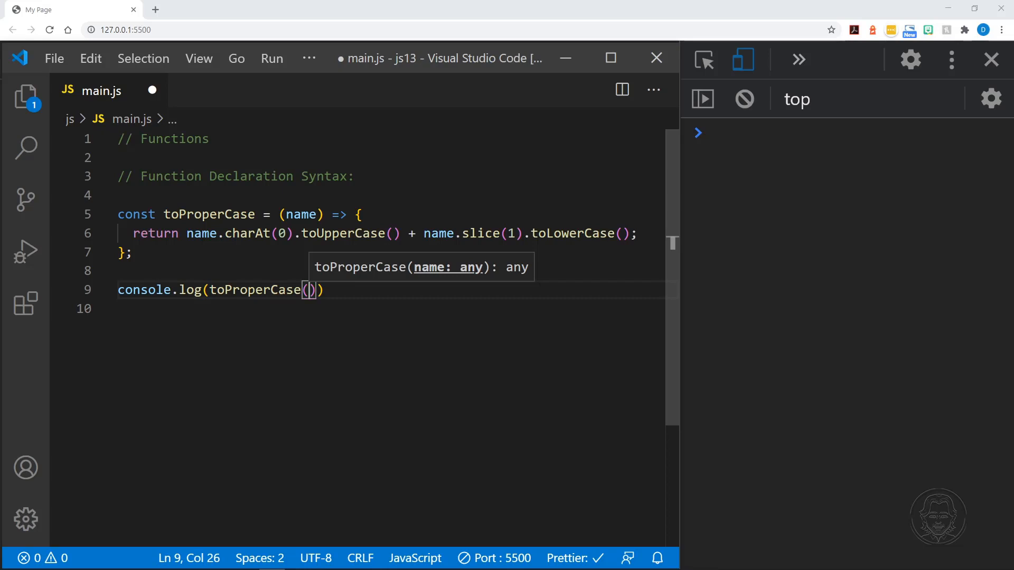
{"action": "type", "text": "\"d\""}
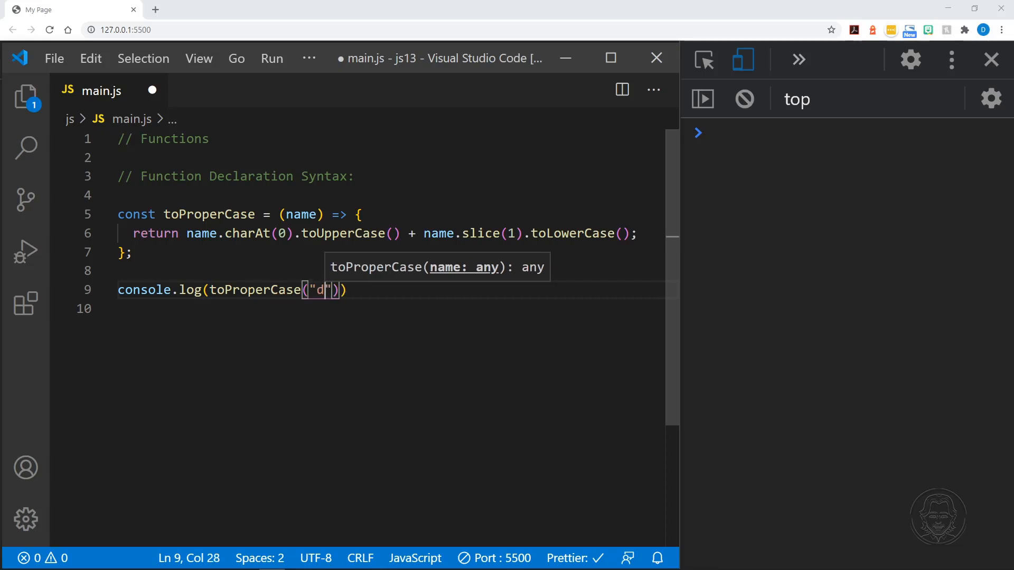
{"action": "type", "text": "Av"}
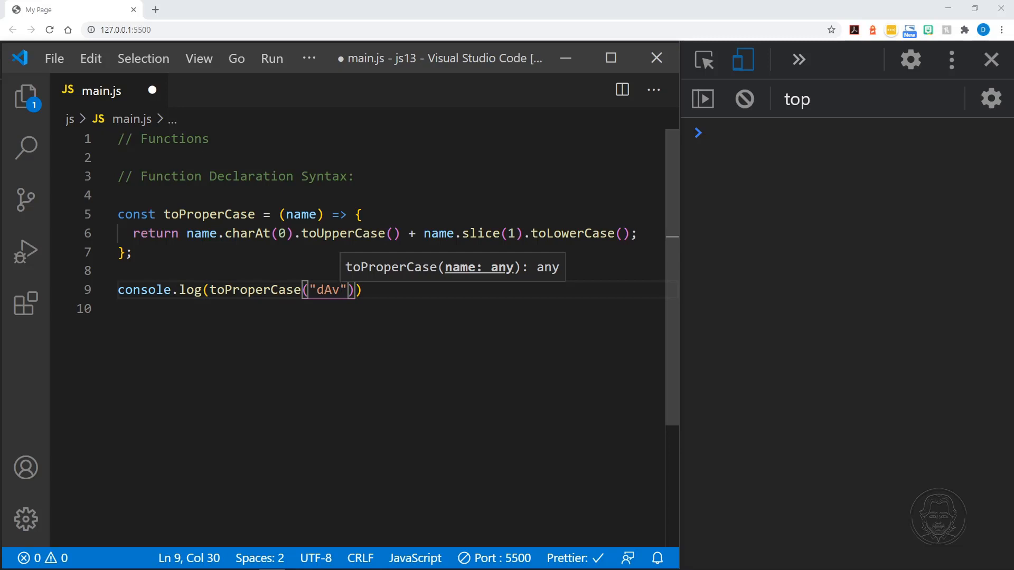
{"action": "type", "text": "E"}
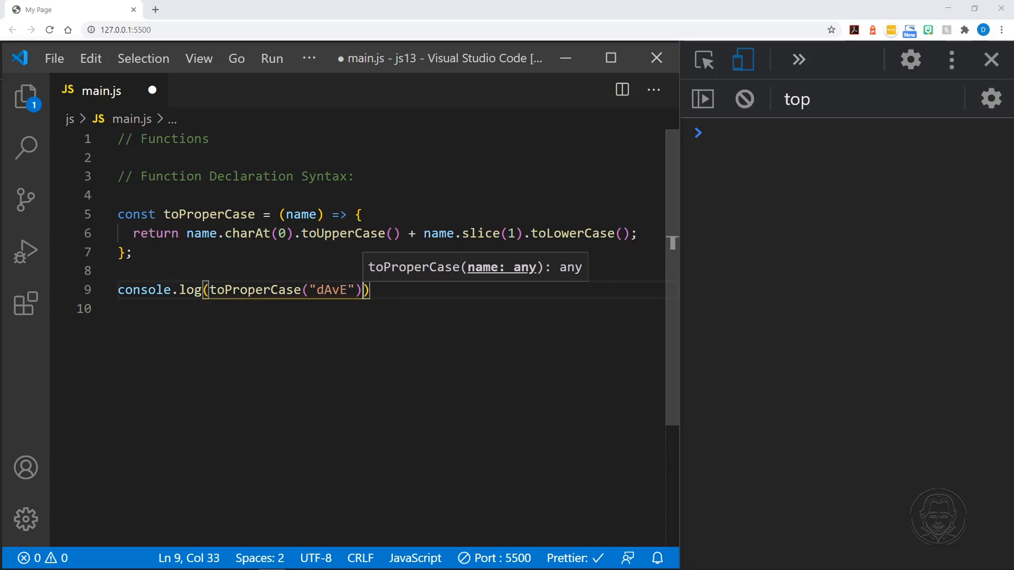
{"action": "type", "text": ";"}
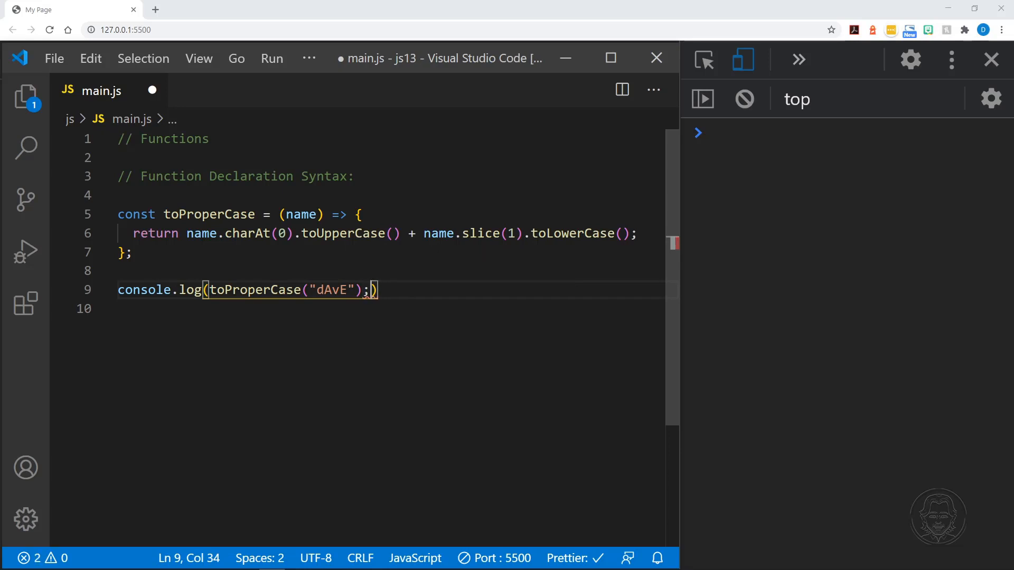
{"action": "key", "text": "Backspace"}
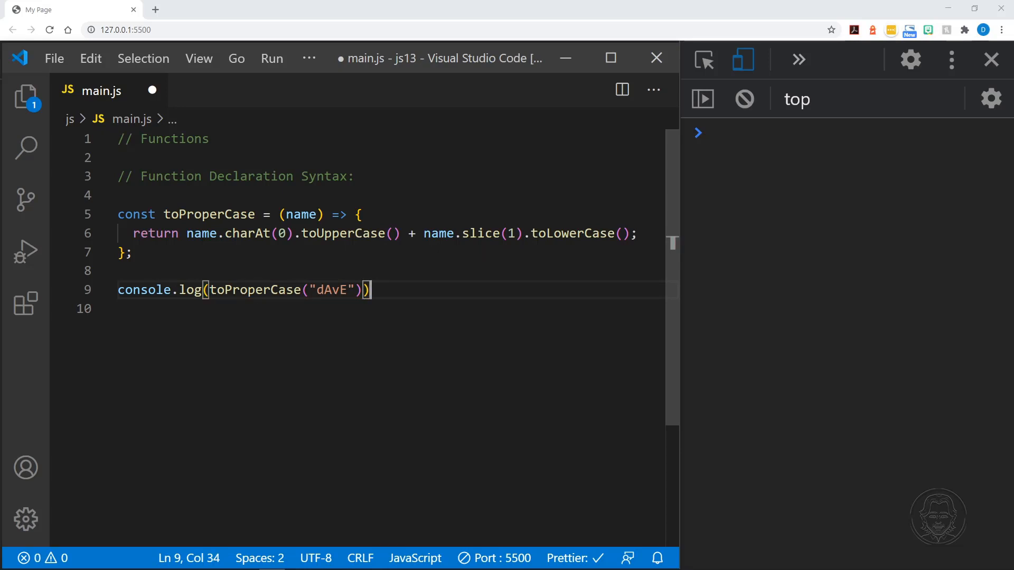
{"action": "type", "text": ";"}
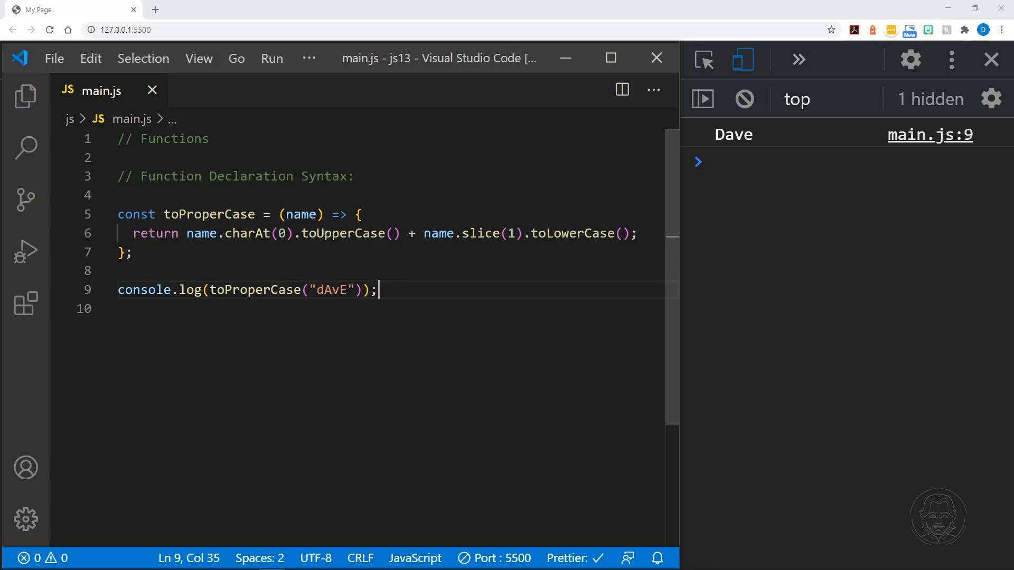
Step: Replace the dAvE argument with "september", then select the code below the Functions heading
{"action": "double_click", "coordinate": [330, 290]}
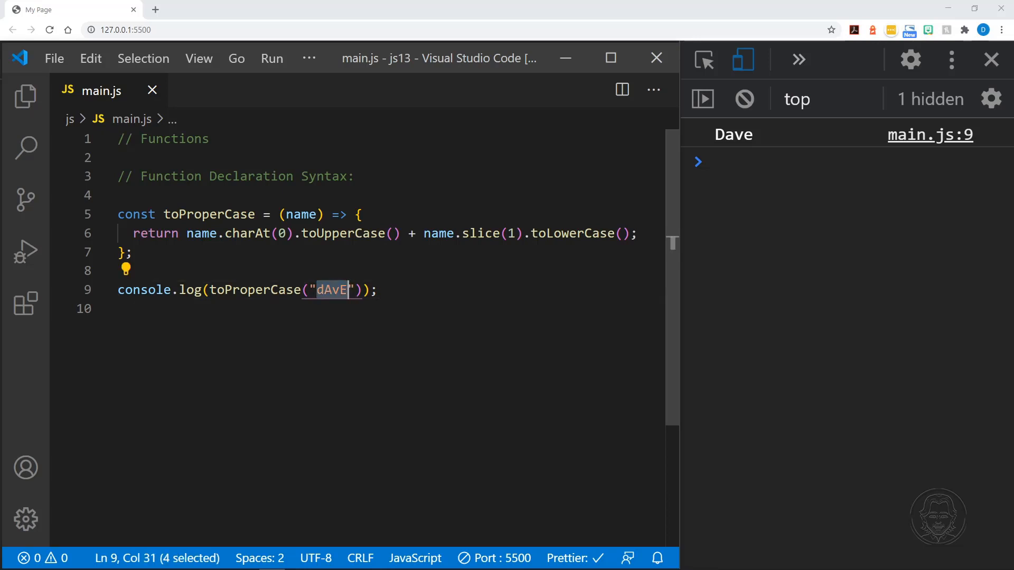
{"action": "type", "text": "a"}
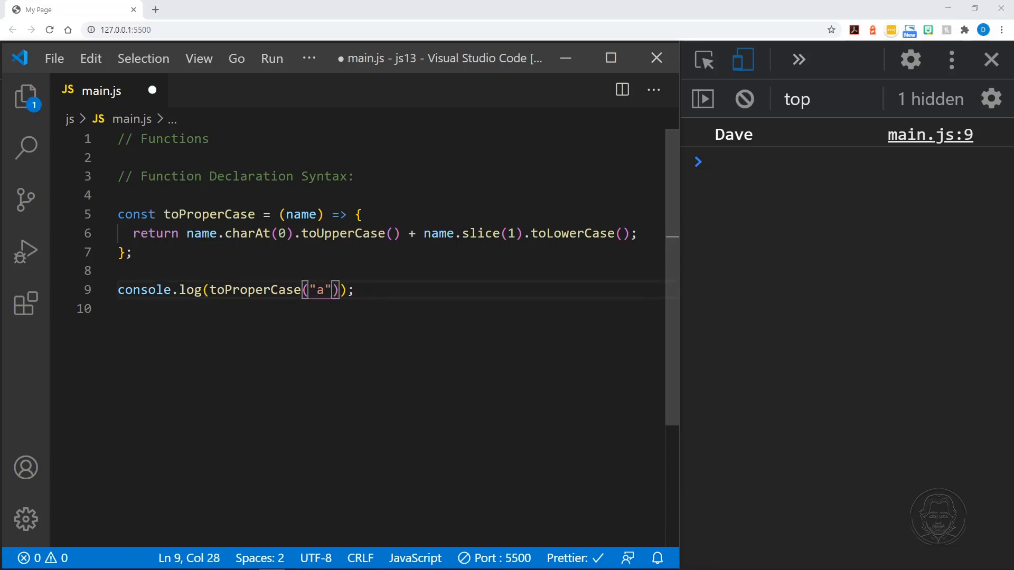
{"action": "type", "text": "s"}
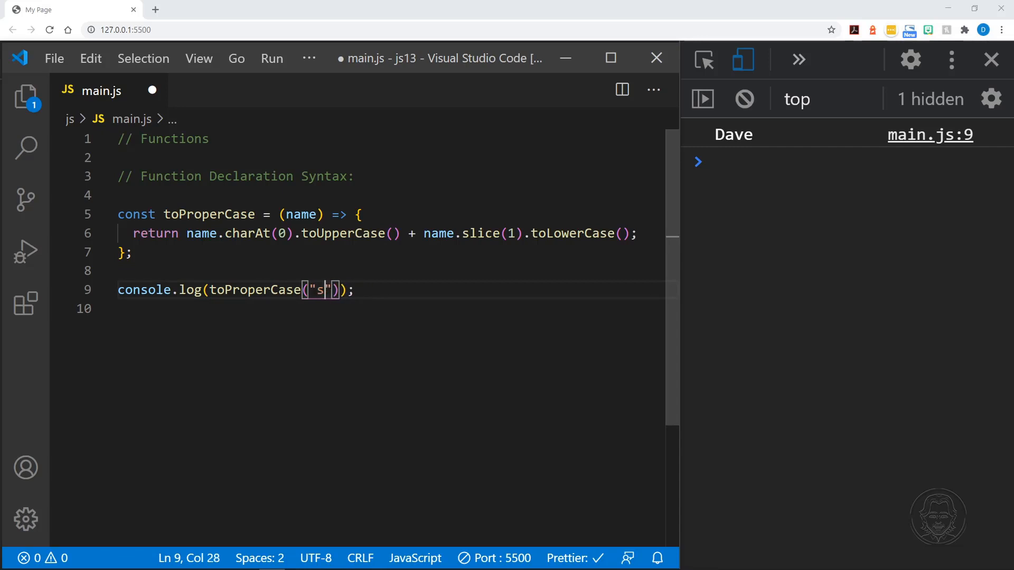
{"action": "type", "text": "eptemb"}
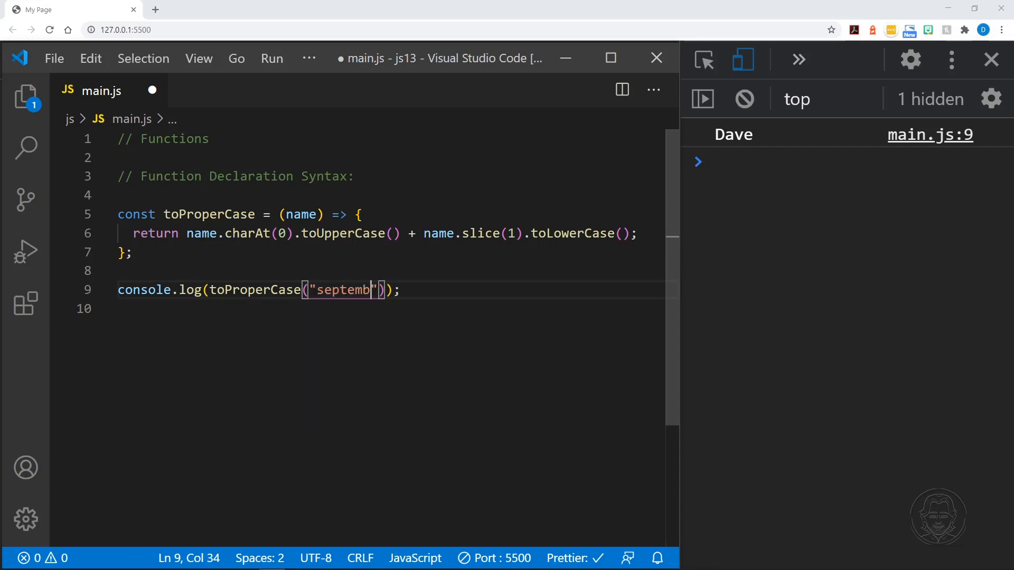
{"action": "type", "text": "er"}
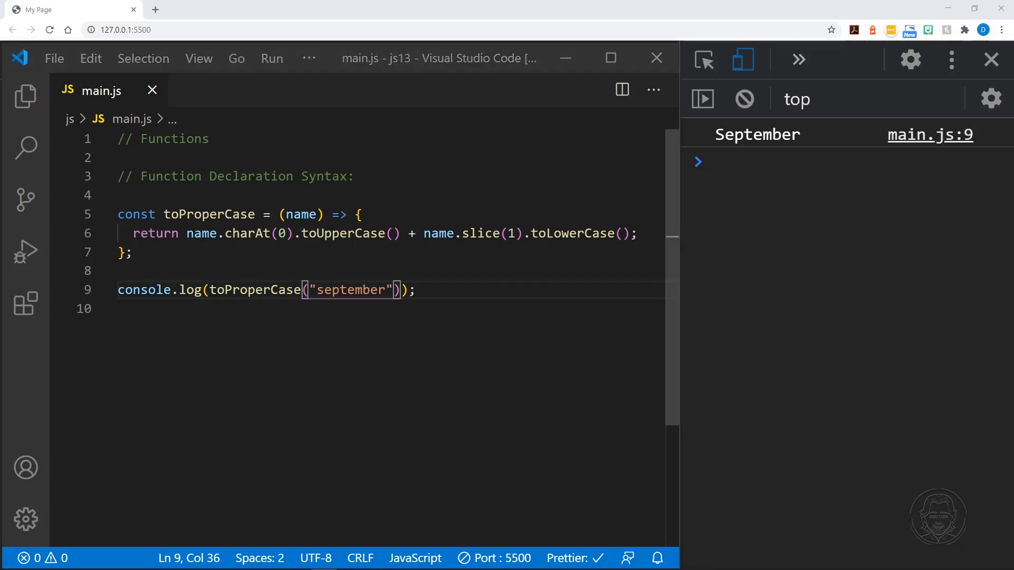
{"action": "key", "text": "Ctrl+a"}
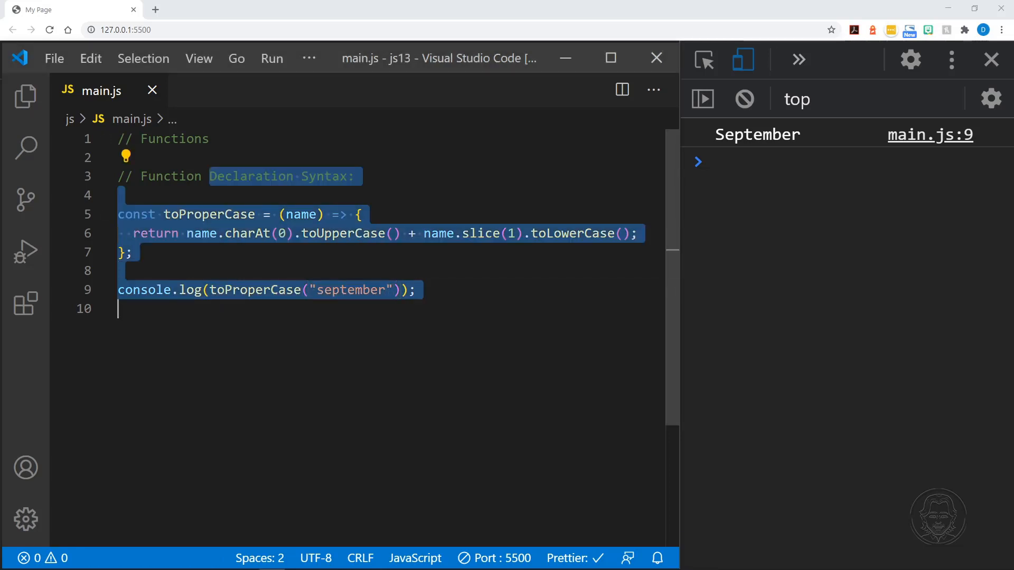
Step: Overwrite the selected code with the comment text 'Reusable Code!'
{"action": "type", "text": "Reusab"}
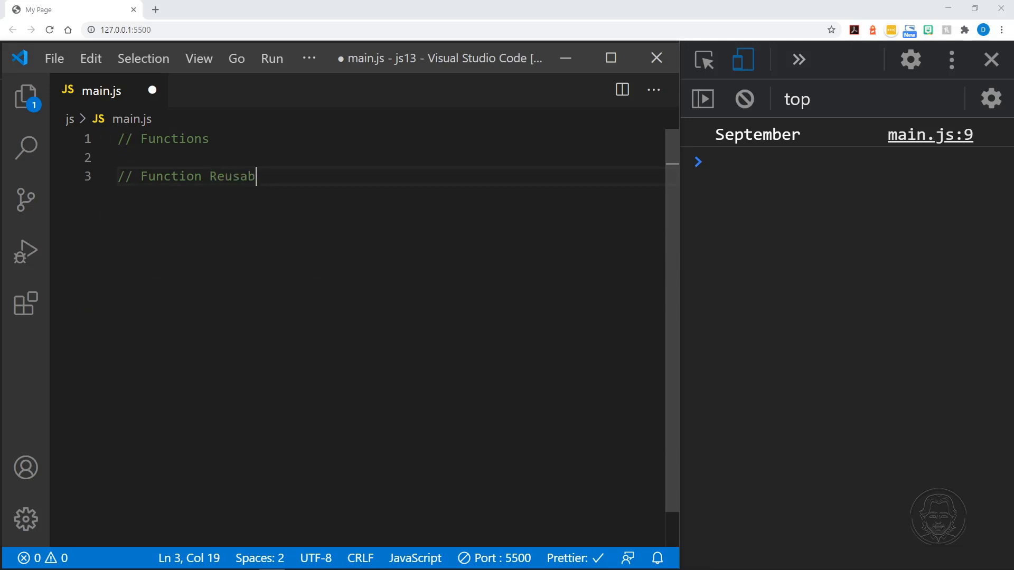
{"action": "type", "text": "le Cod"}
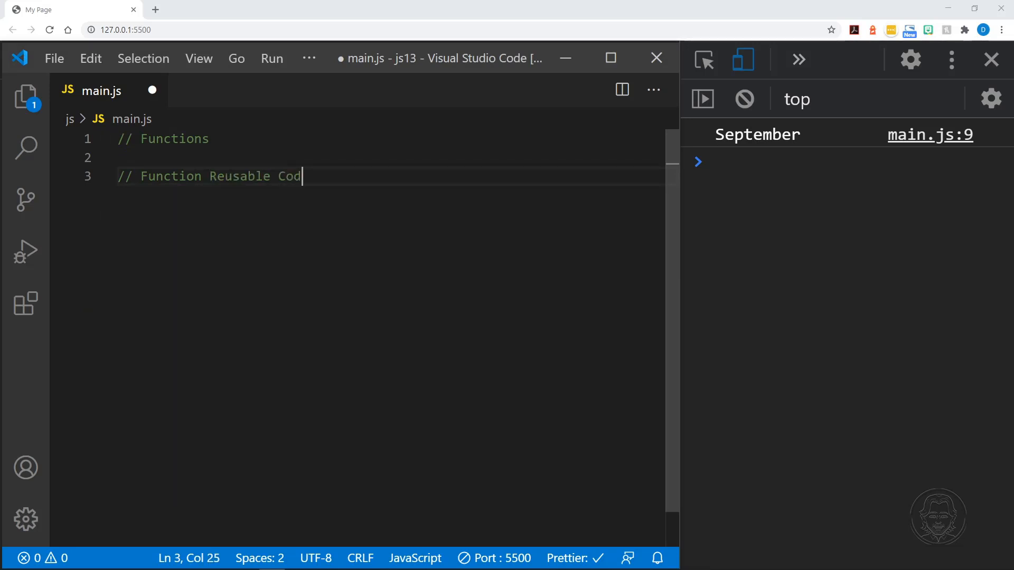
{"action": "type", "text": "e!"}
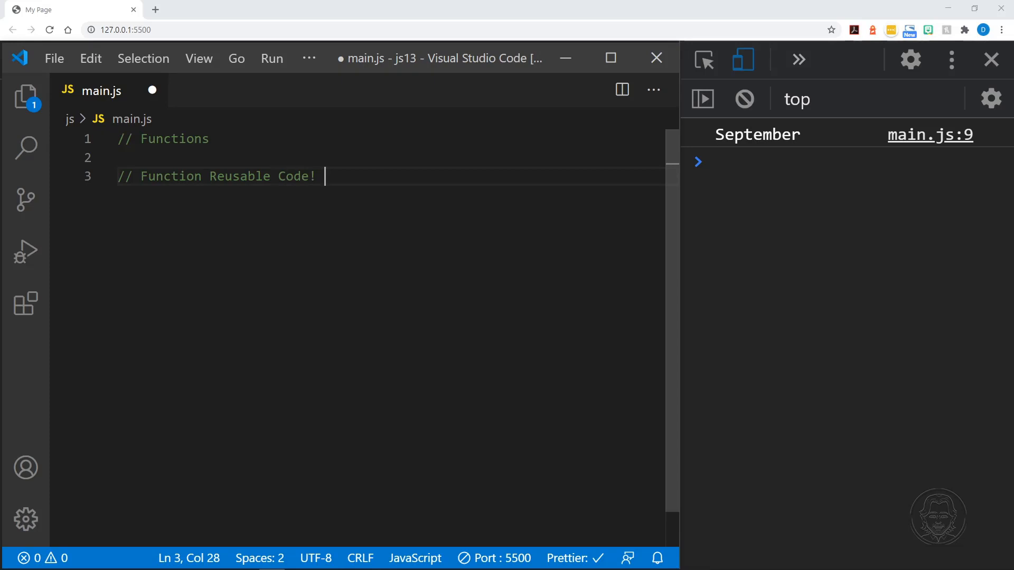